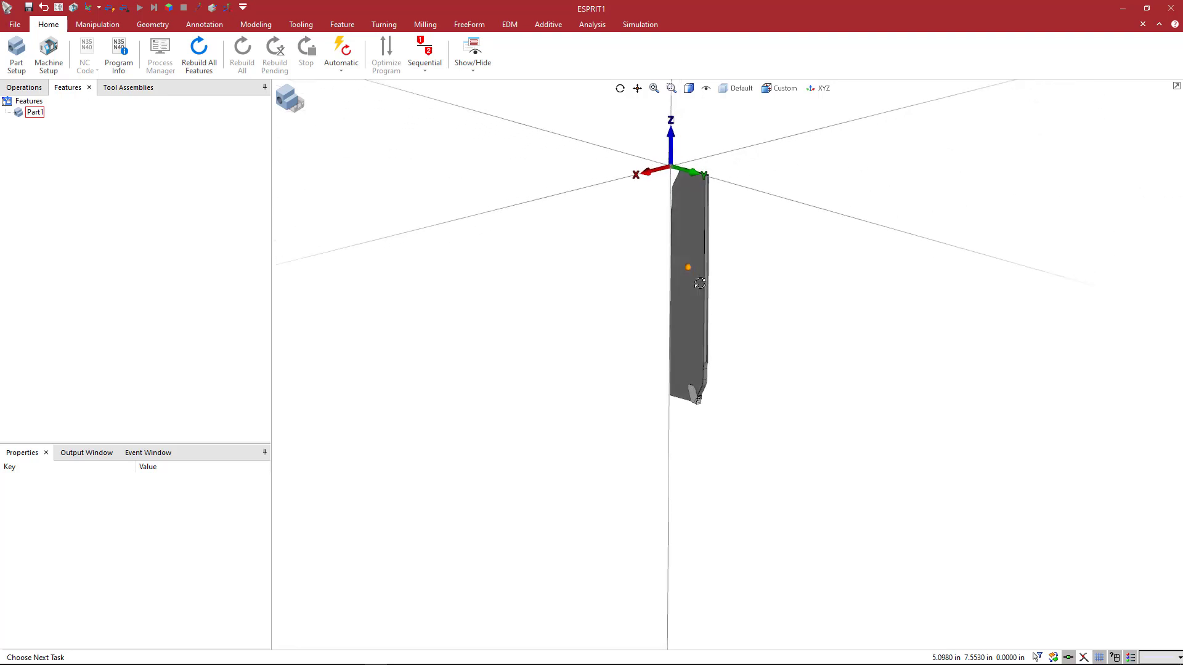
Scroll the QD-NN2H60C25A product page down to Product data and the 3D model downloads.
drag(700, 283, 671, 283)
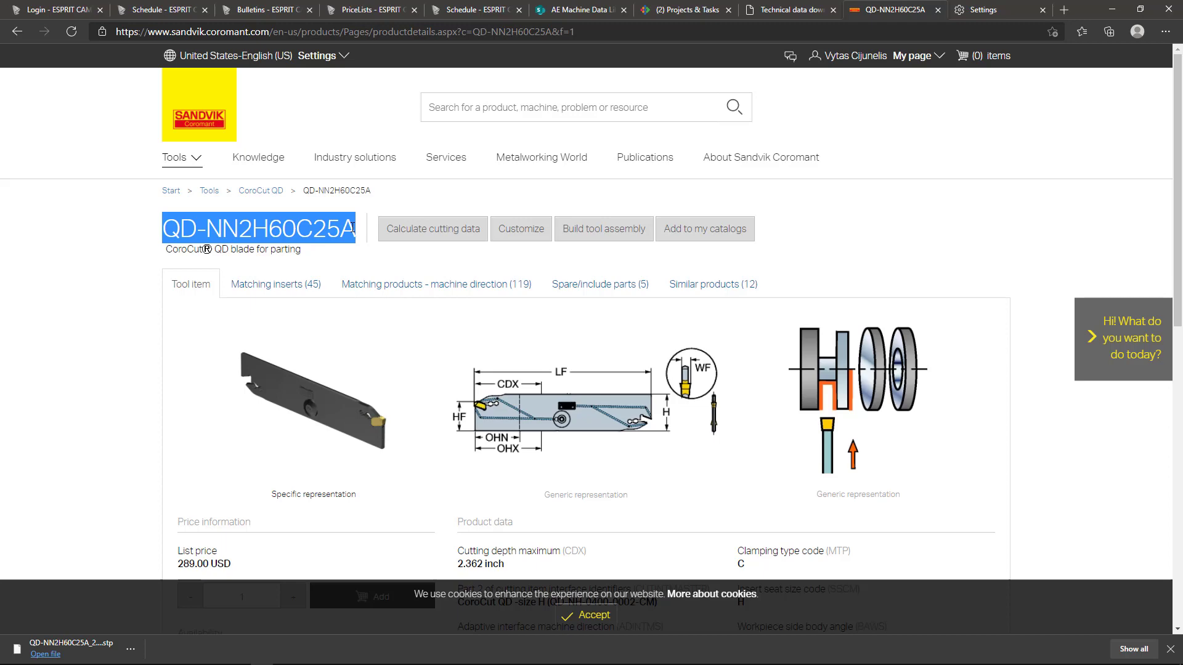
mouse_move(529, 311)
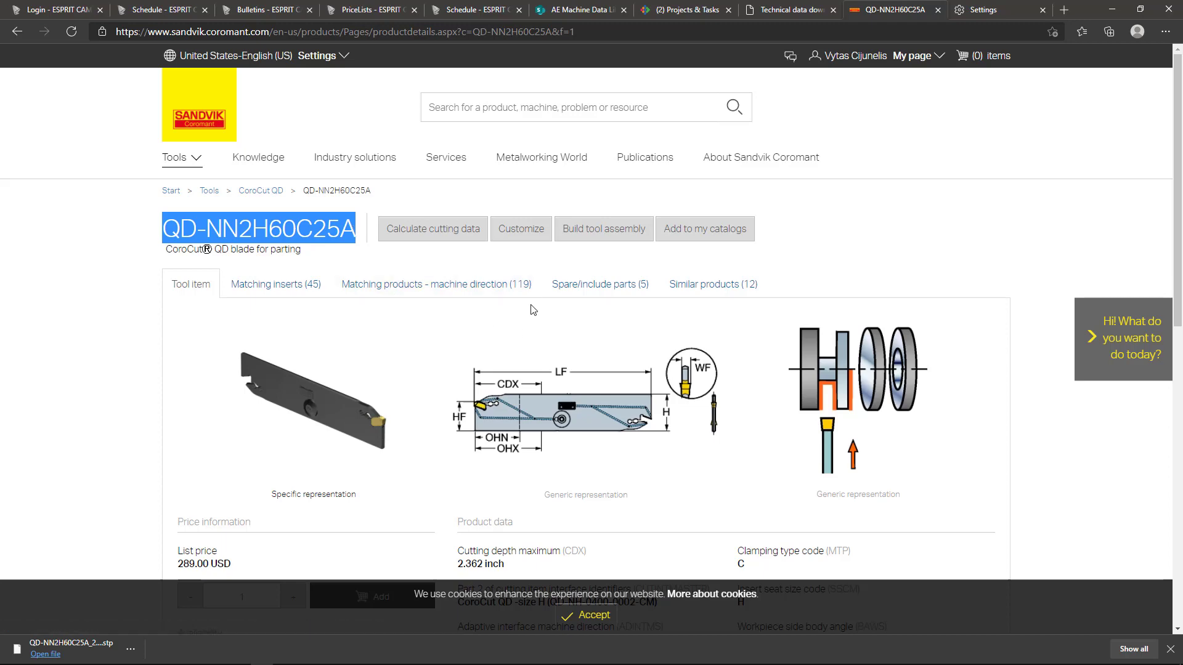
scroll(down, 3)
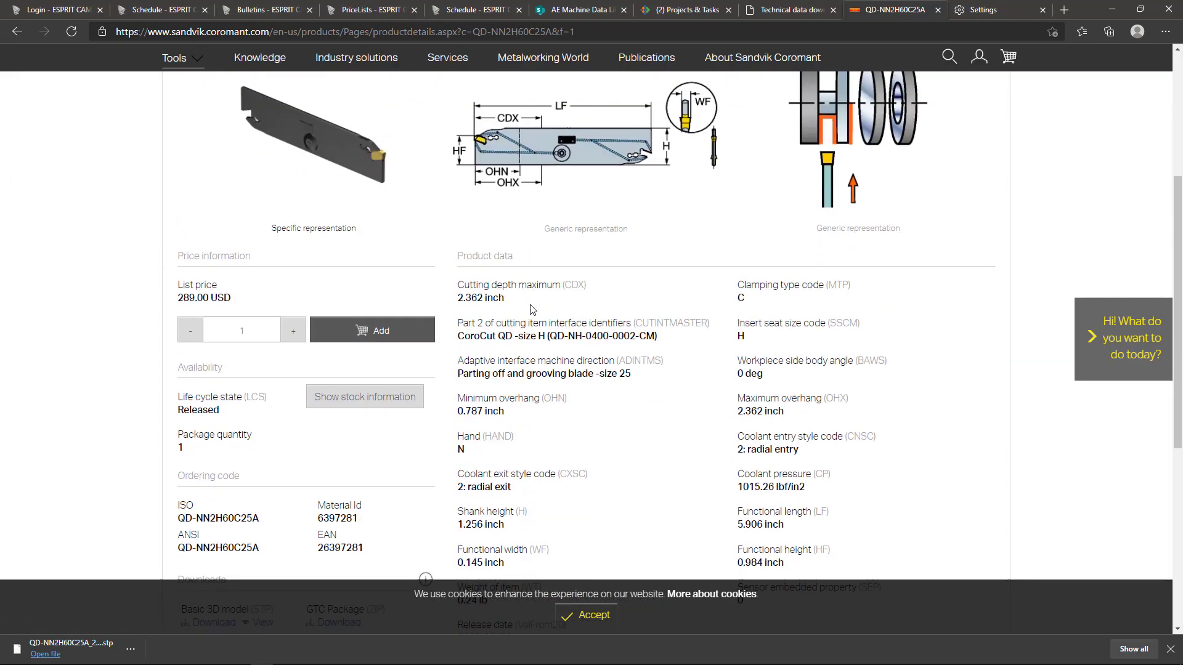
scroll(down, 3)
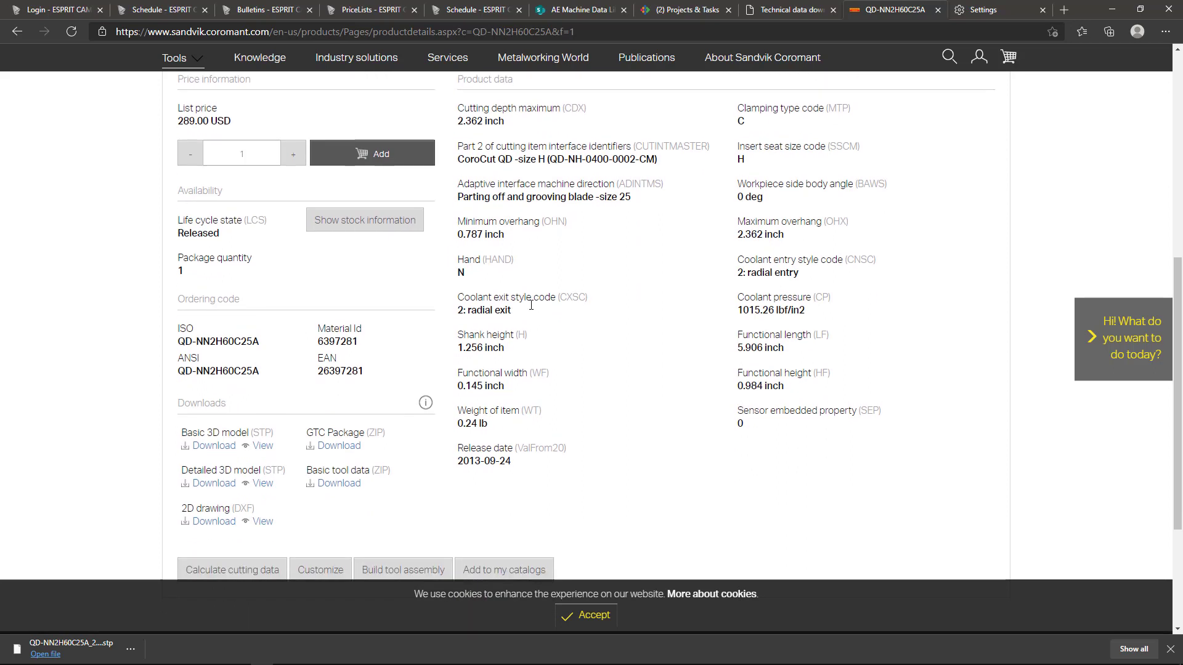
mouse_move(531, 309)
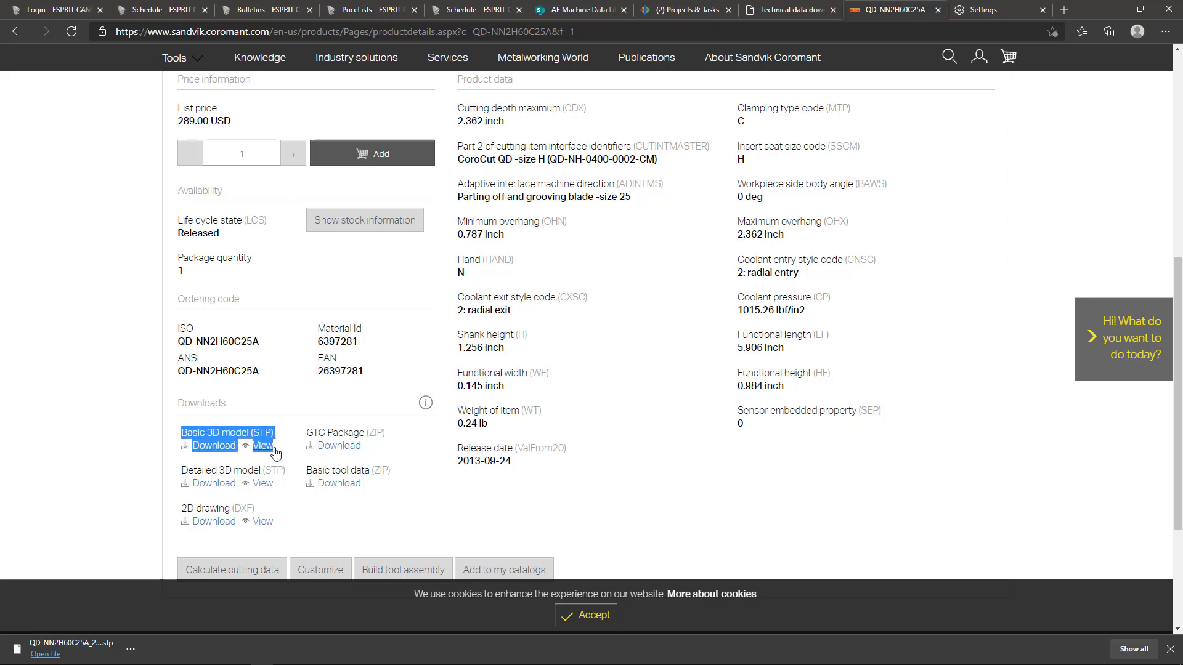
mouse_move(549, 392)
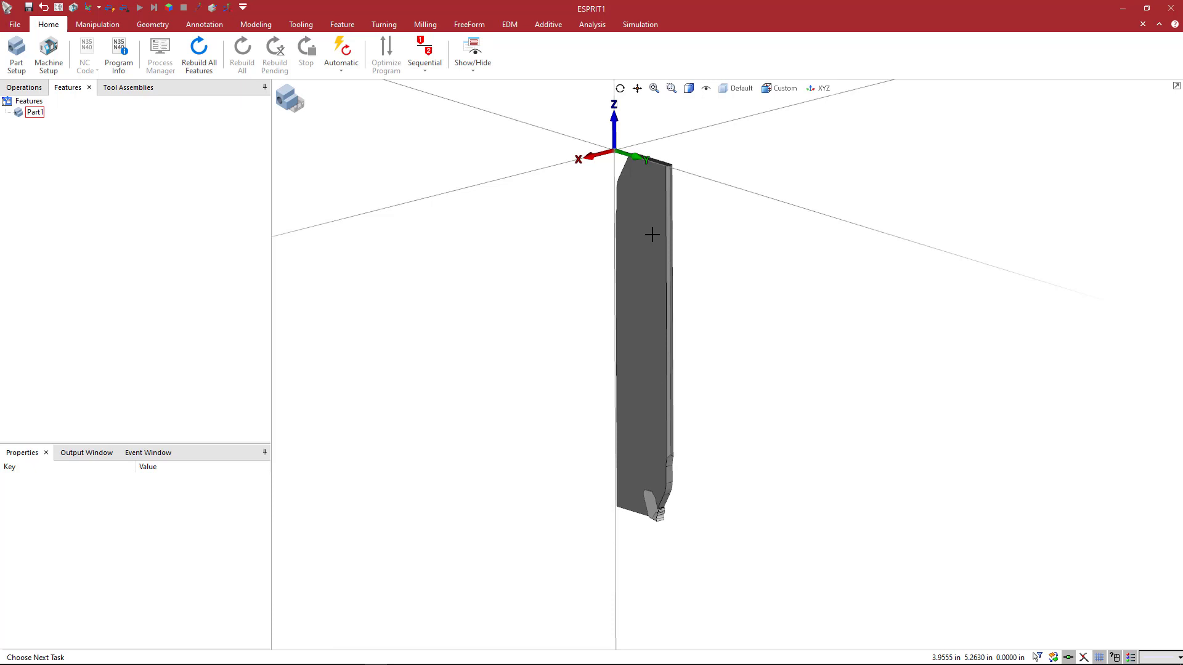
mouse_move(692, 207)
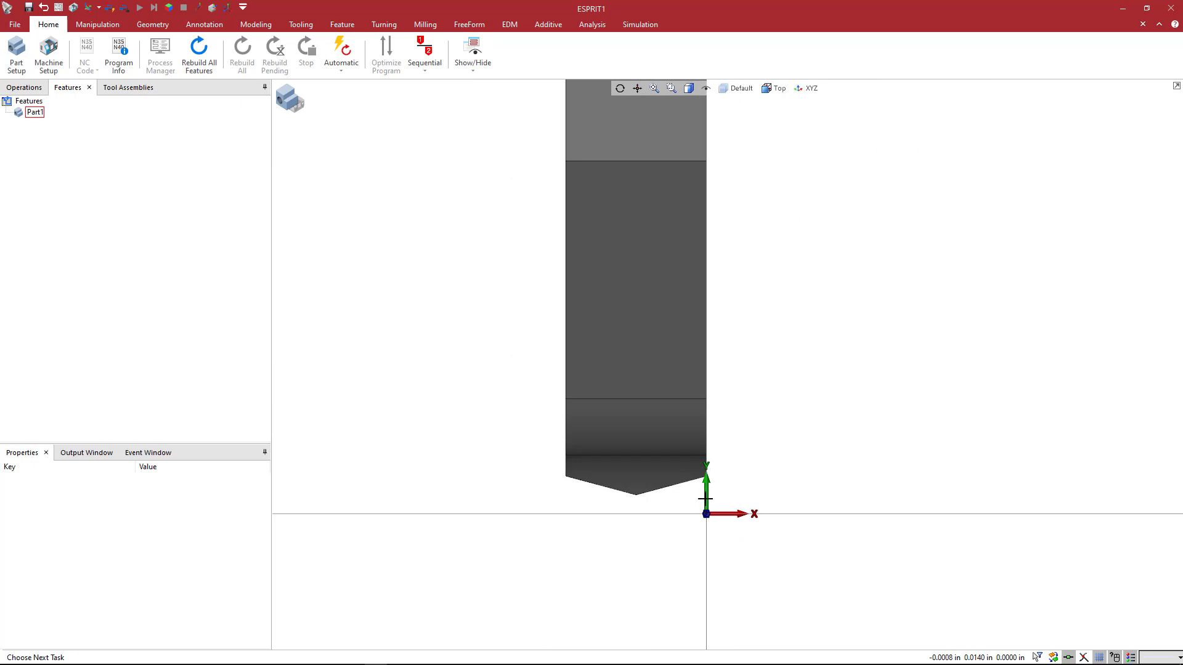
mouse_move(633, 496)
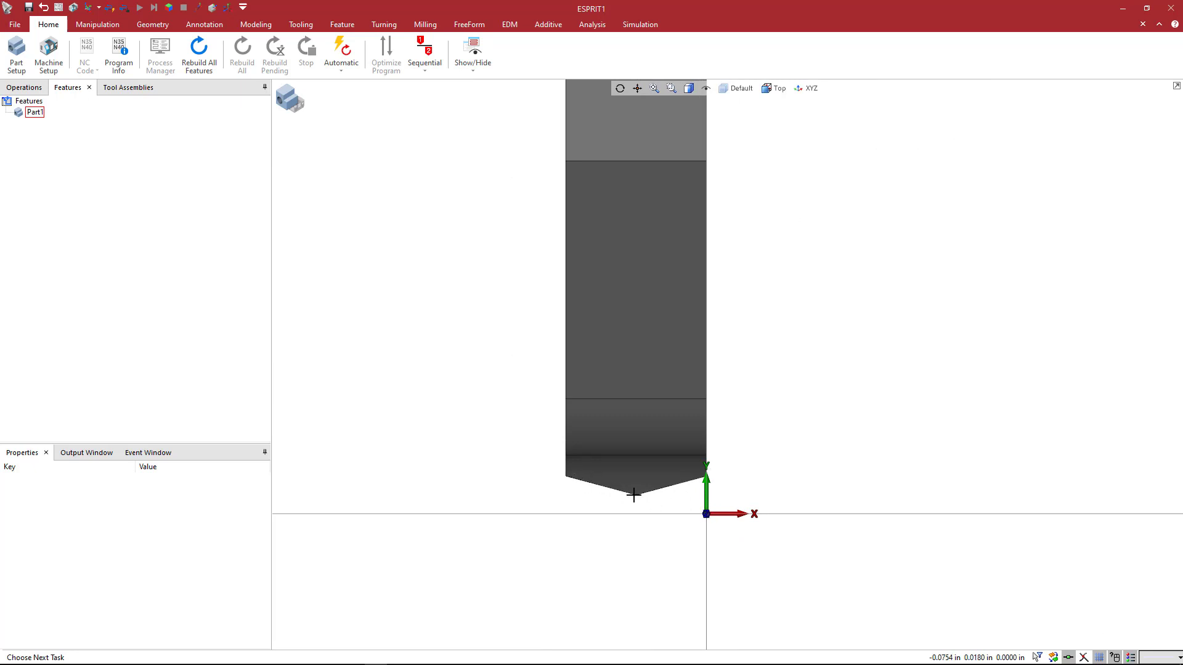
mouse_move(757, 487)
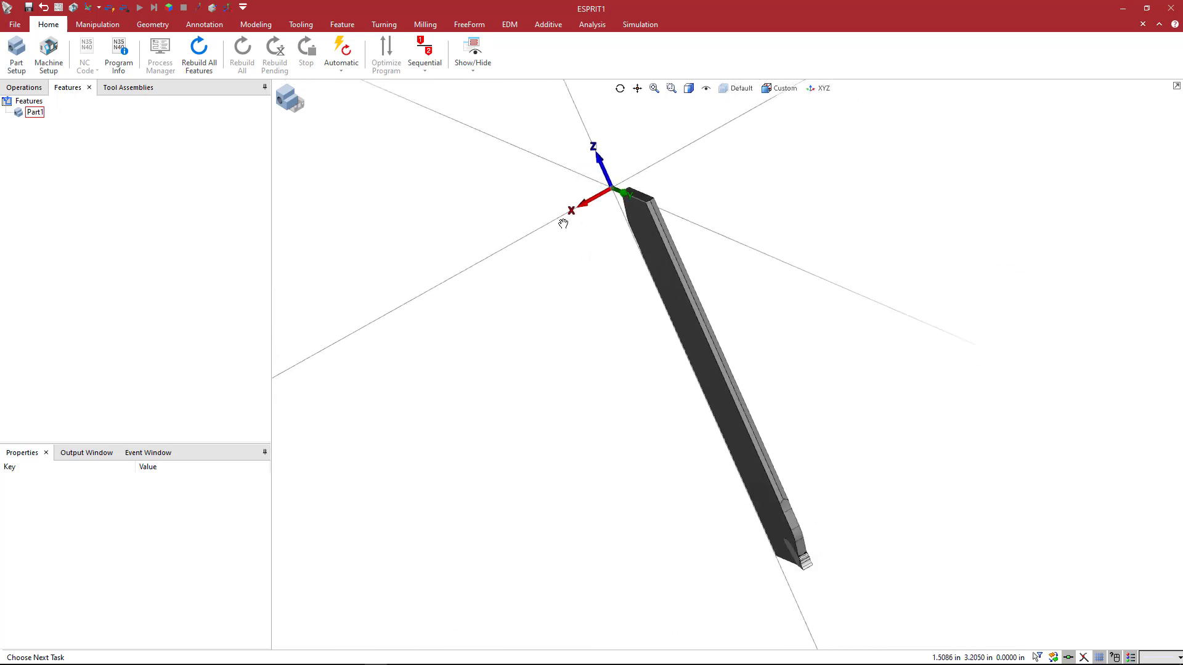
drag(563, 223, 581, 285)
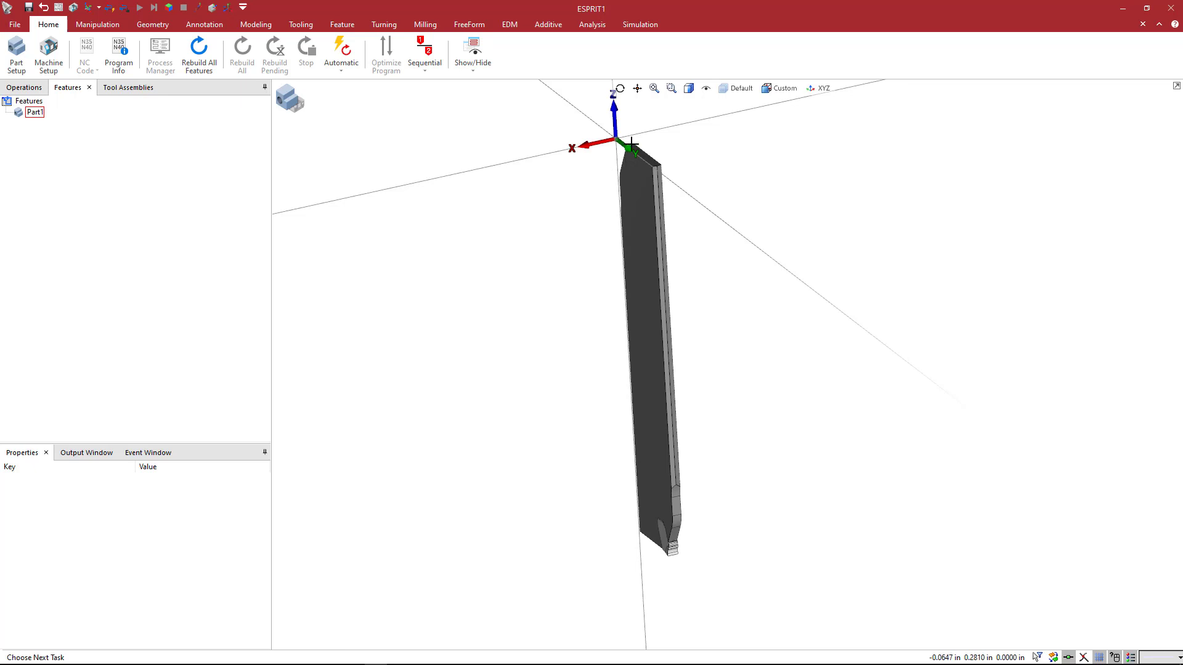
mouse_move(634, 133)
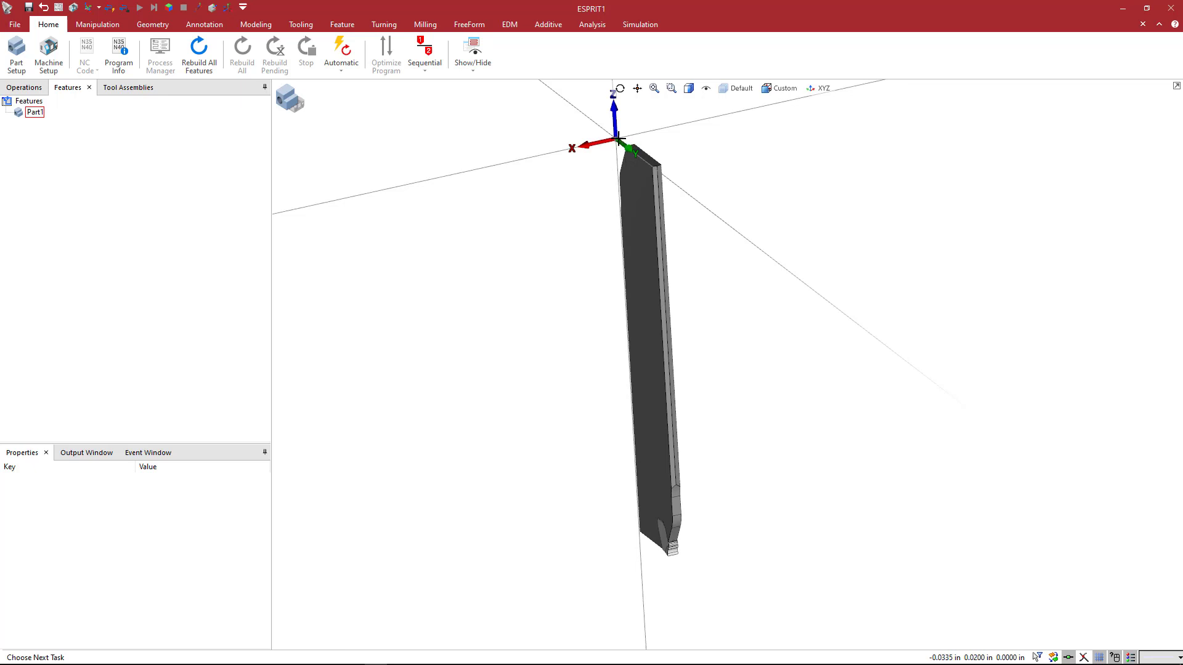
mouse_move(641, 133)
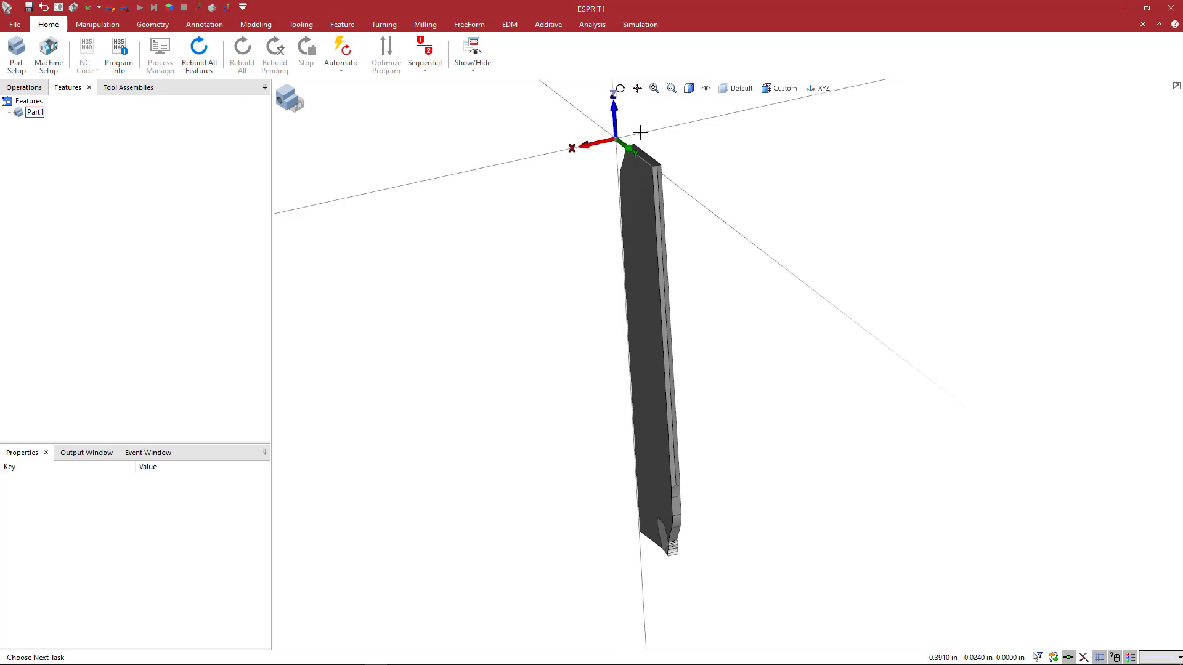
mouse_move(679, 195)
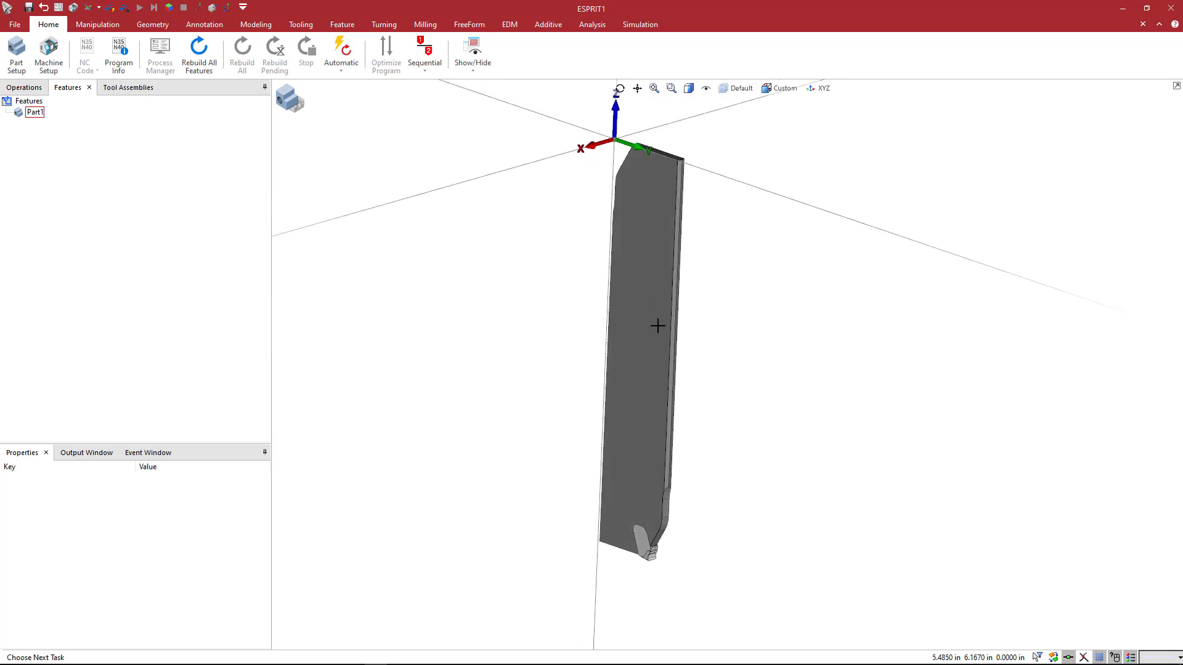
mouse_move(687, 394)
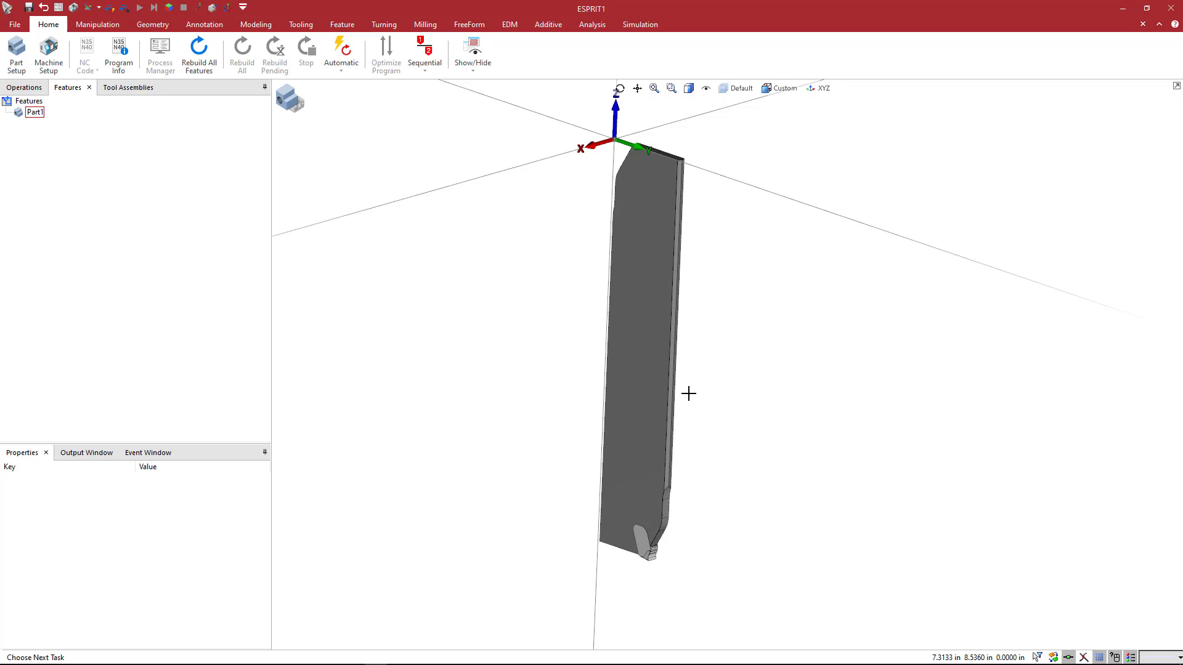
mouse_move(678, 177)
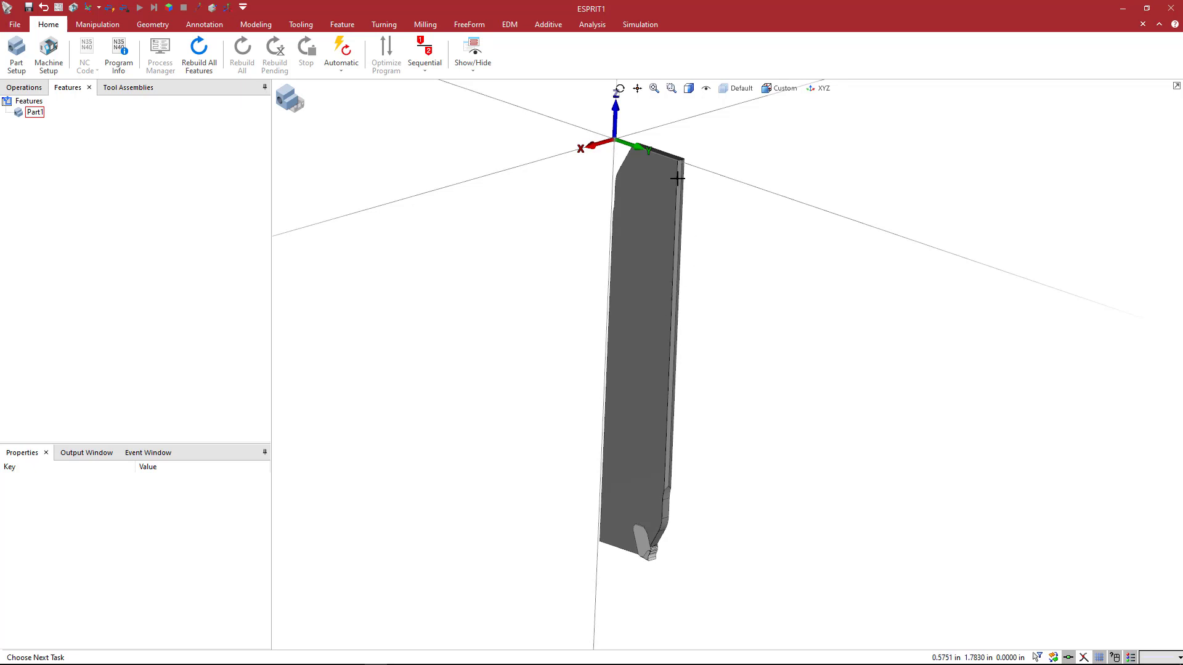
mouse_move(644, 166)
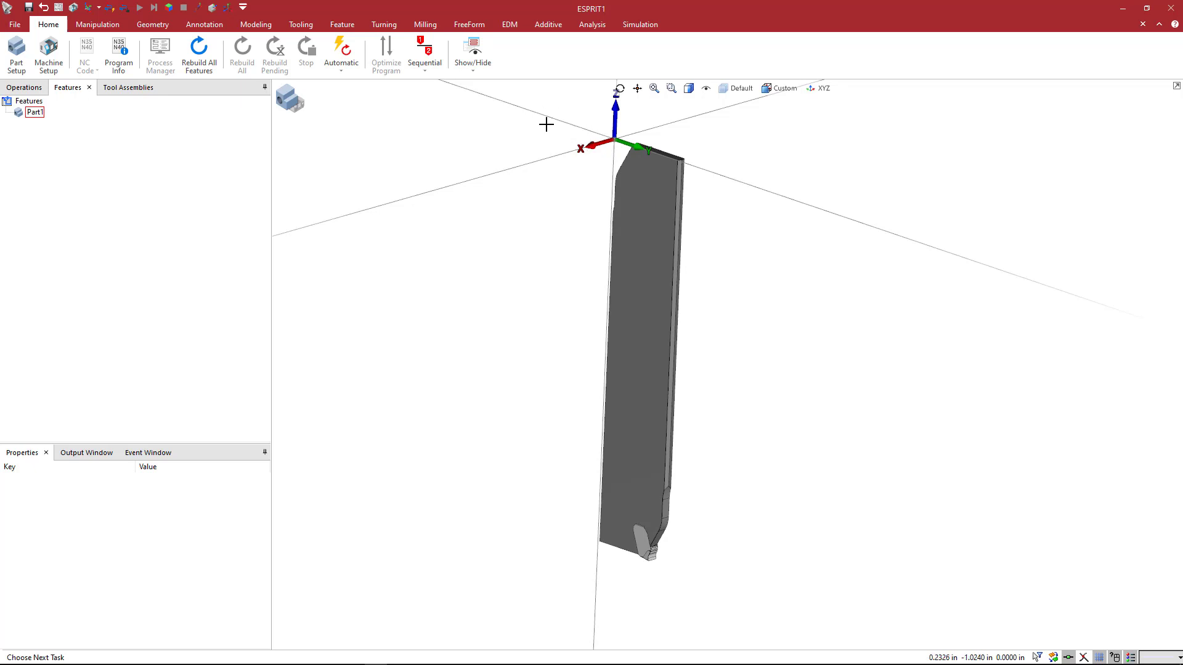
mouse_move(564, 148)
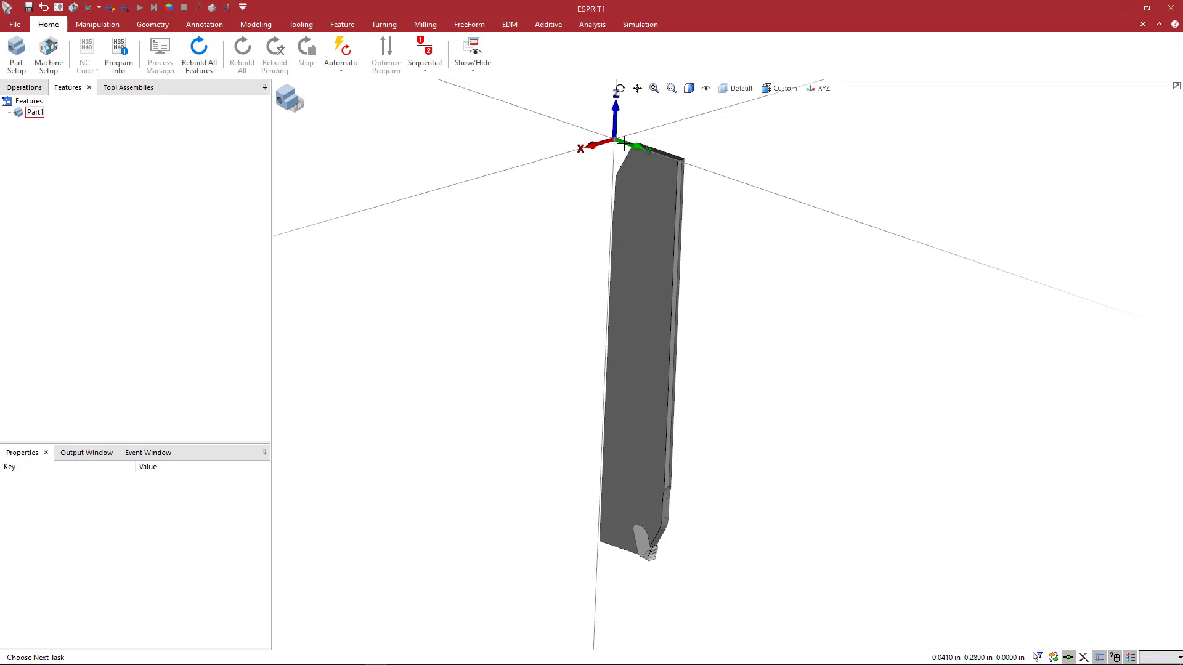
mouse_move(643, 257)
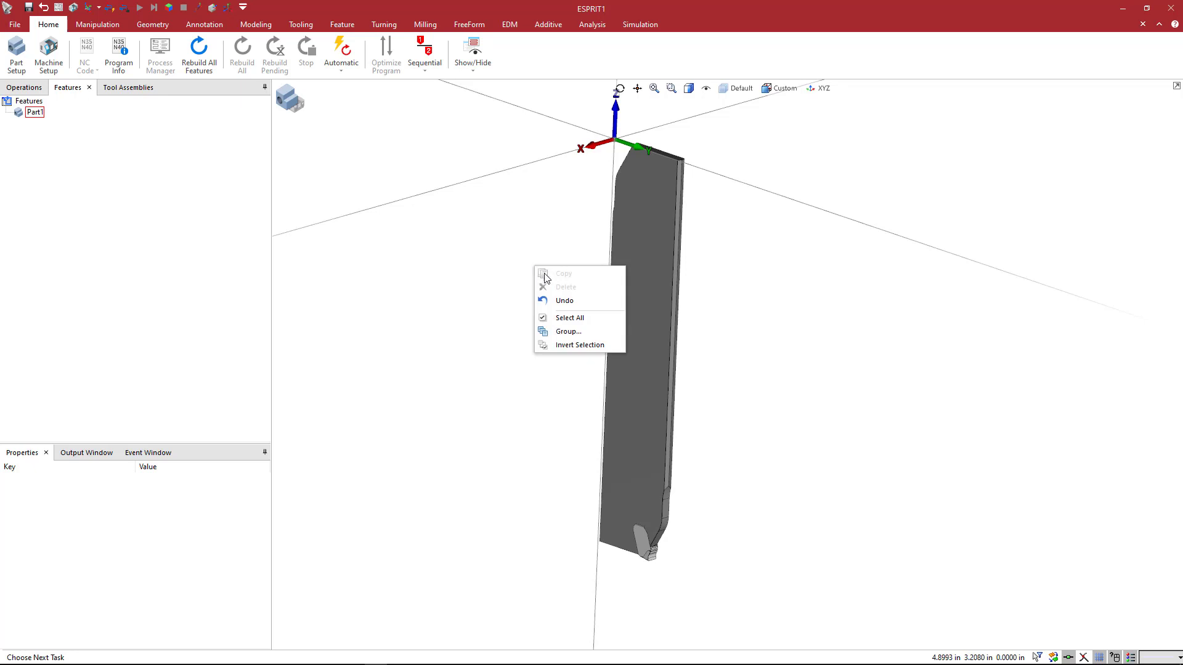
Select all and Move-Rotate the blade 180 degrees about the origin.
click(569, 316)
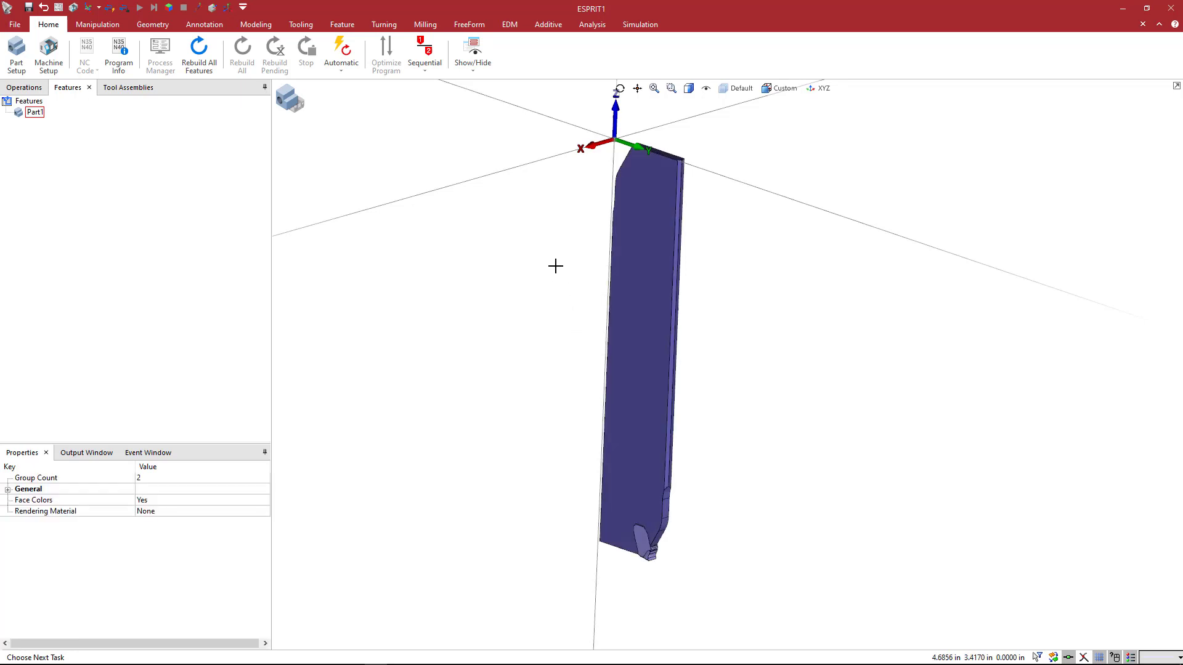
right_click(555, 266)
text(180)
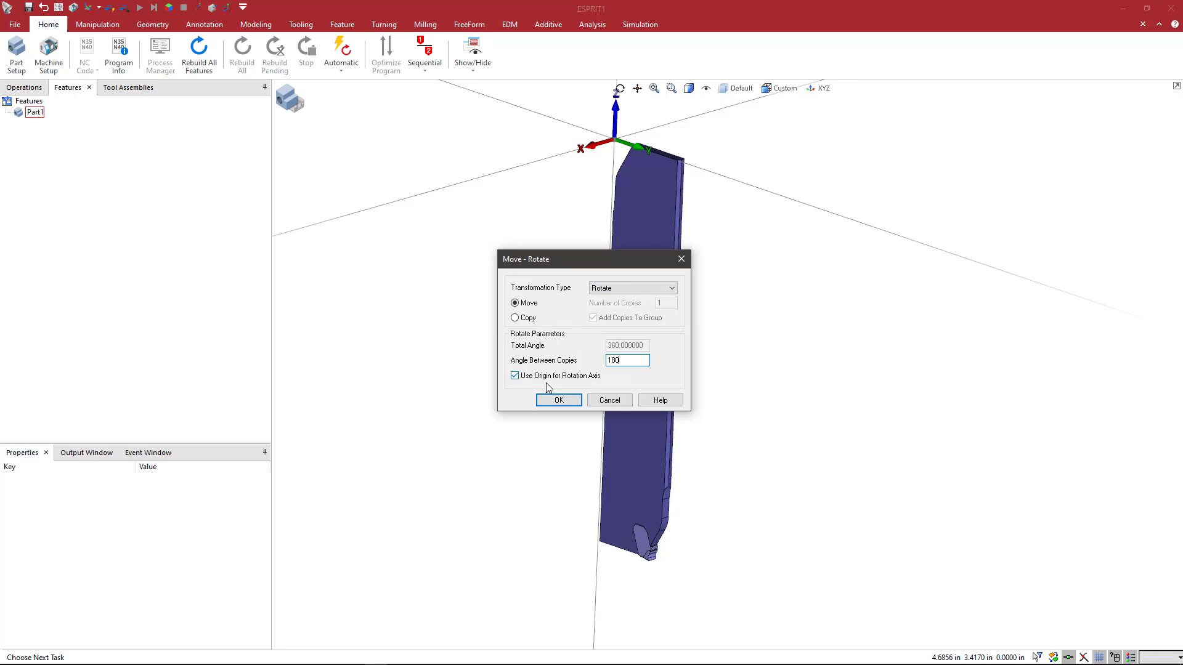
click(558, 399)
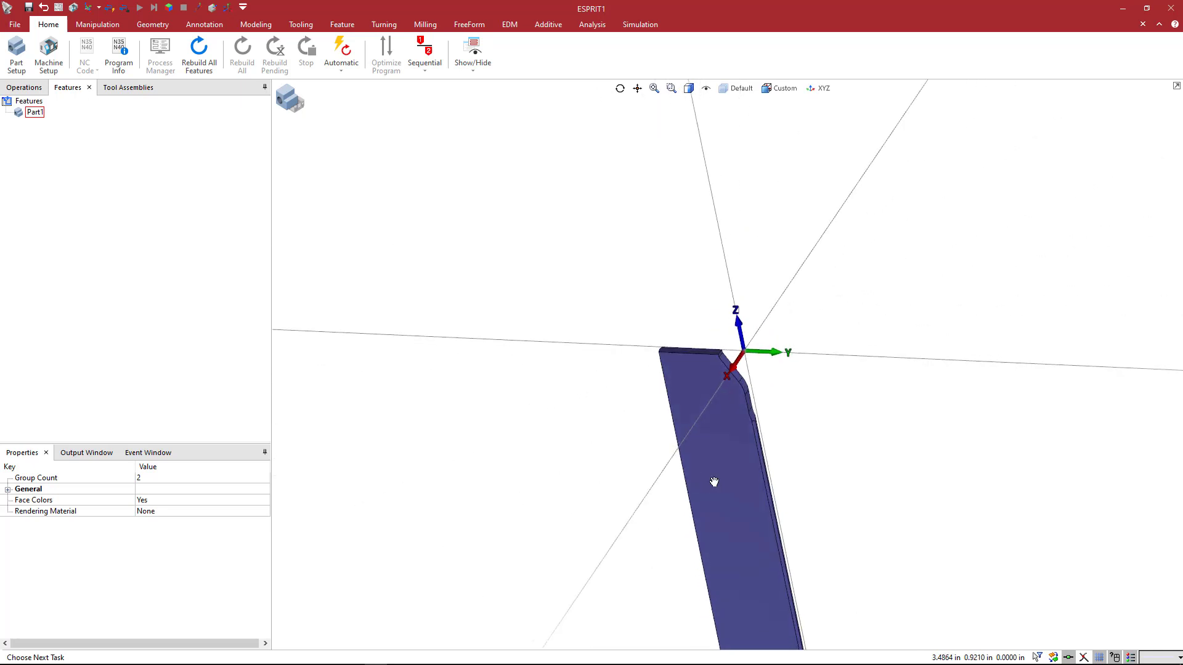
drag(713, 482, 688, 377)
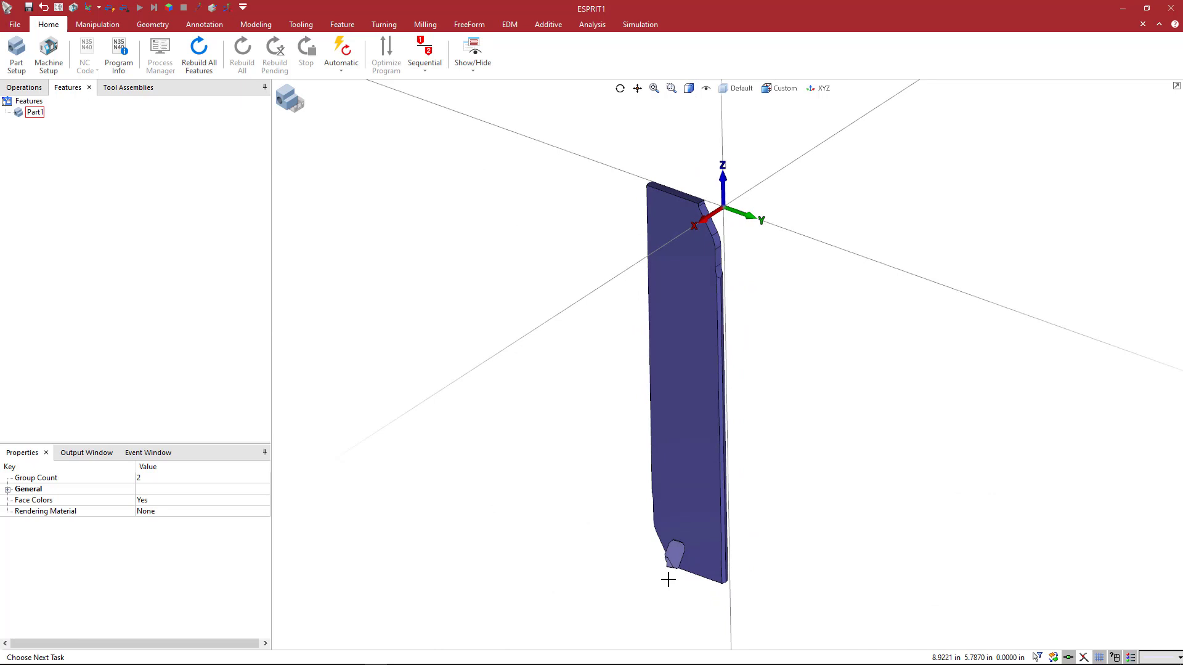
mouse_move(718, 163)
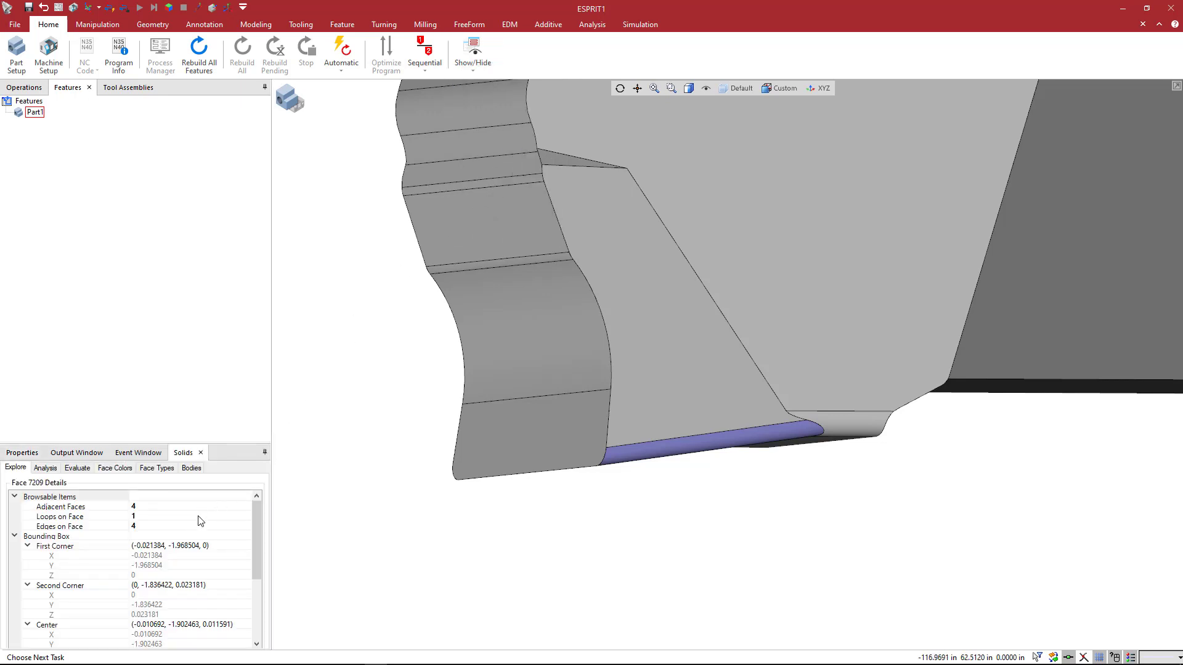
Draw a 0.157215 in line along the bottom front edge of the blade insert.
right_click(60, 516)
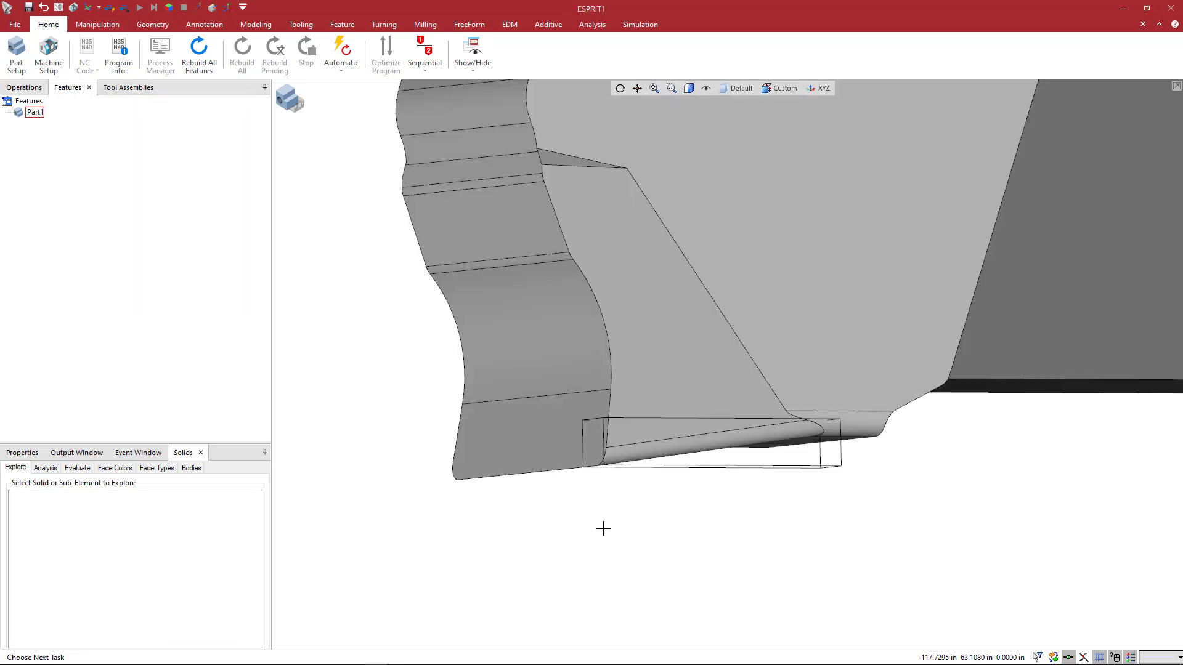
drag(603, 529, 844, 411)
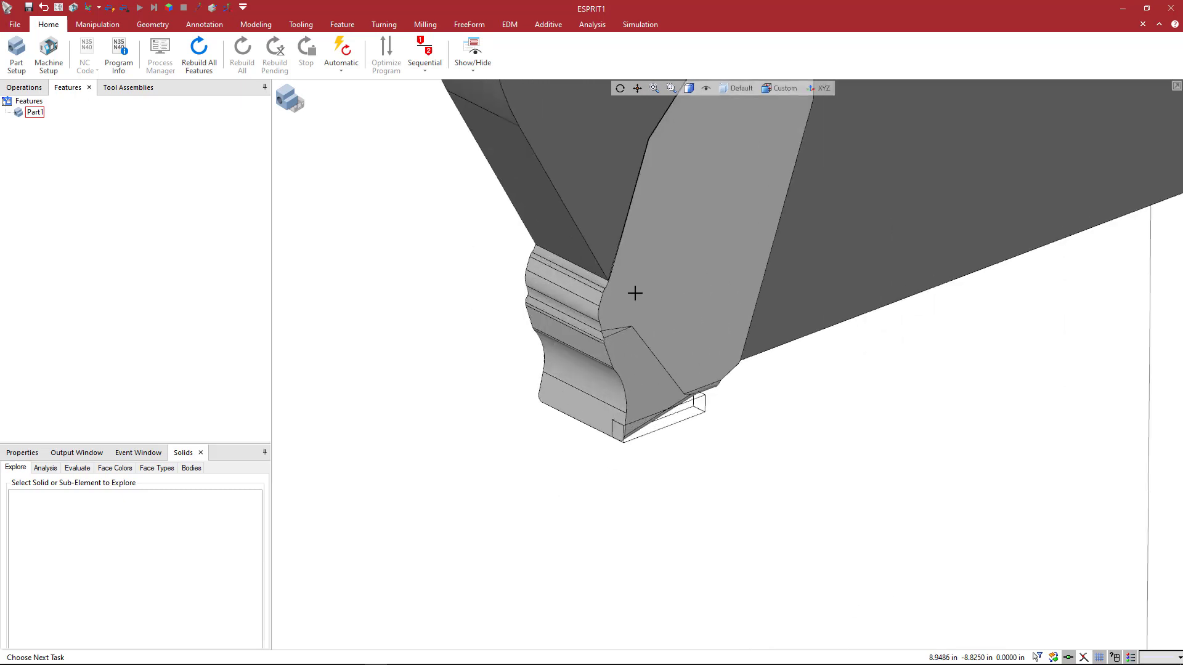
click(636, 293)
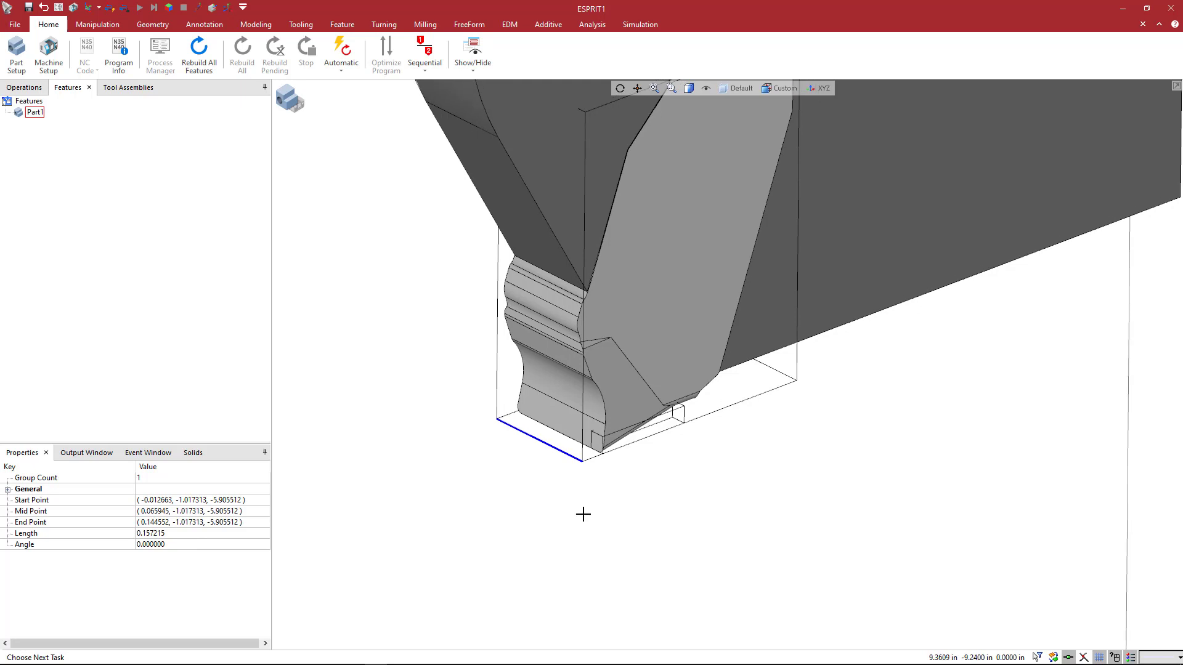
mouse_move(605, 348)
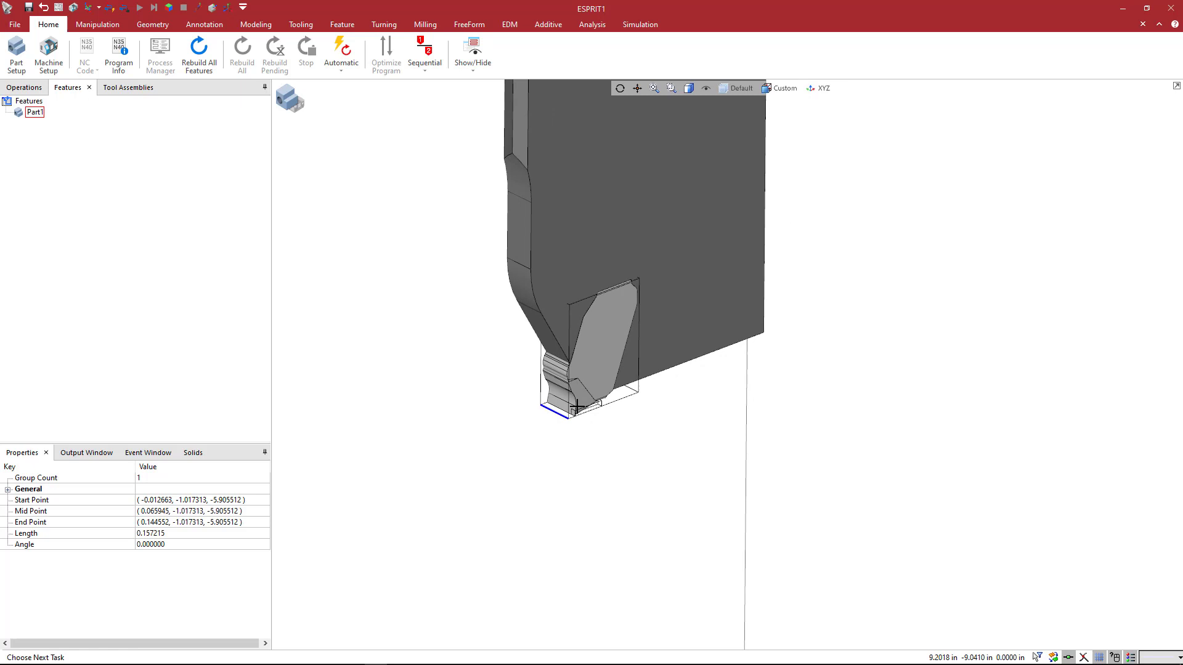
mouse_move(610, 323)
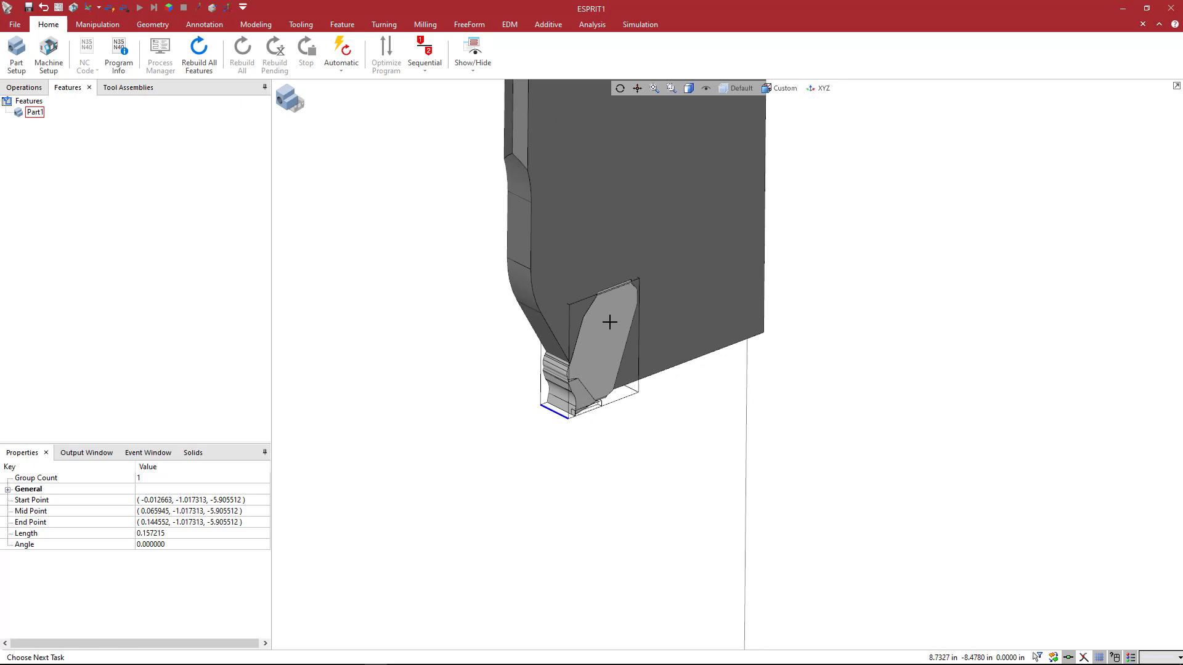
mouse_move(606, 368)
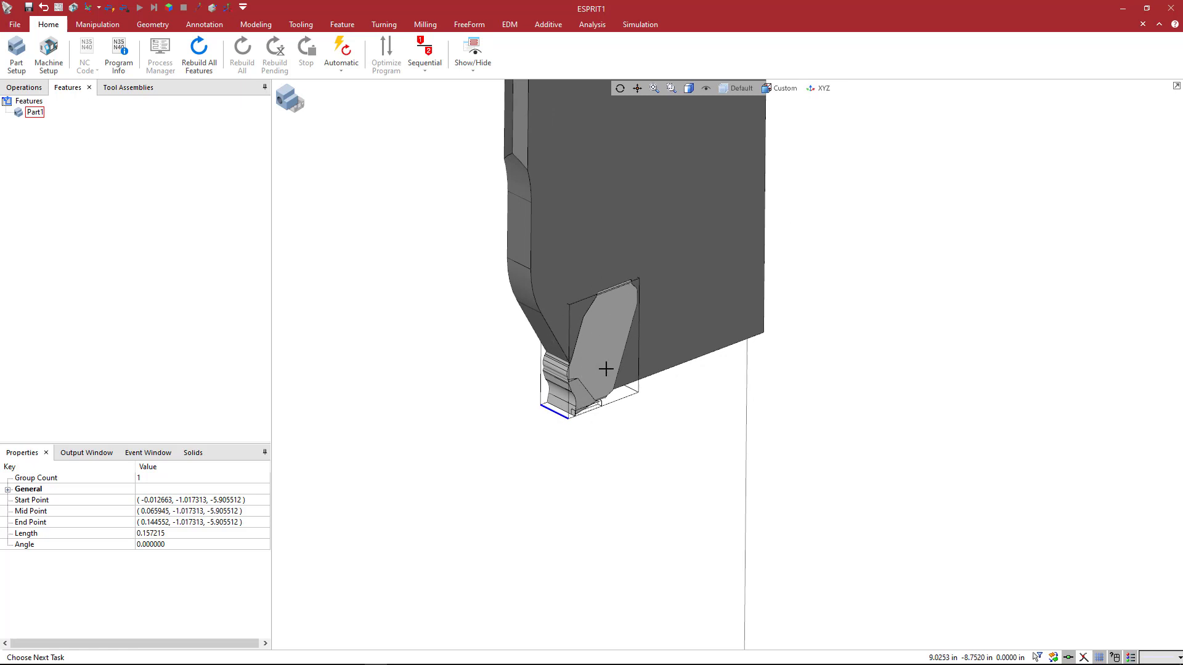
mouse_move(575, 369)
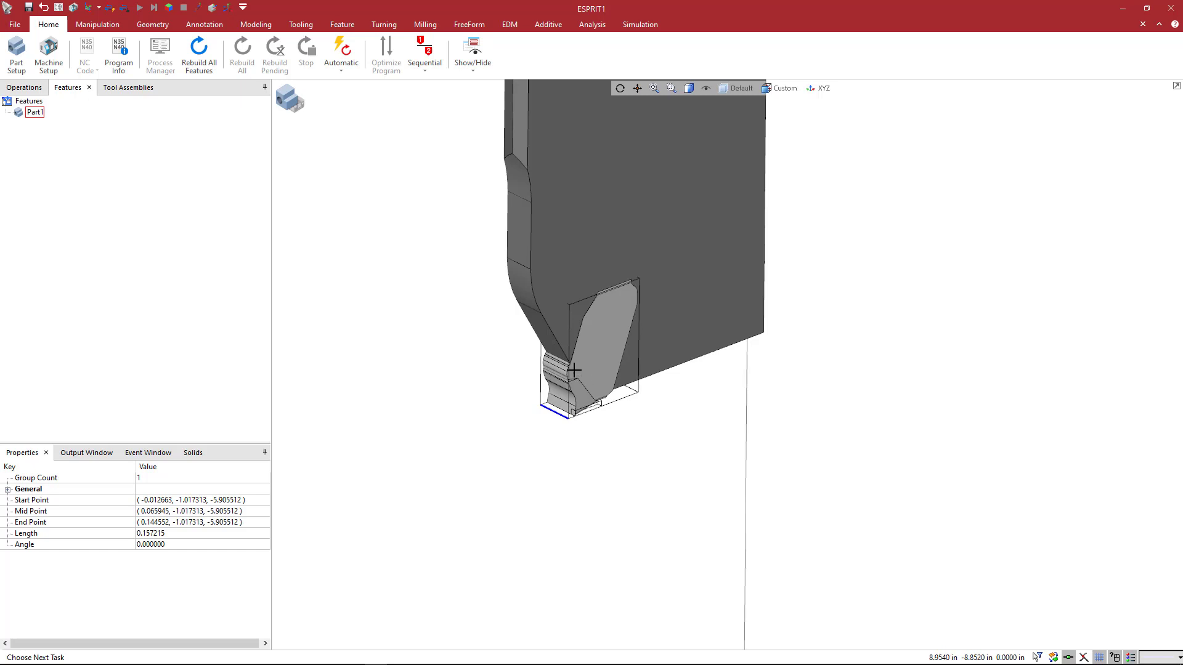
mouse_move(596, 387)
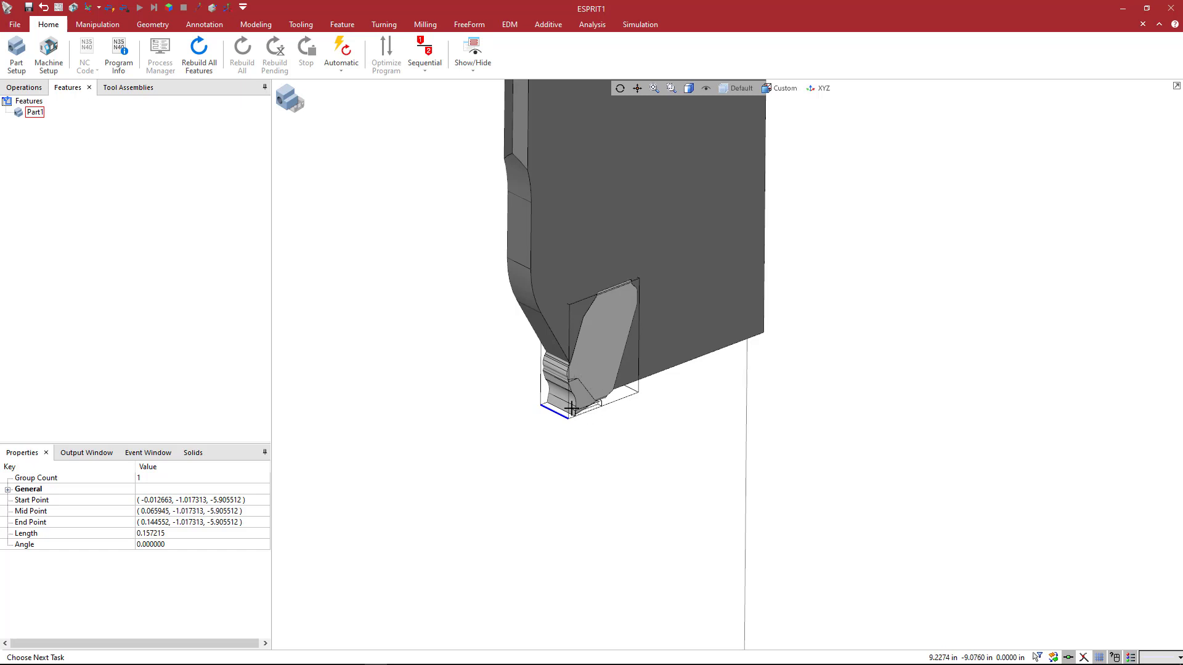
mouse_move(573, 425)
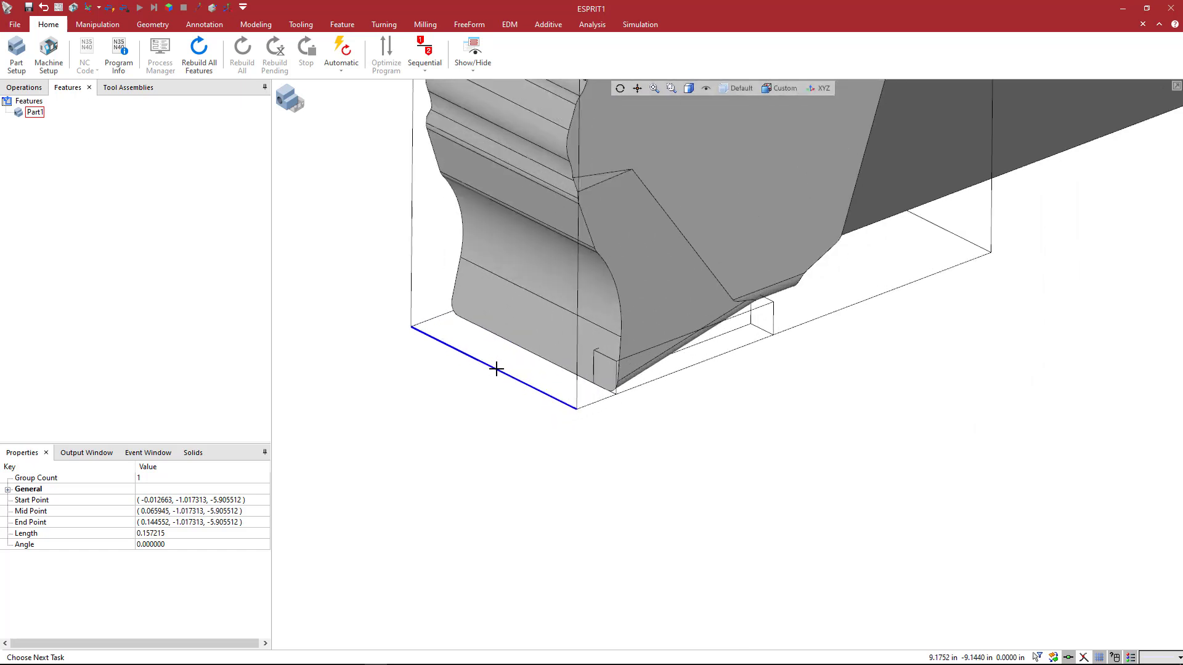
mouse_move(448, 353)
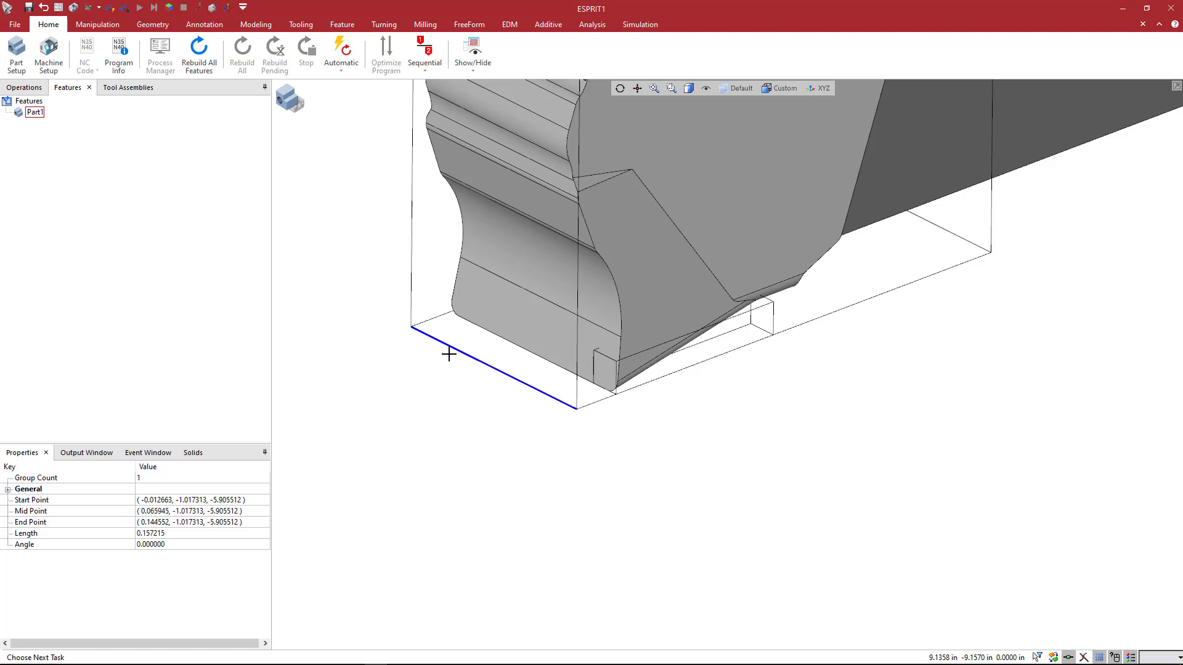
mouse_move(577, 412)
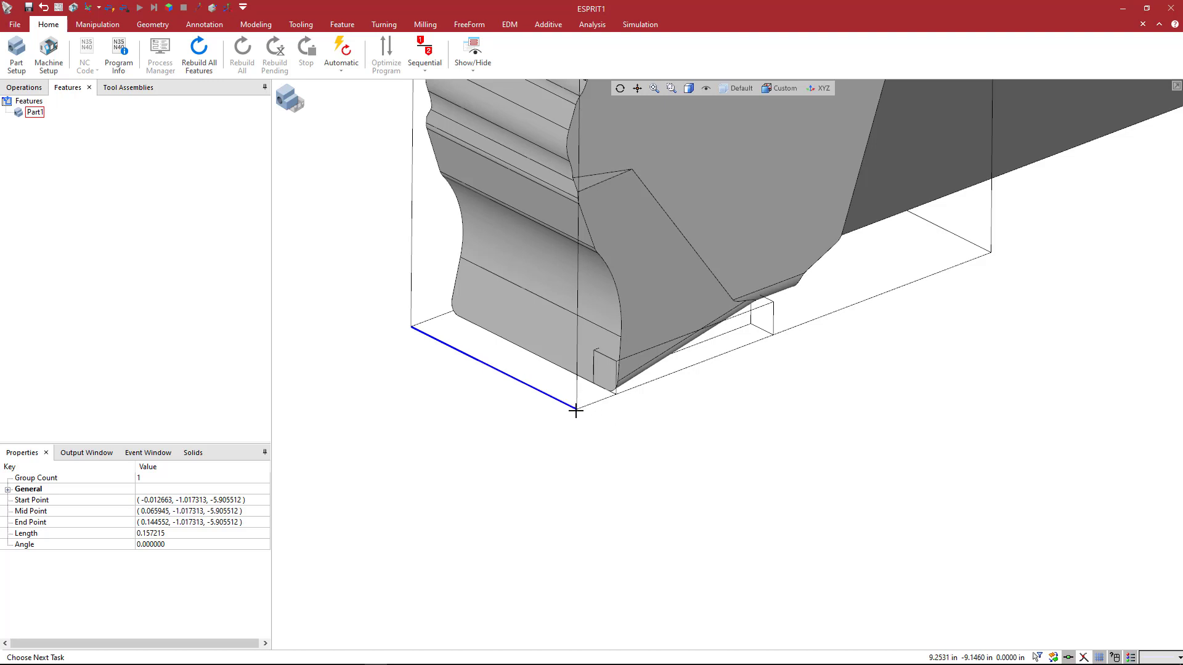
mouse_move(463, 337)
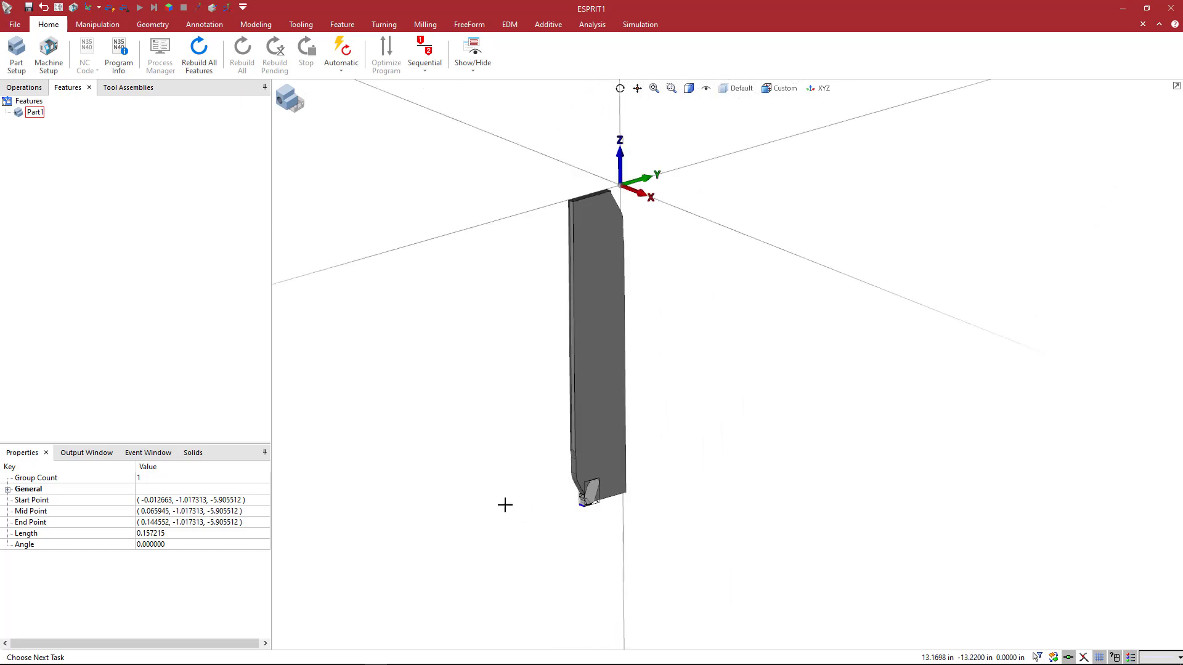
Use Modify Workplane to drag the gnomon origin onto the end of the cutting-edge line.
click(96, 25)
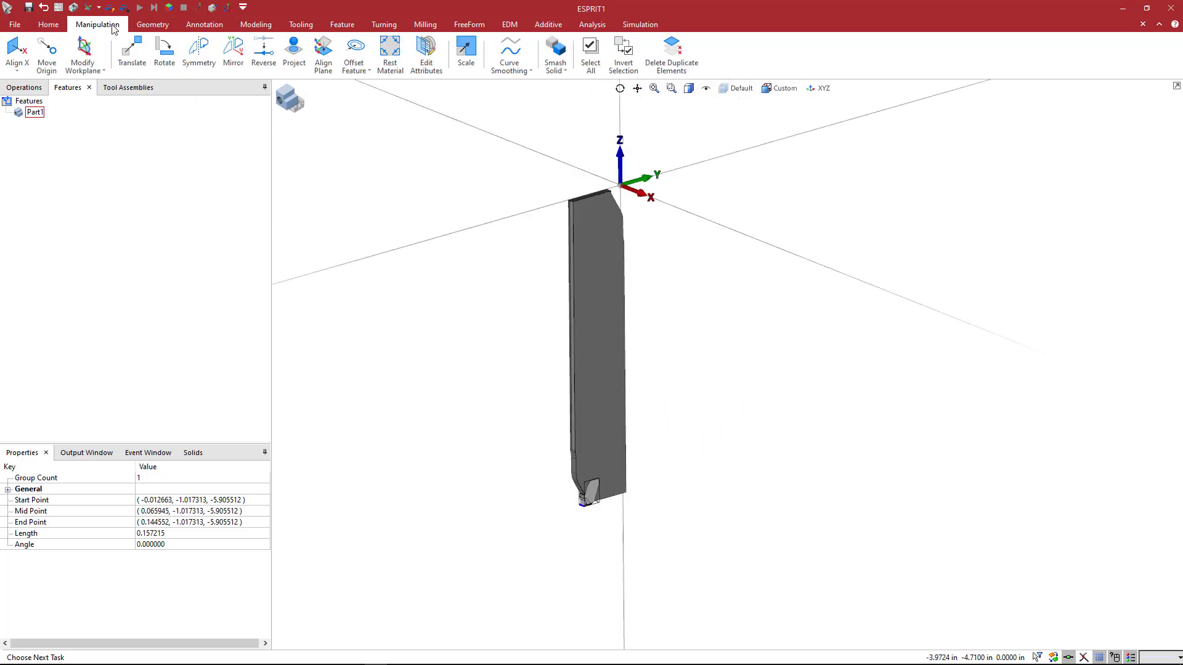
mouse_move(83, 53)
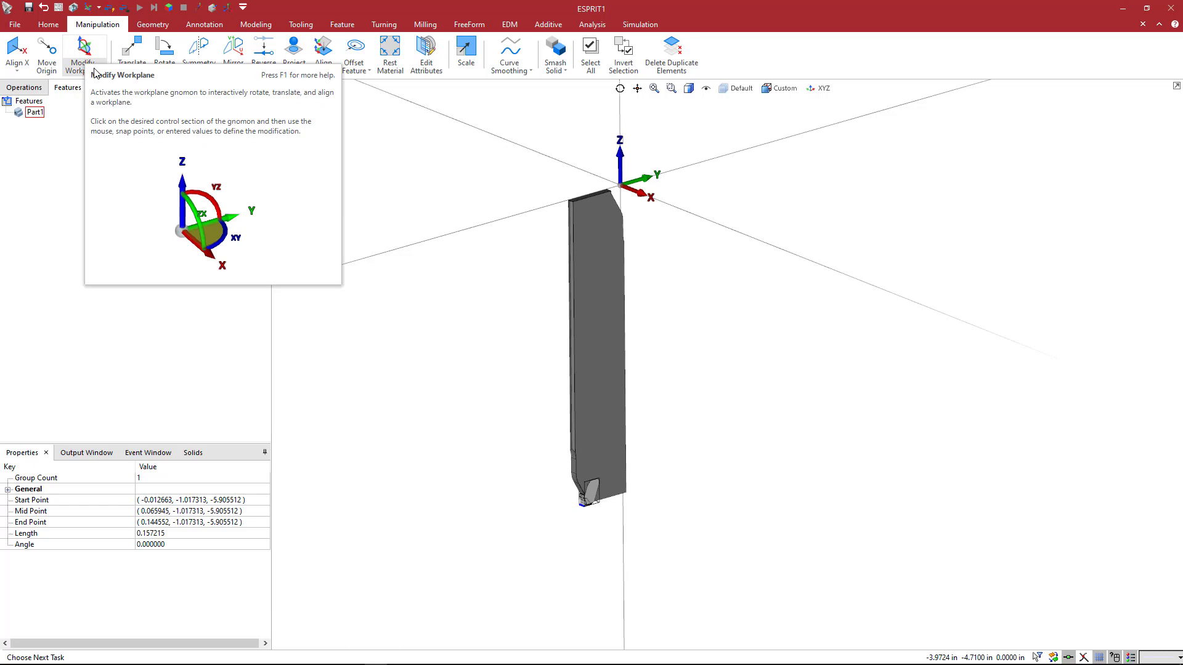
click(82, 56)
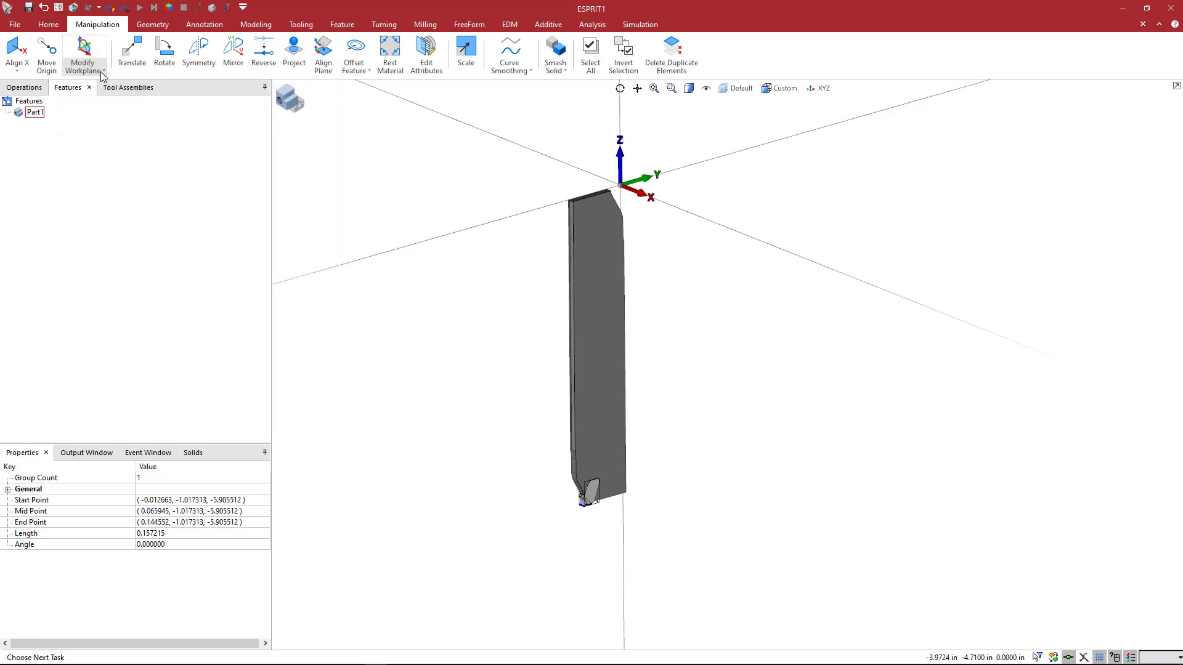
click(83, 55)
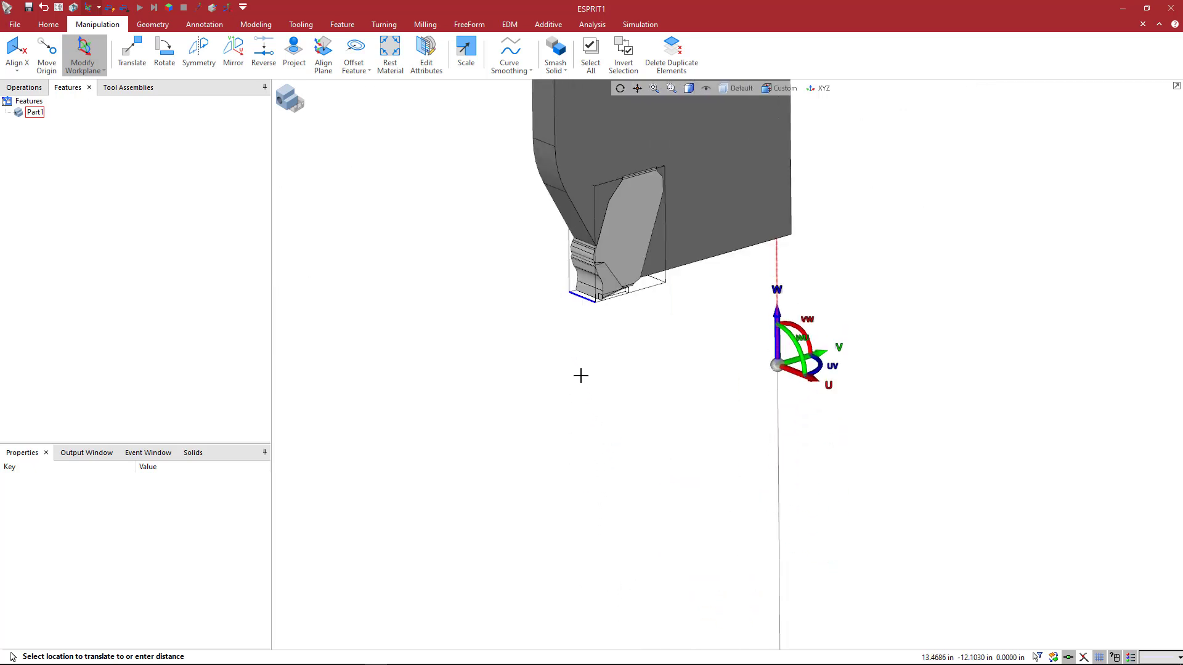
drag(774, 364, 834, 412)
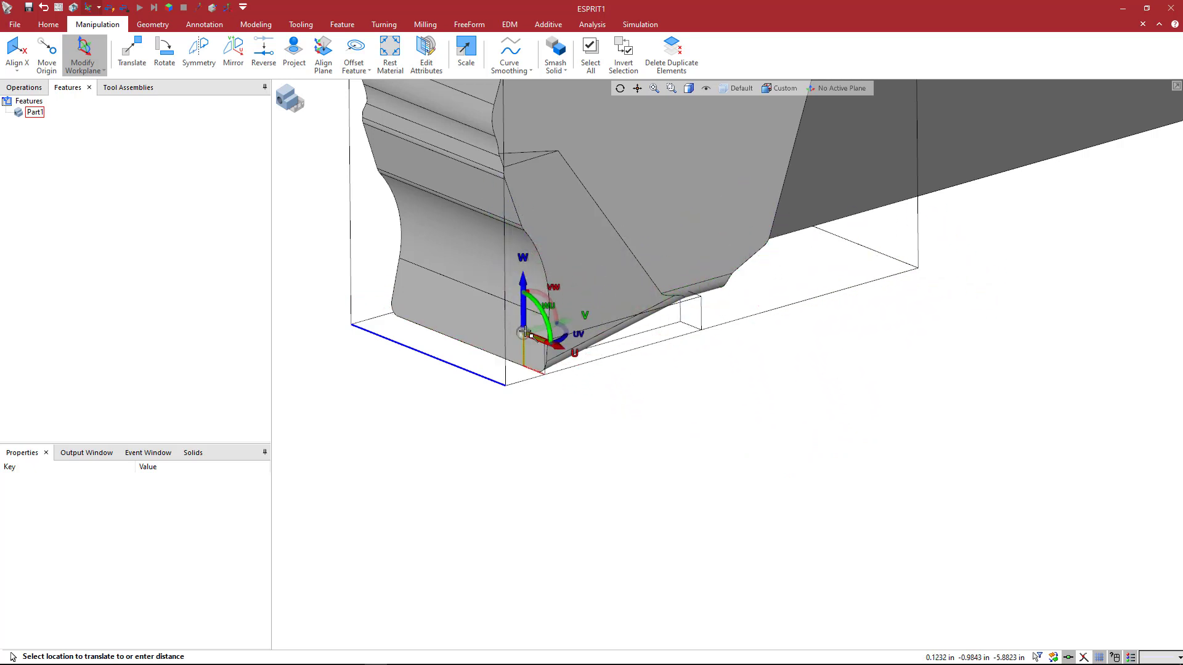
drag(532, 333, 539, 358)
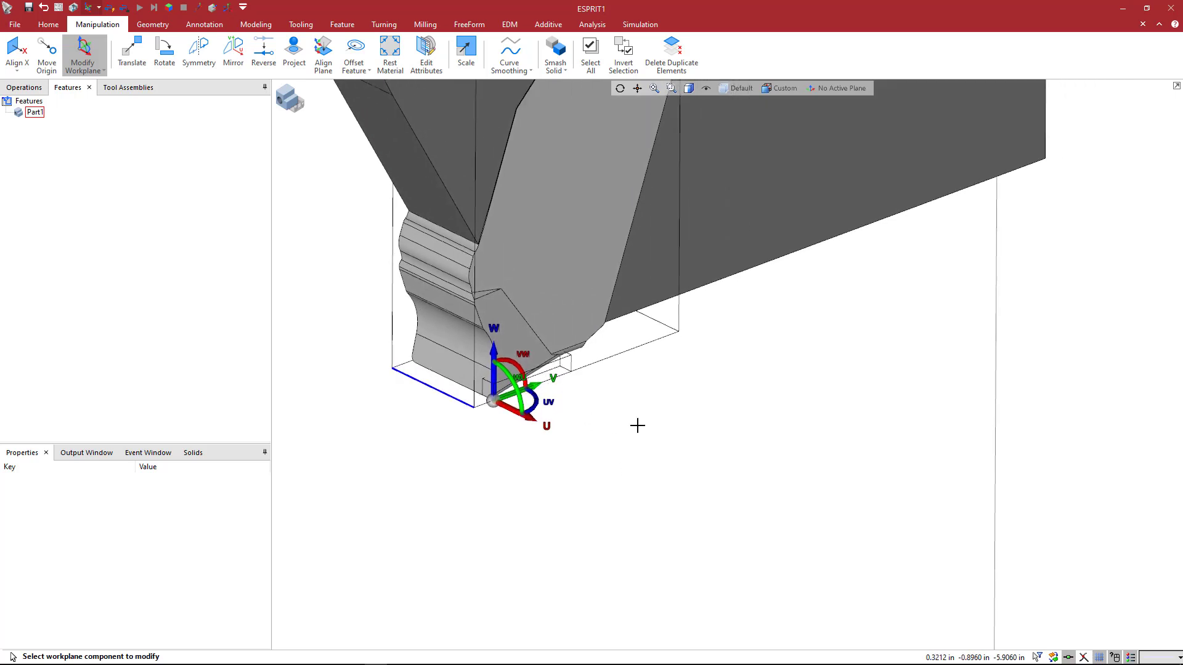
mouse_move(633, 421)
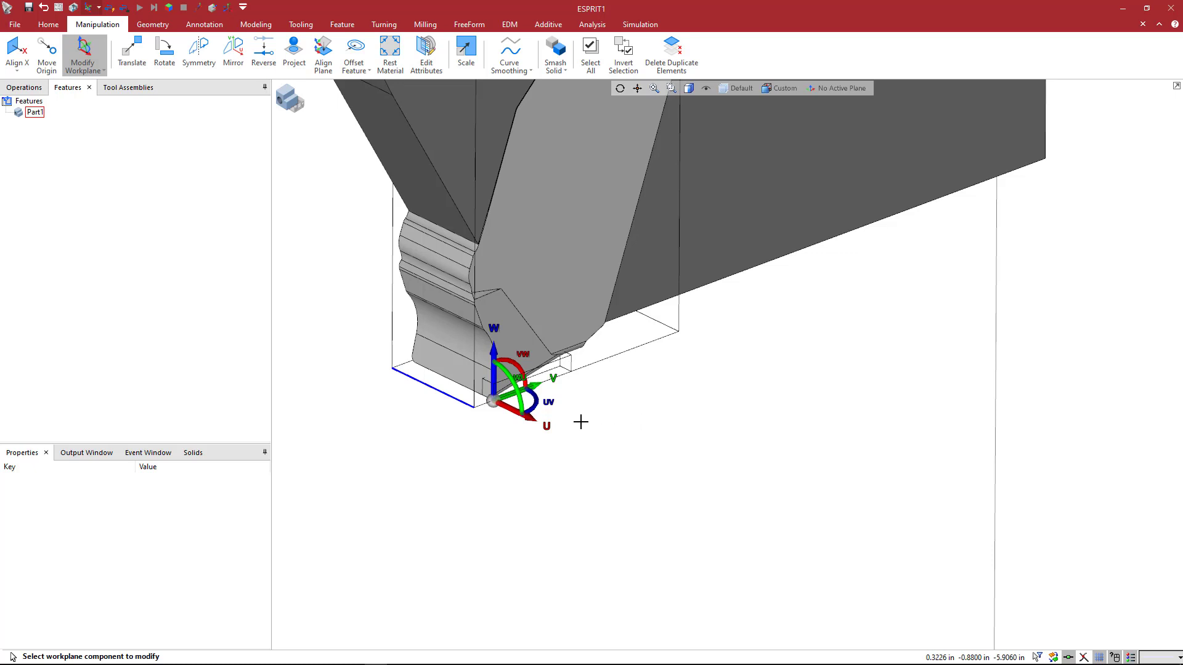
mouse_move(817, 99)
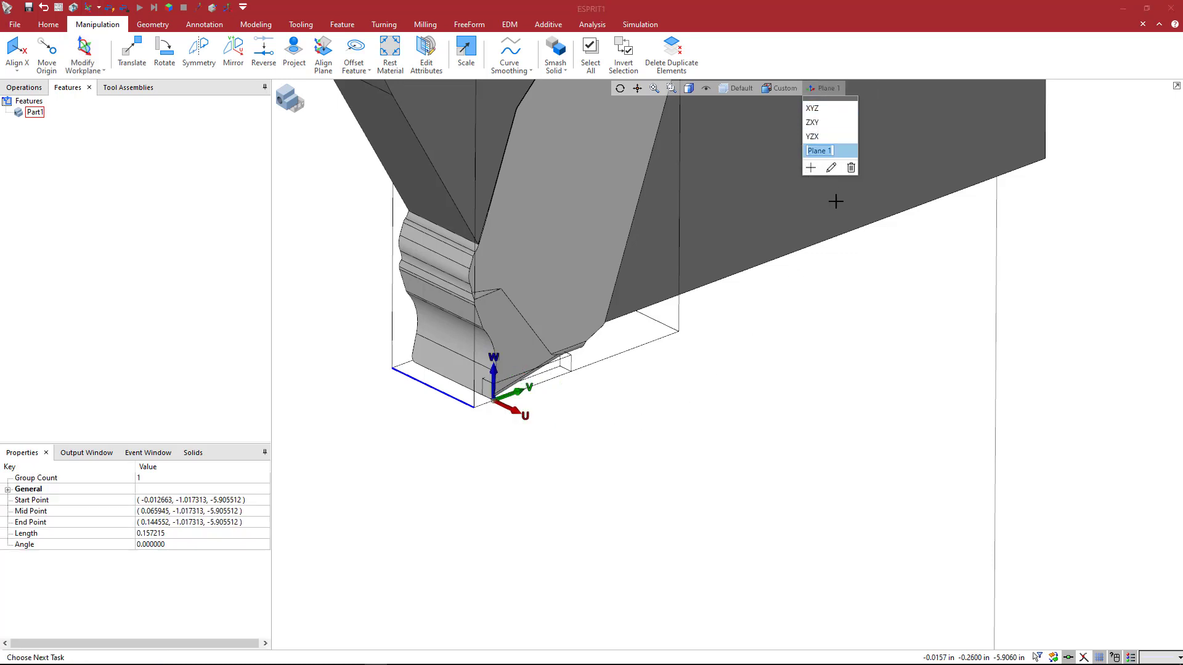
Add a new workplane at the blade corner and name it TA_1.
text(TA_1)
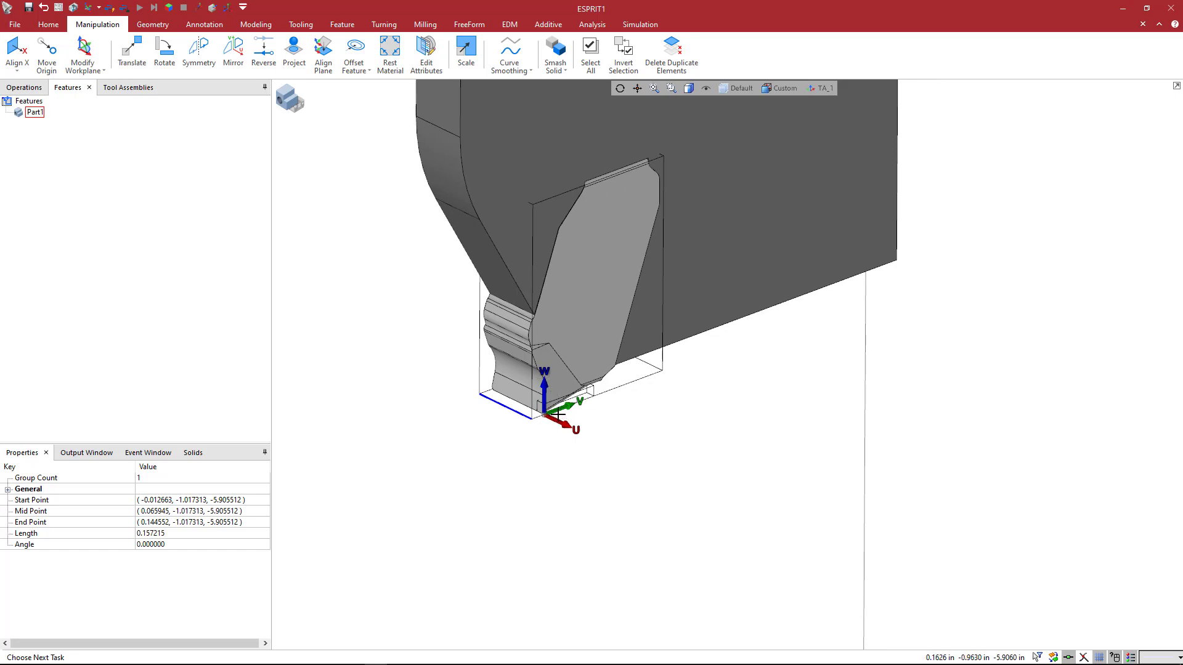
mouse_move(575, 376)
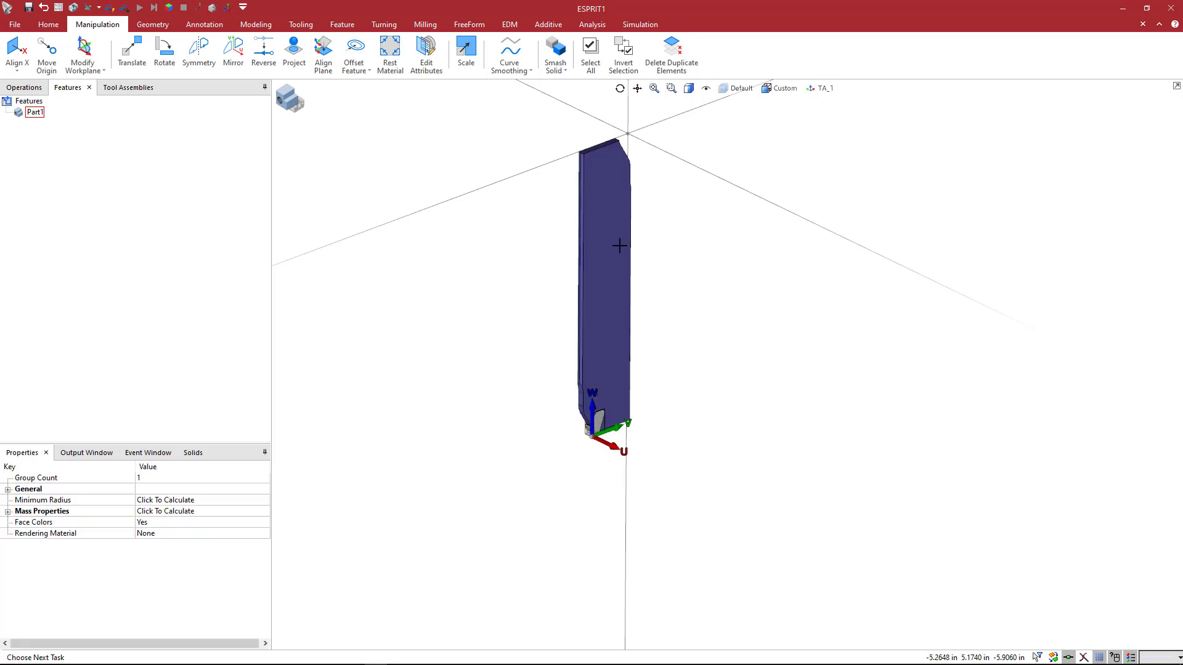
mouse_move(612, 285)
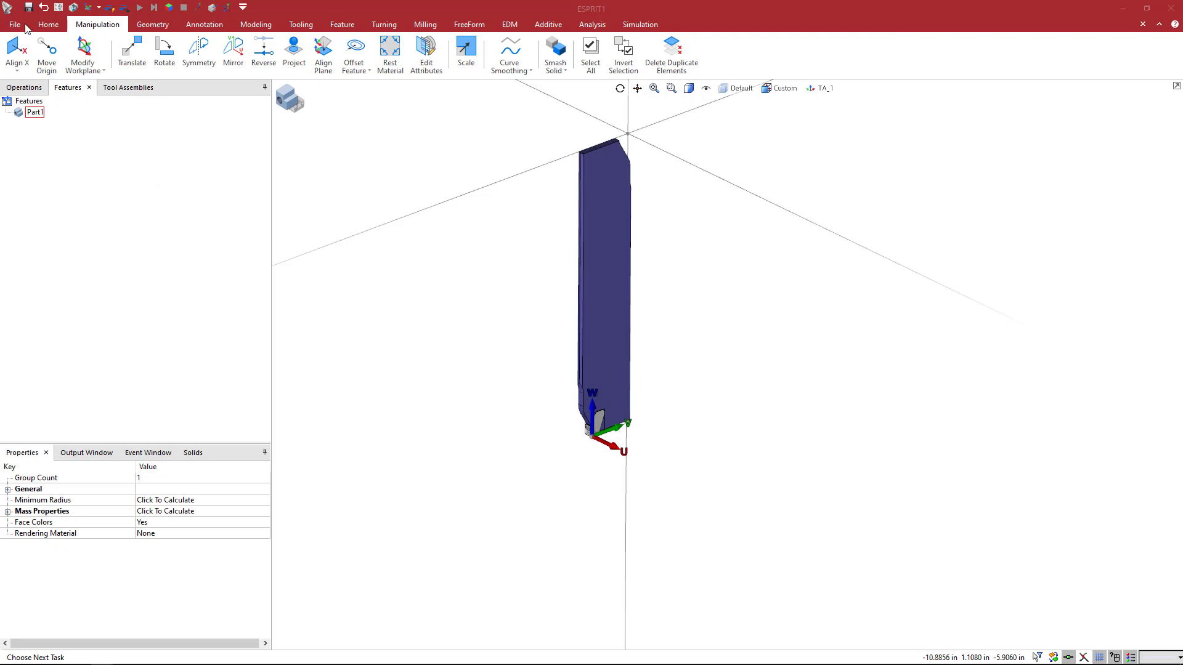
Save As holder file (*.gdml) named QD-NN2H60C25A_Right_4mm in the Sandvik Turning folder.
click(15, 25)
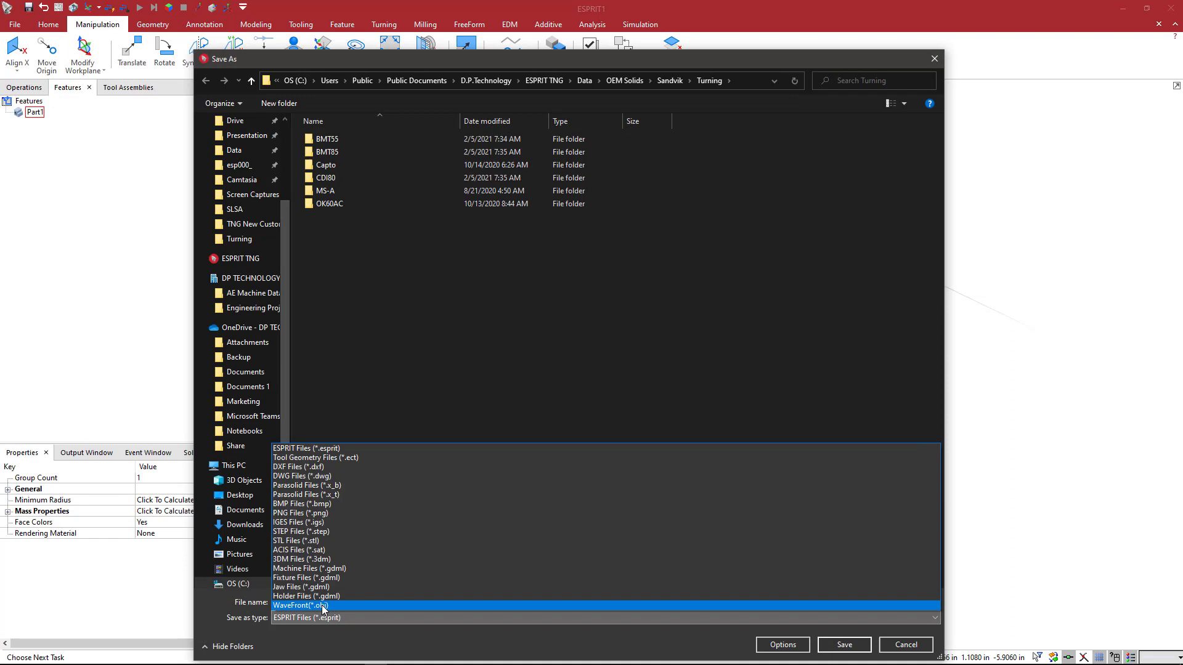
click(308, 597)
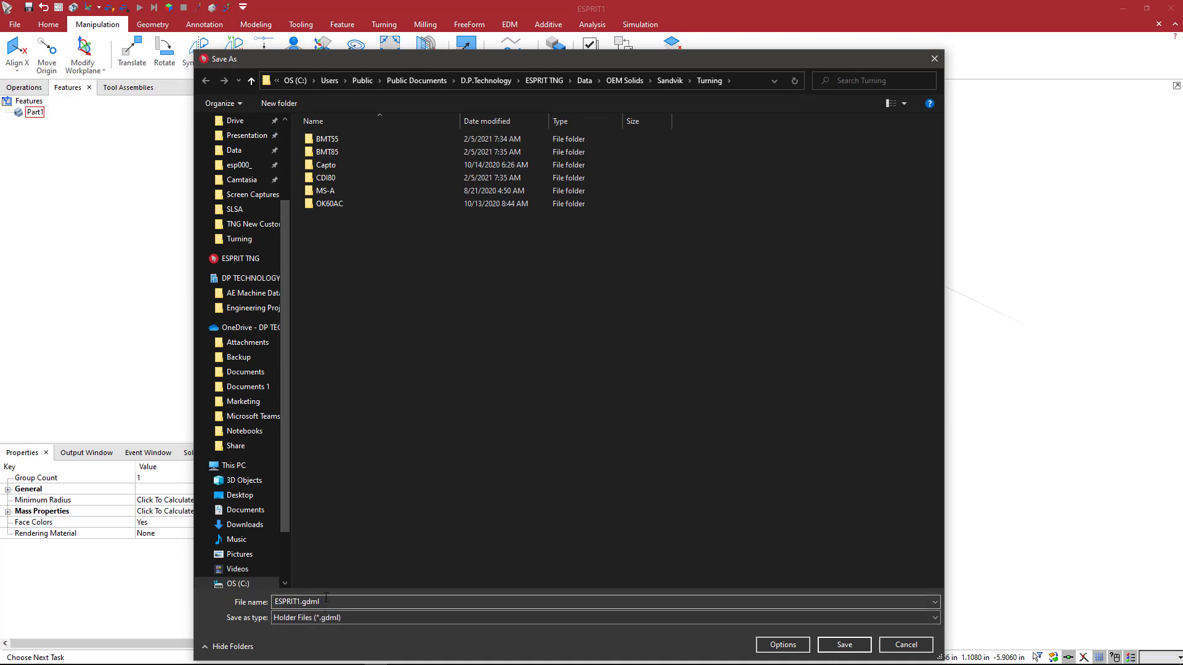
text(QD-NN2H60C25A_200844818_mod_0_1_tm01_00)
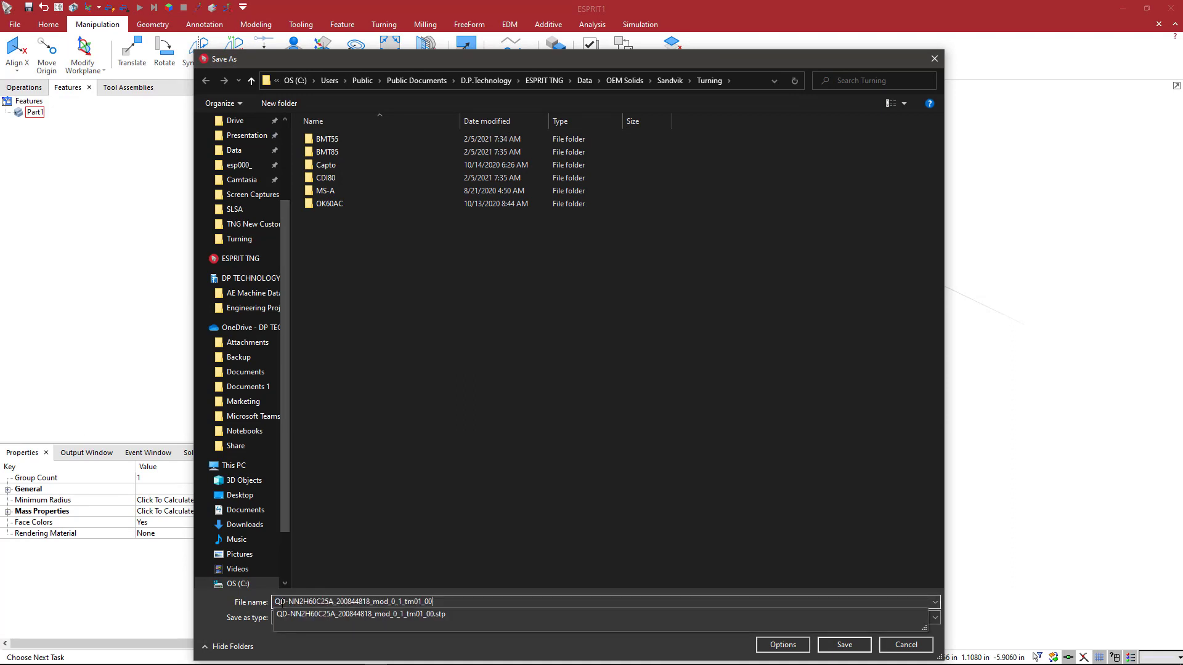
double_click(399, 601)
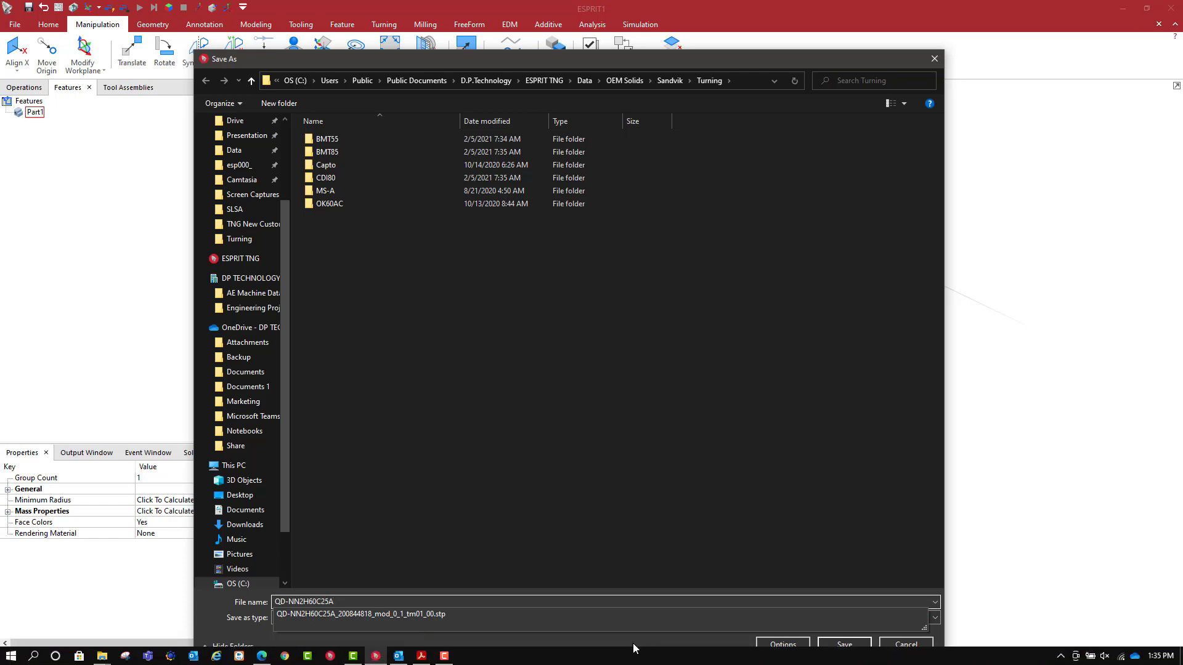
click(603, 613)
text(_Right)
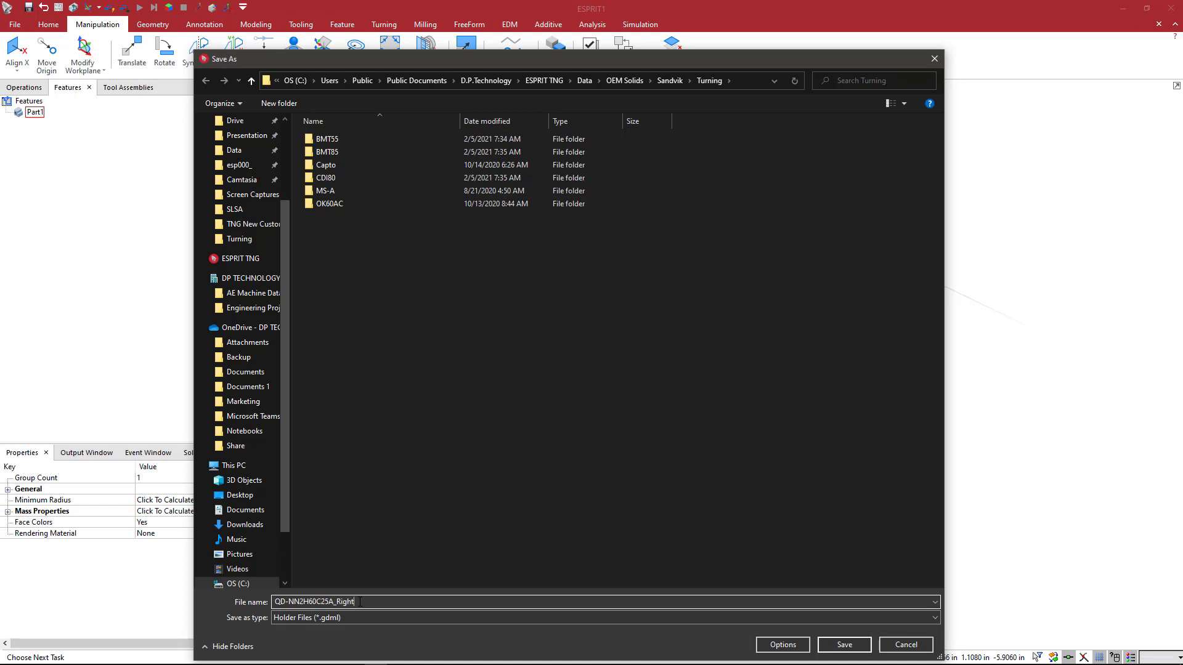
text(_)
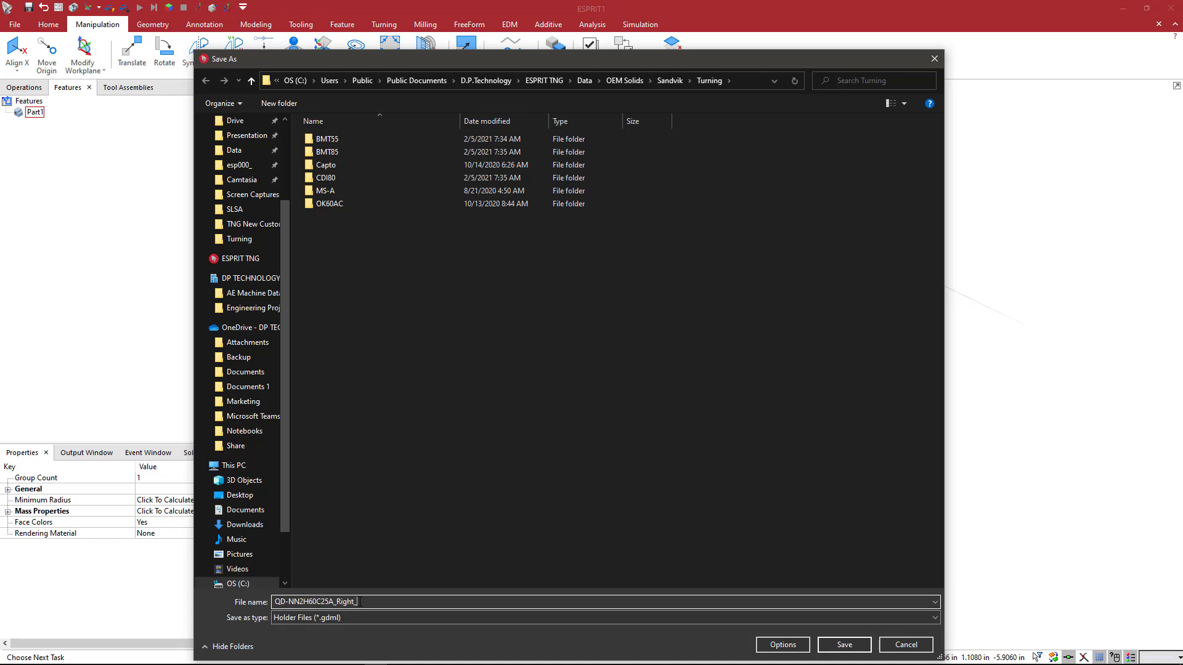
text(4m)
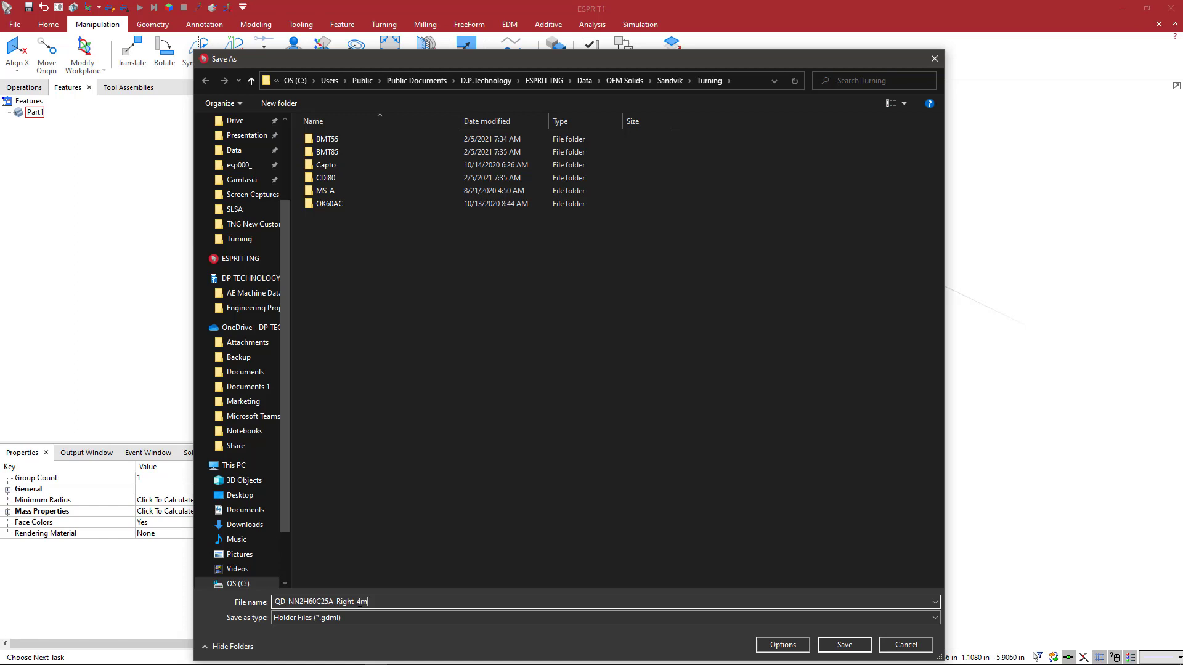
text(m)
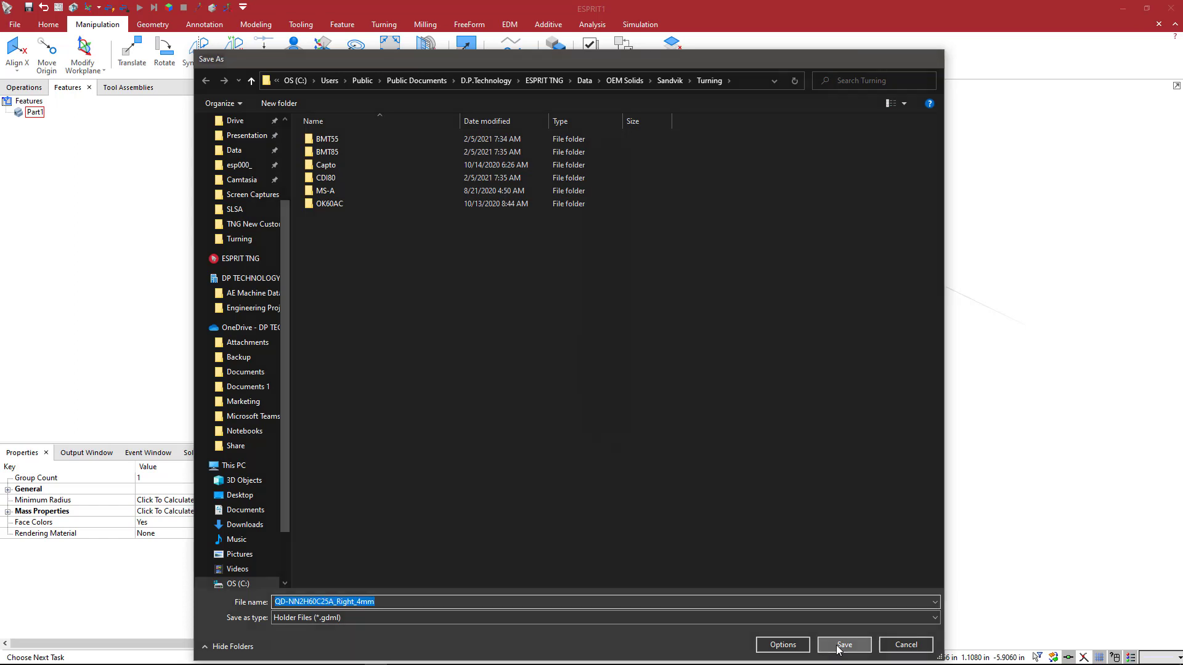
click(843, 644)
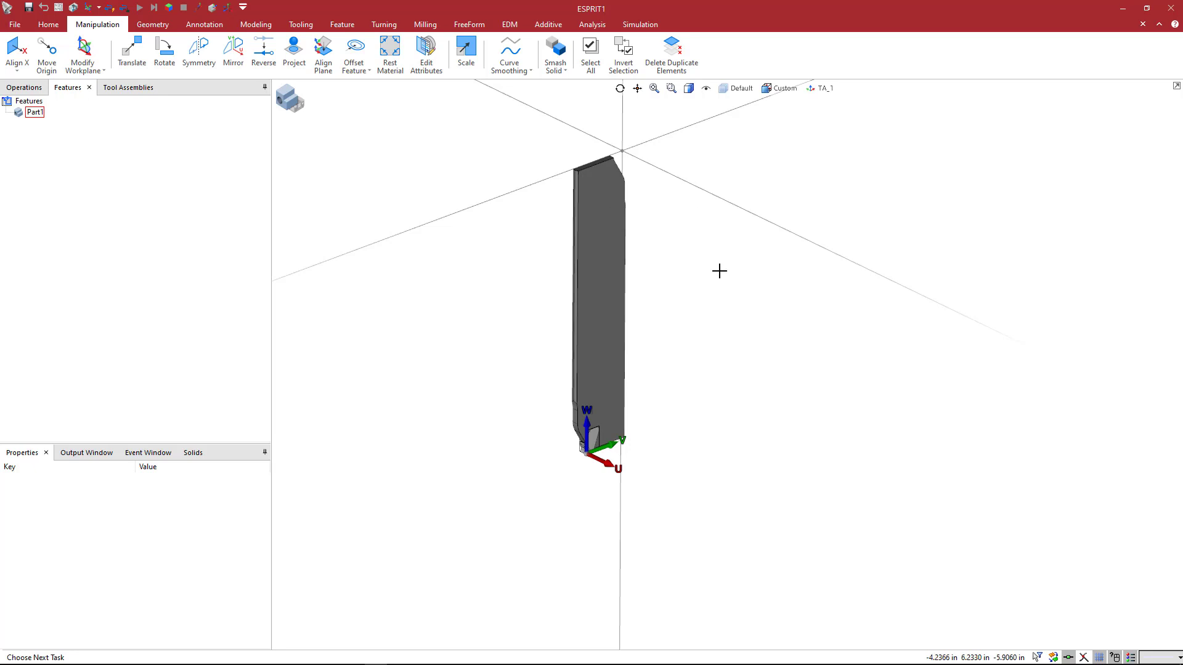
mouse_move(551, 355)
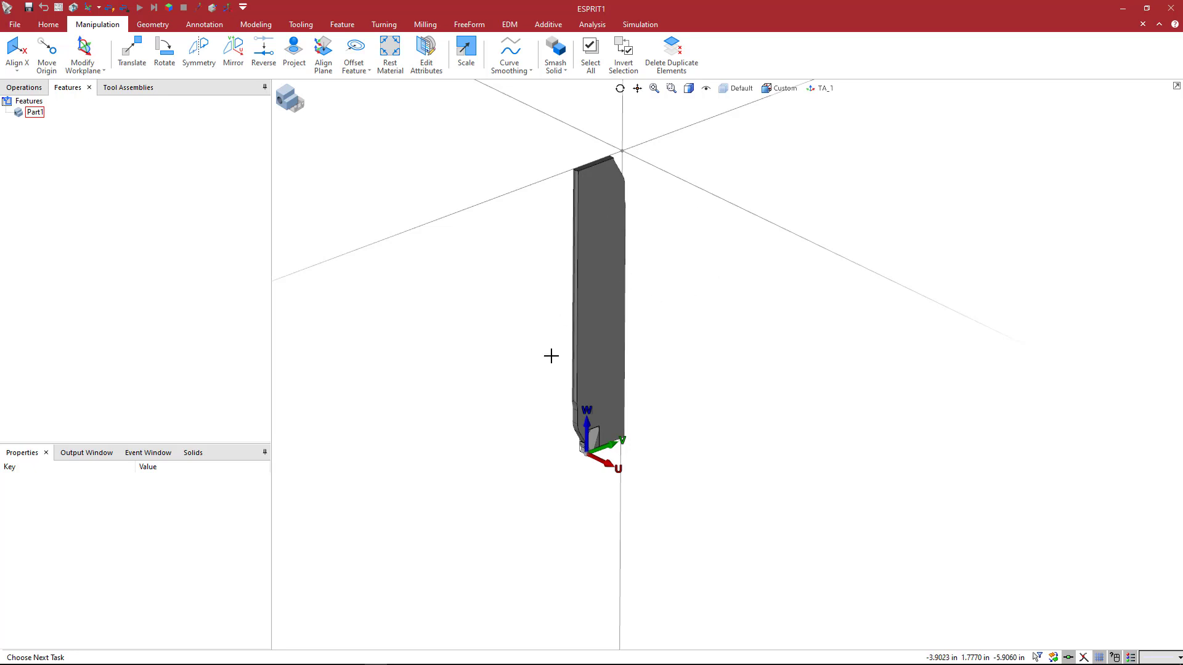
mouse_move(717, 355)
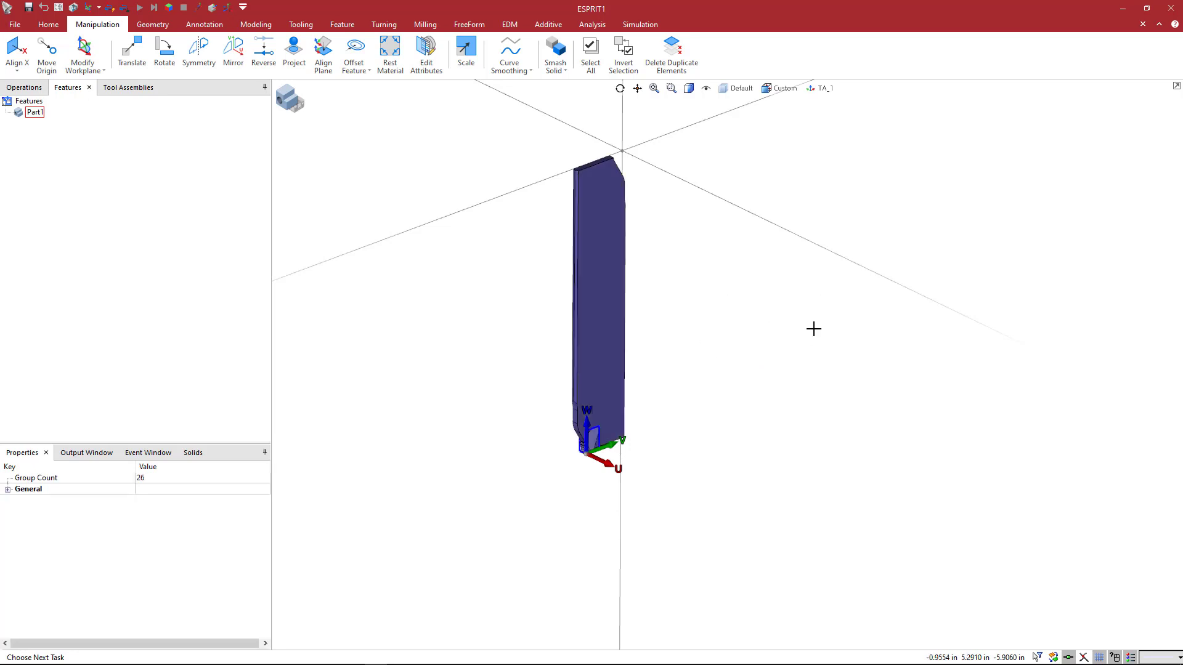
mouse_move(710, 329)
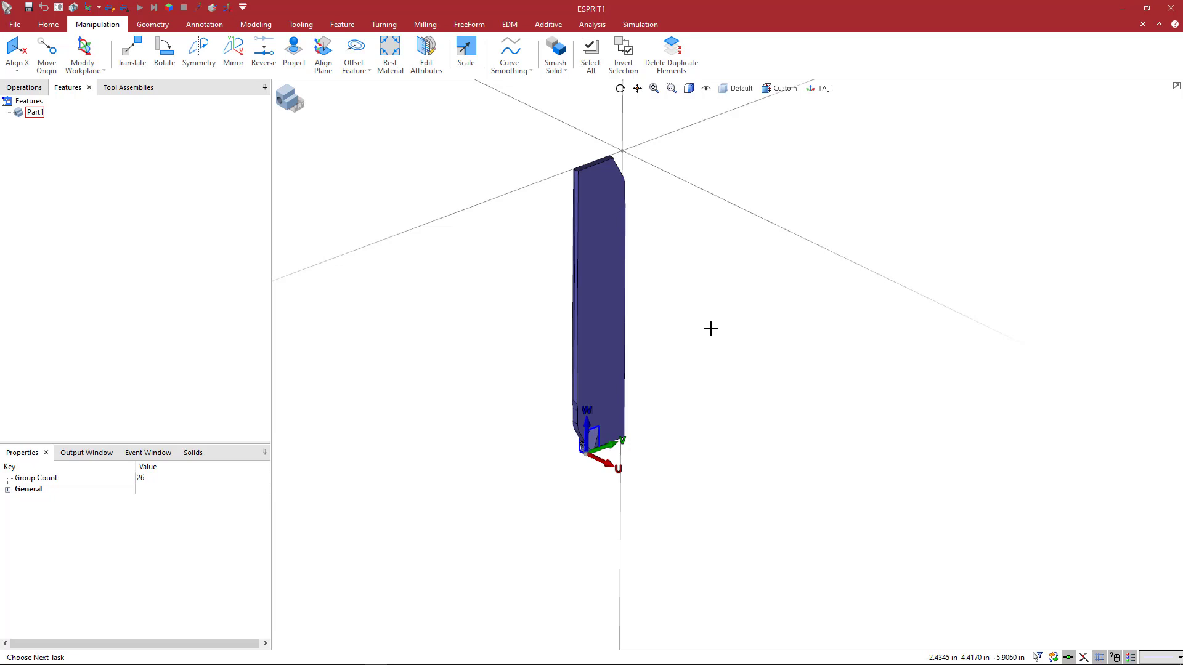
Mirror the whole blade with a Move-Symmetry transformation across the X axis.
right_click(710, 329)
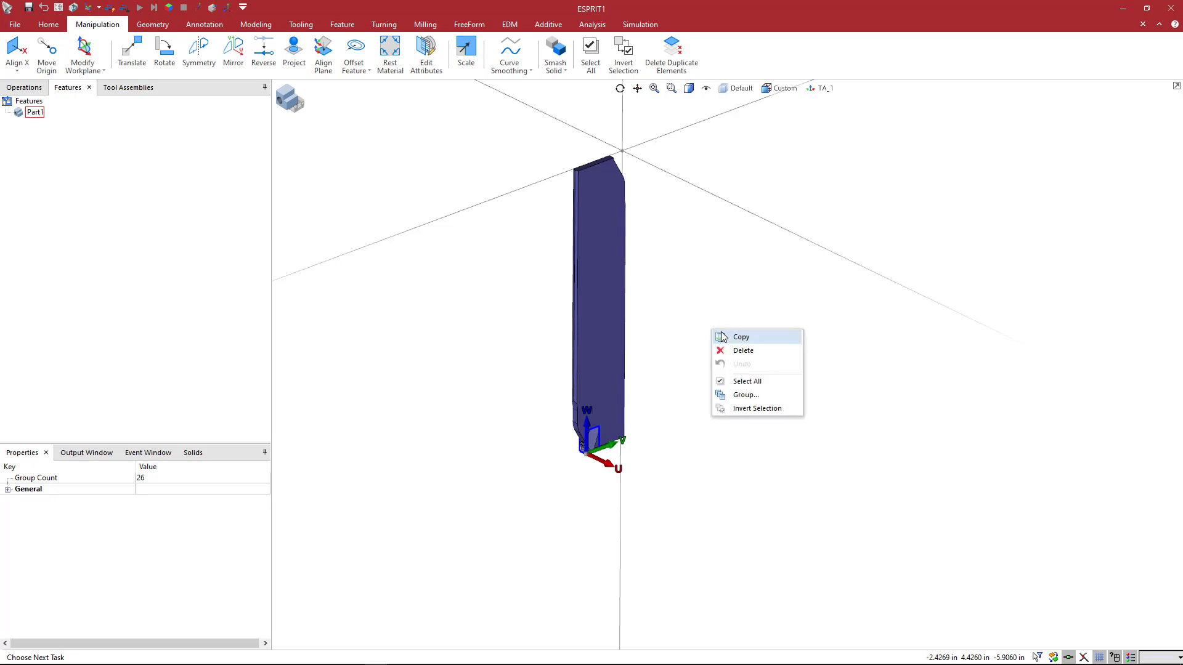
click(740, 337)
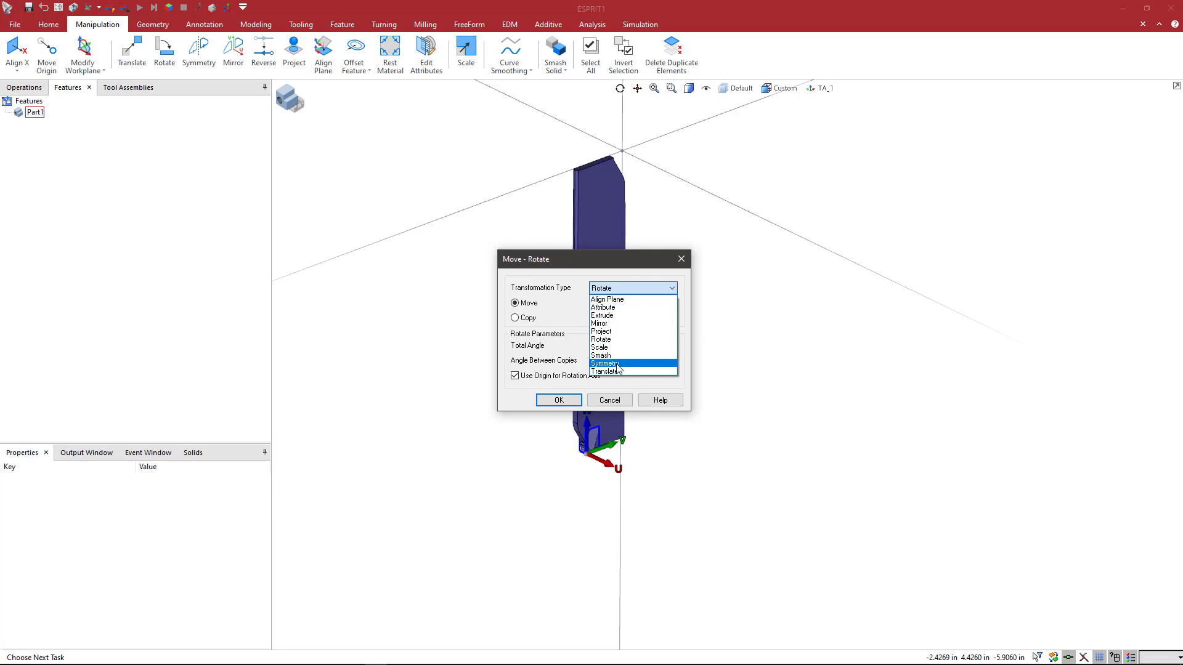
click(606, 364)
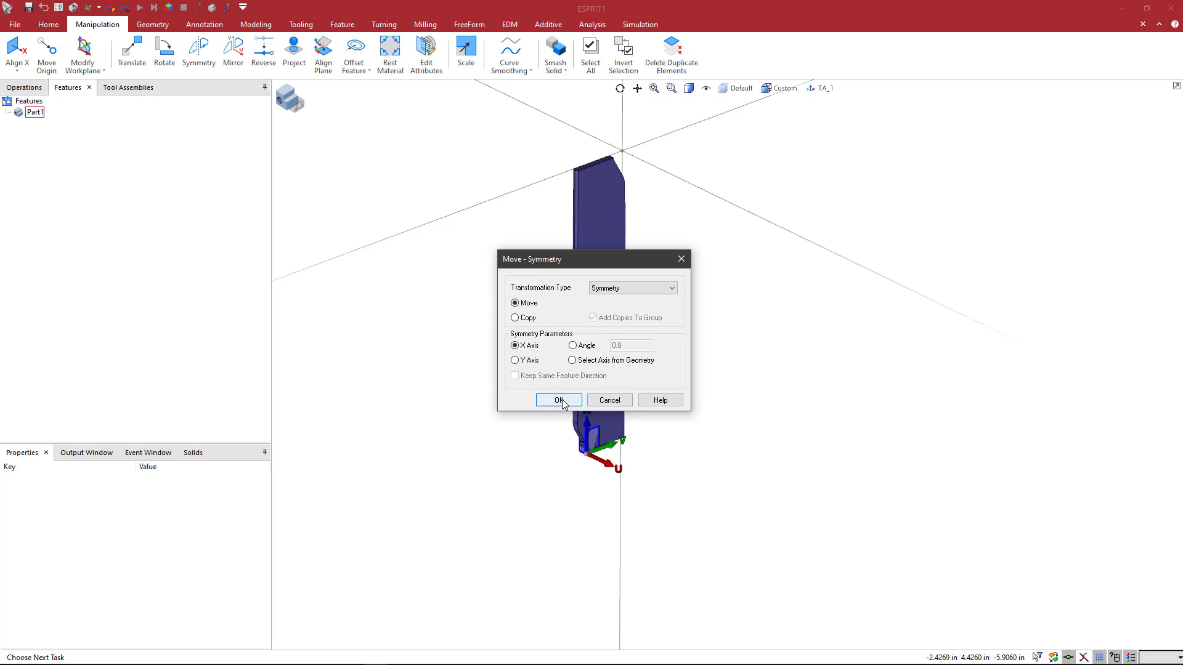
click(558, 400)
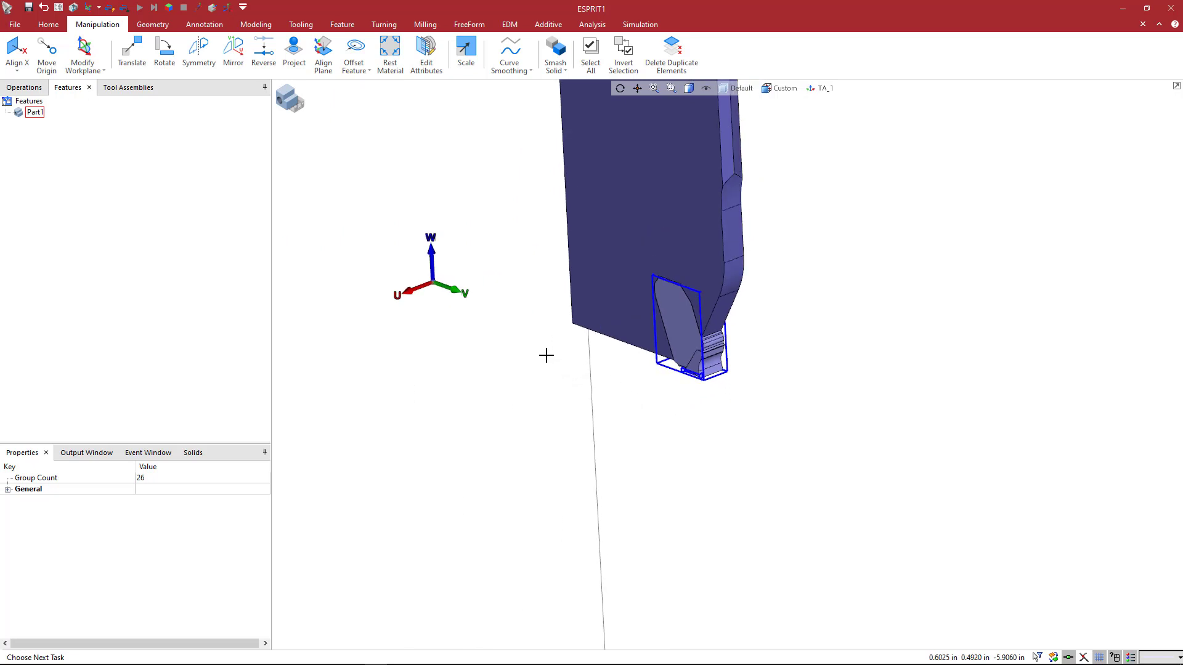
Reposition the workplane at the mirrored insert corner and set TA_1 as the active plane.
click(83, 56)
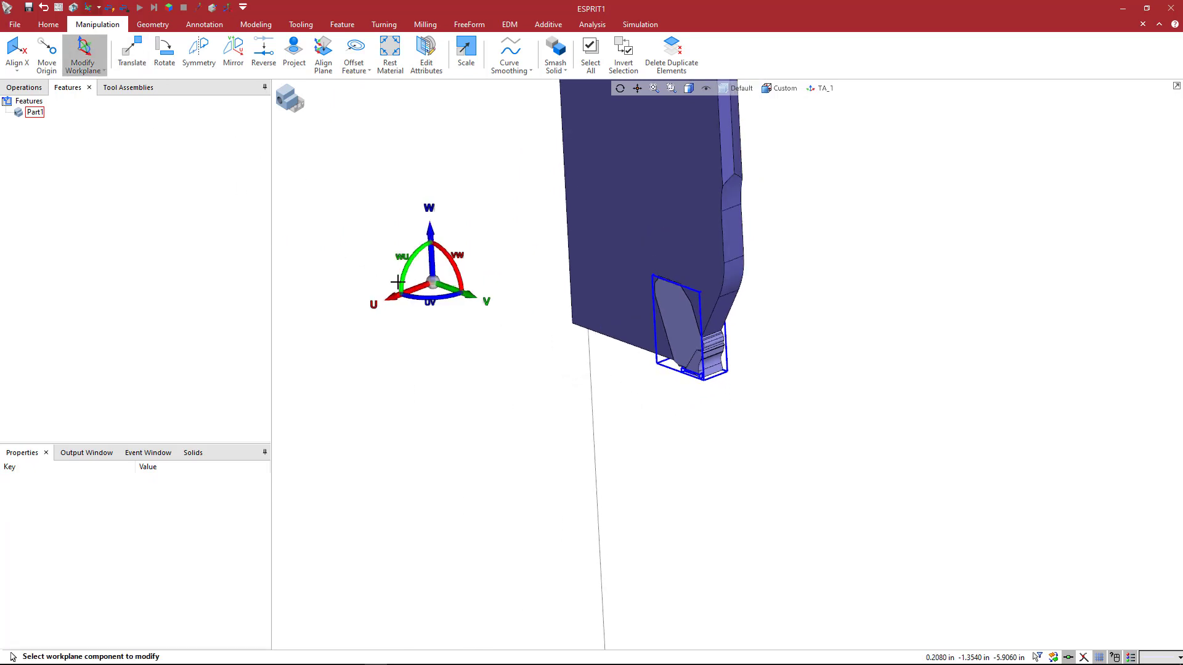
drag(432, 282, 583, 335)
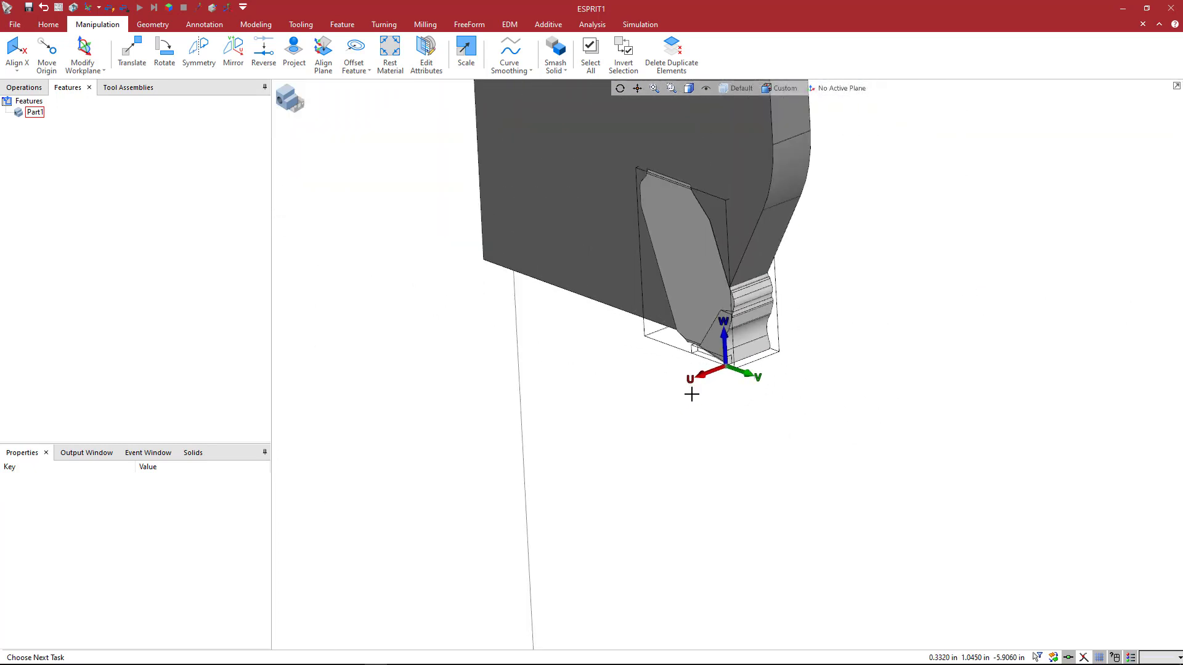
click(841, 89)
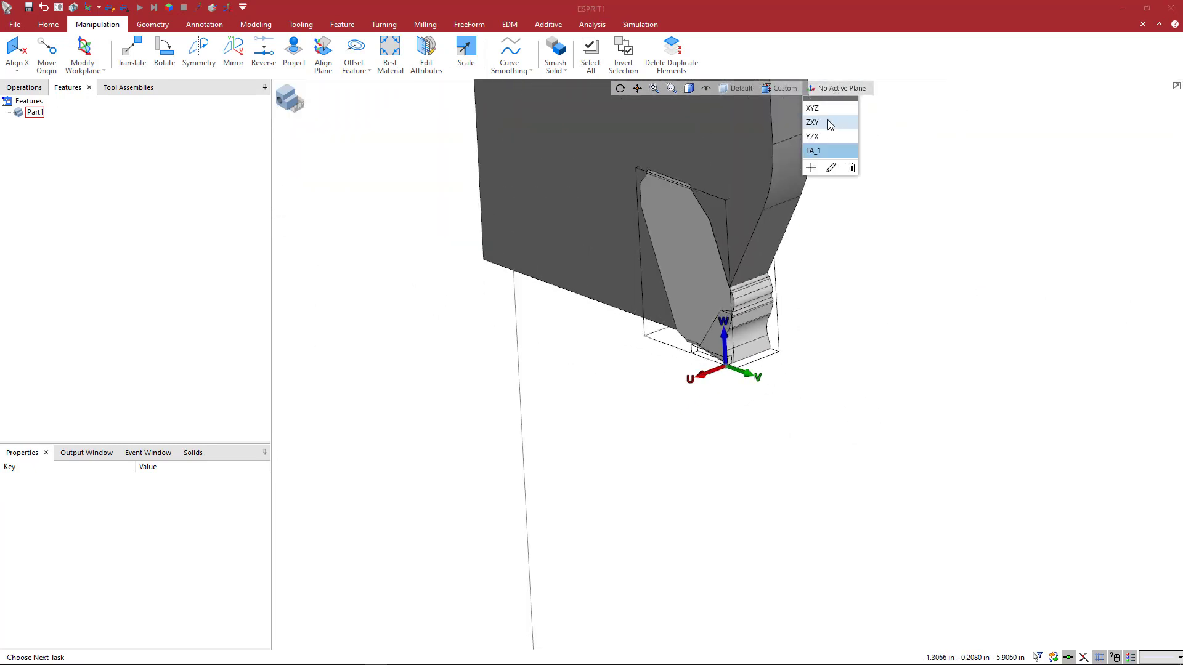
right_click(815, 150)
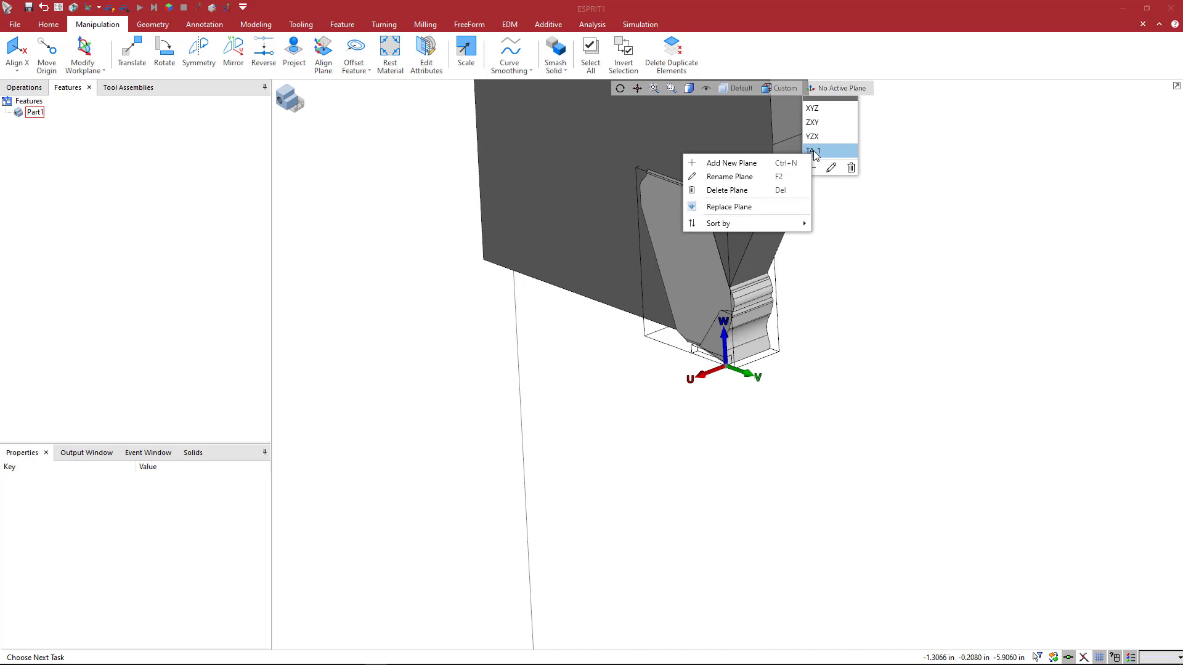
click(814, 150)
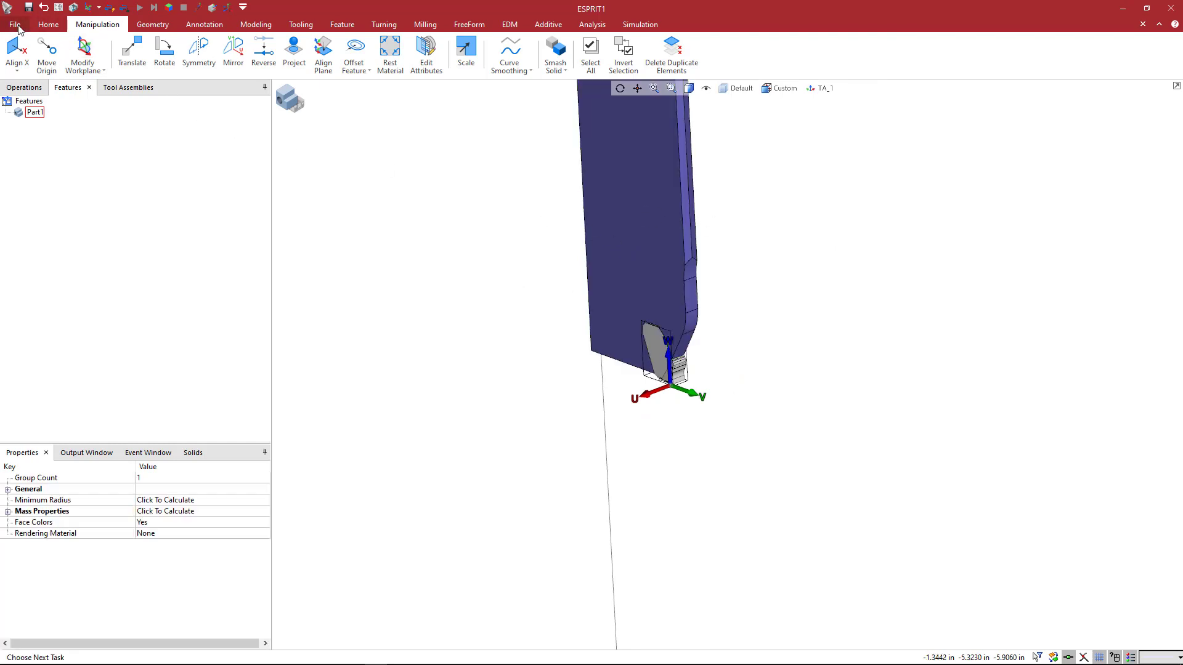
click(14, 25)
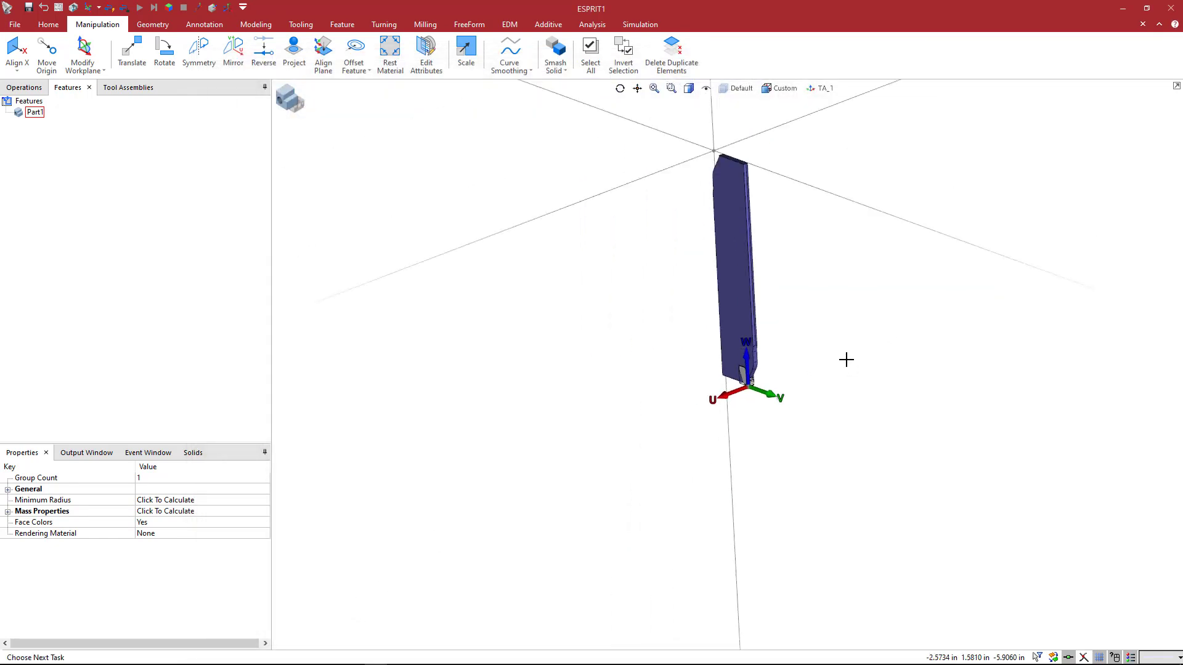
click(845, 349)
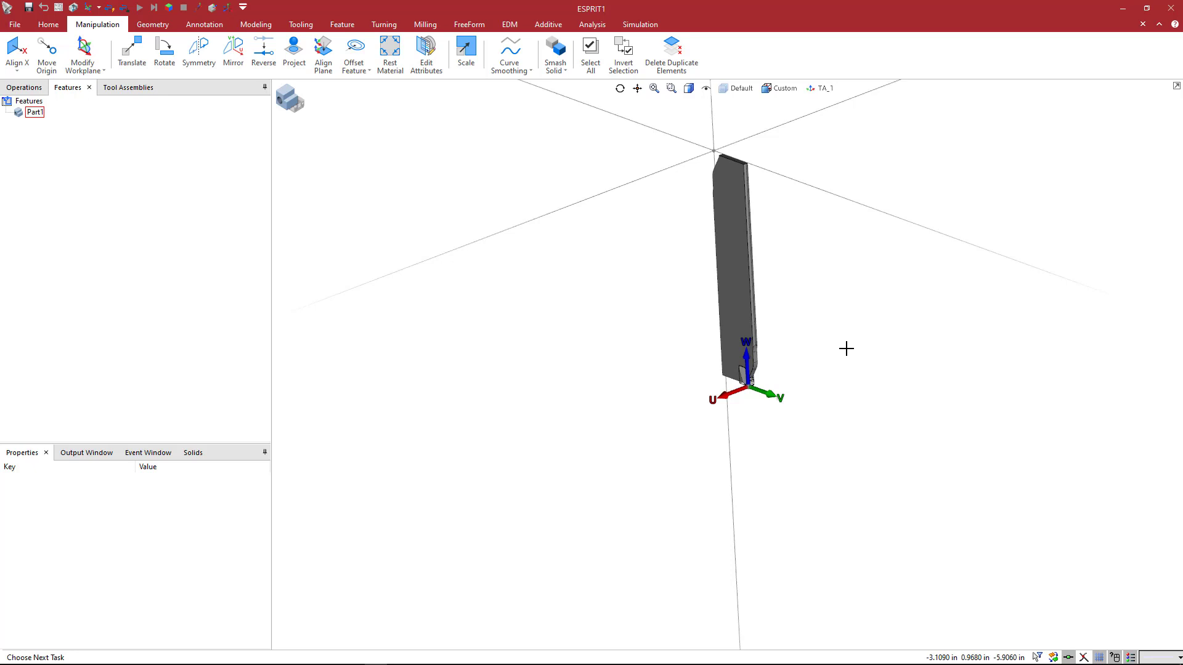
mouse_move(1157, 313)
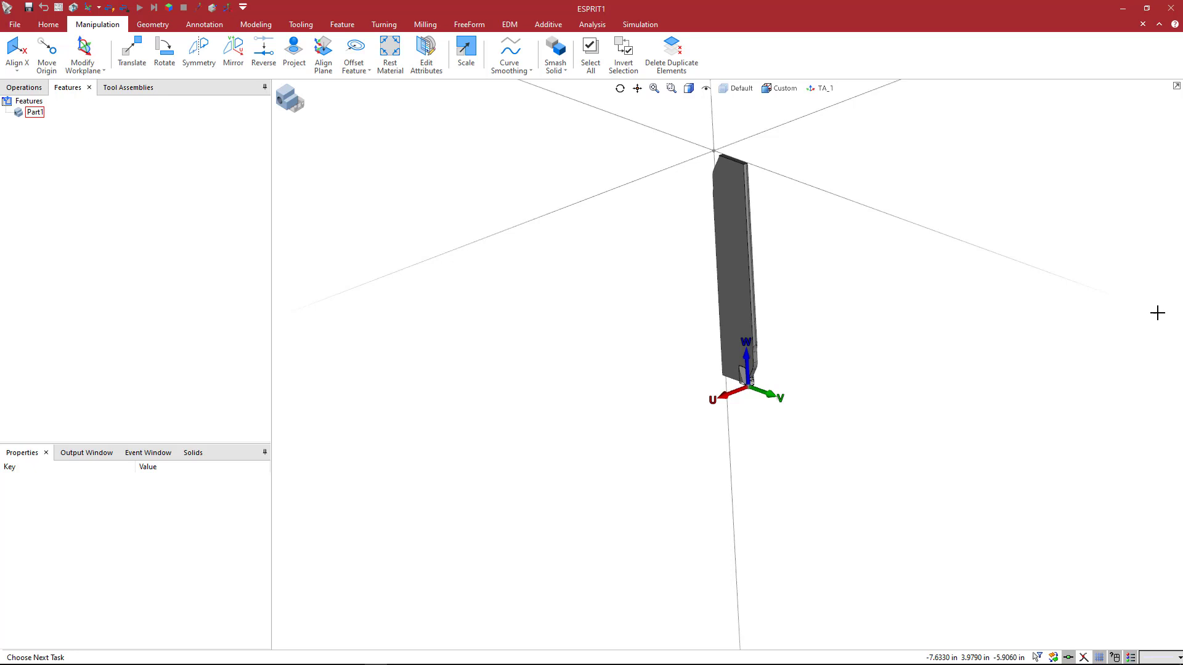
mouse_move(855, 375)
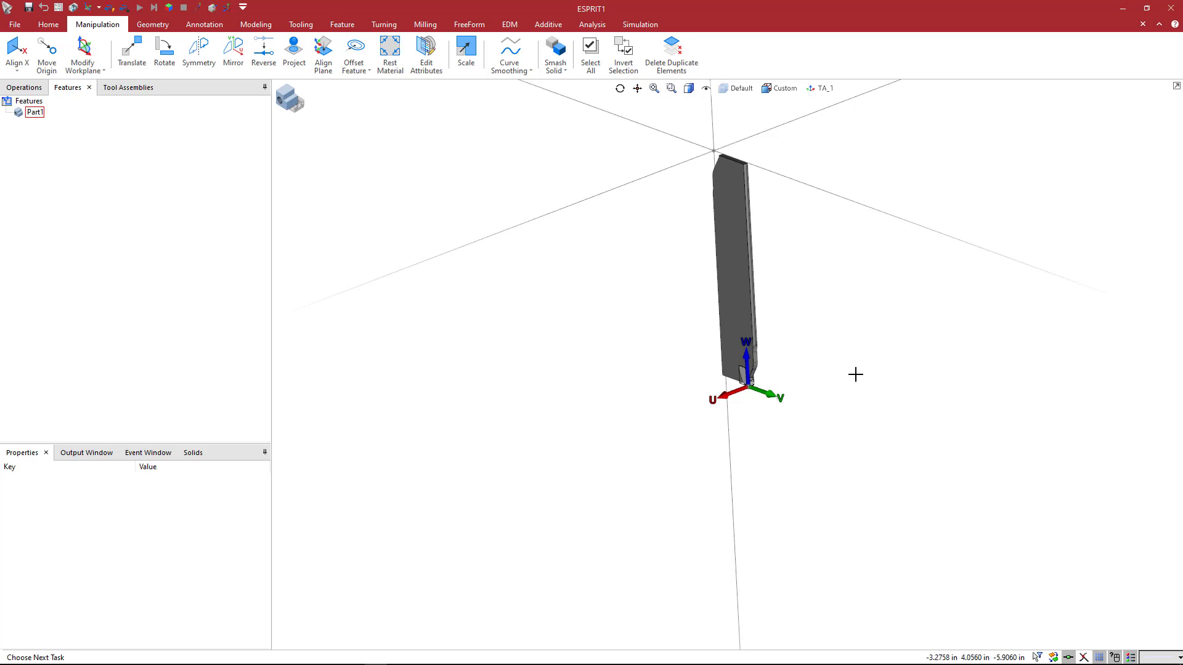
scroll(up, 3)
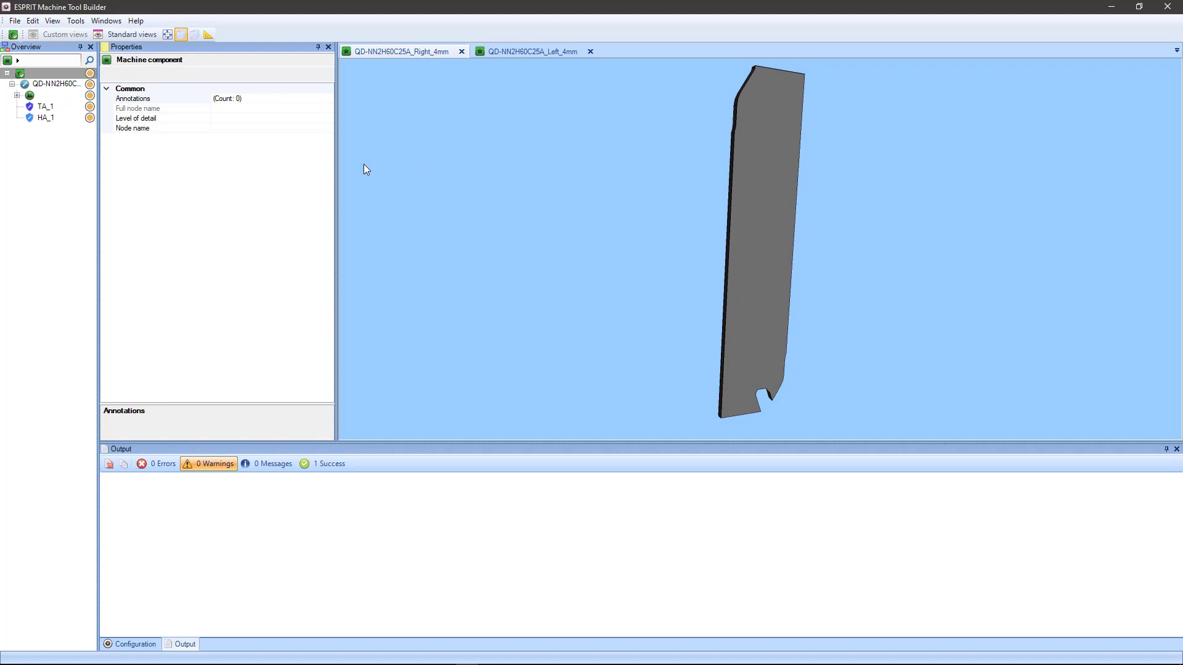
Set Right_4mm TA_1 translation to 3.6716208, -25, -150.0000048 mm, delete HA_1 and save.
click(46, 106)
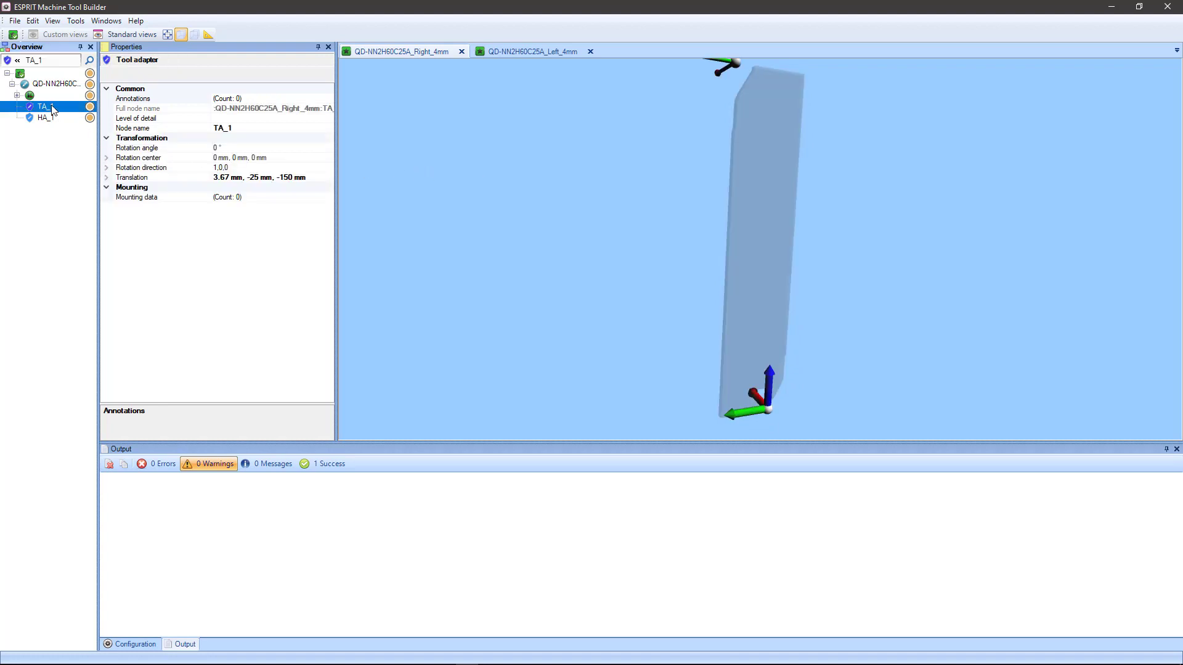
mouse_move(638, 336)
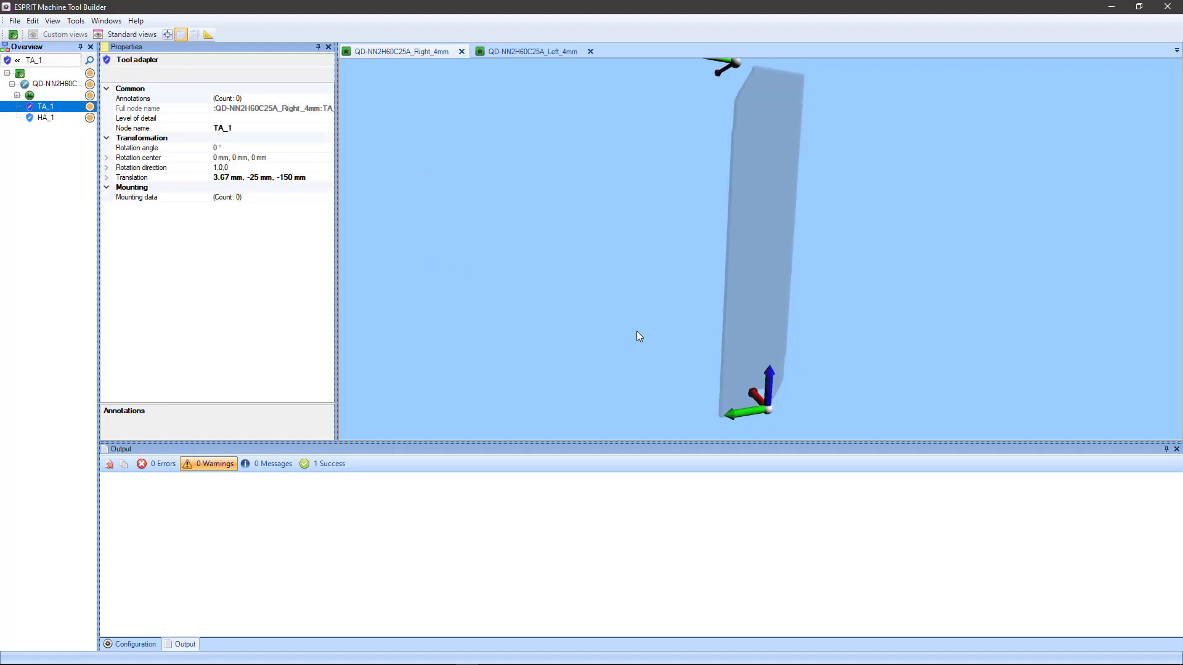
mouse_move(644, 337)
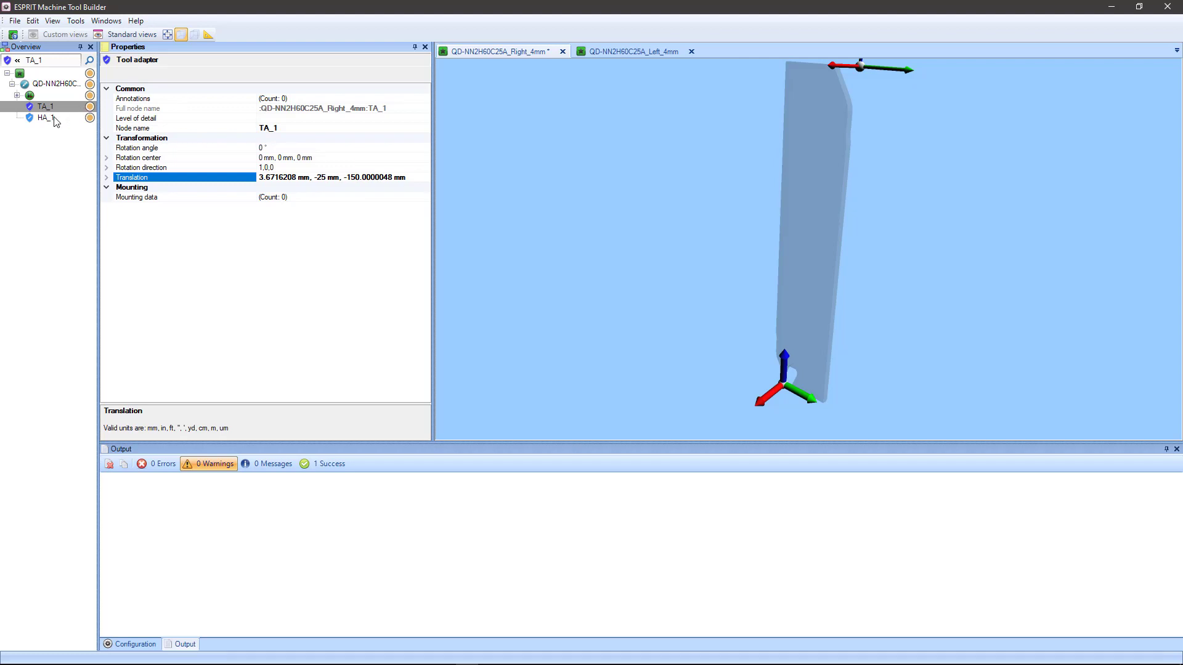
click(44, 118)
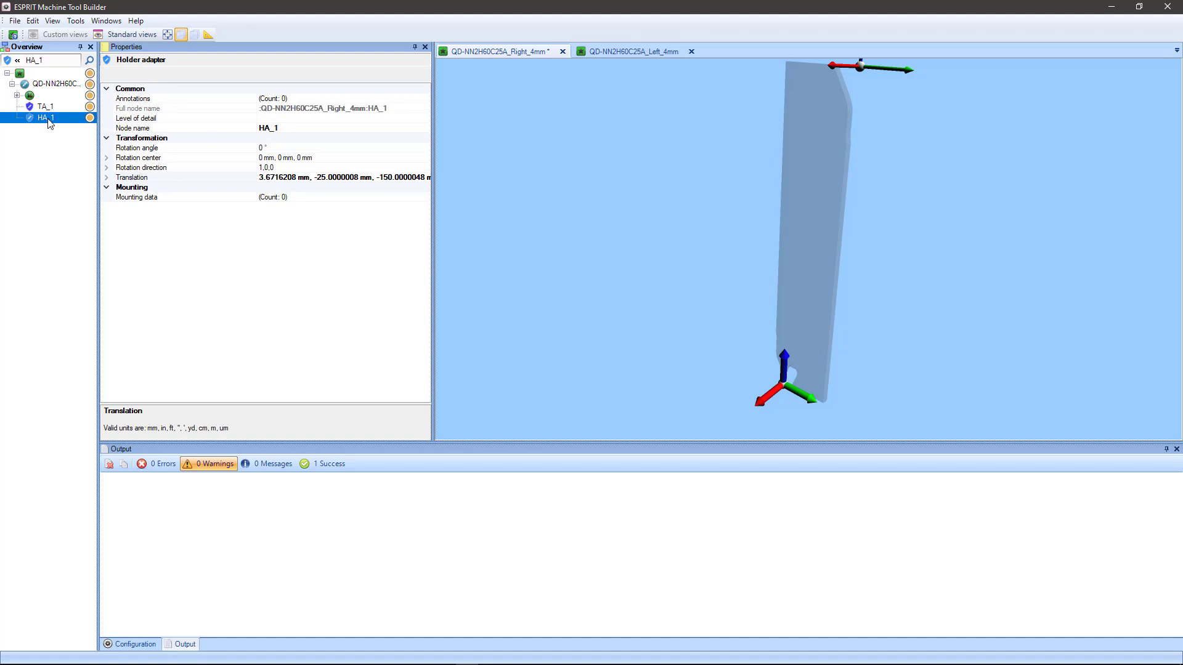
click(45, 106)
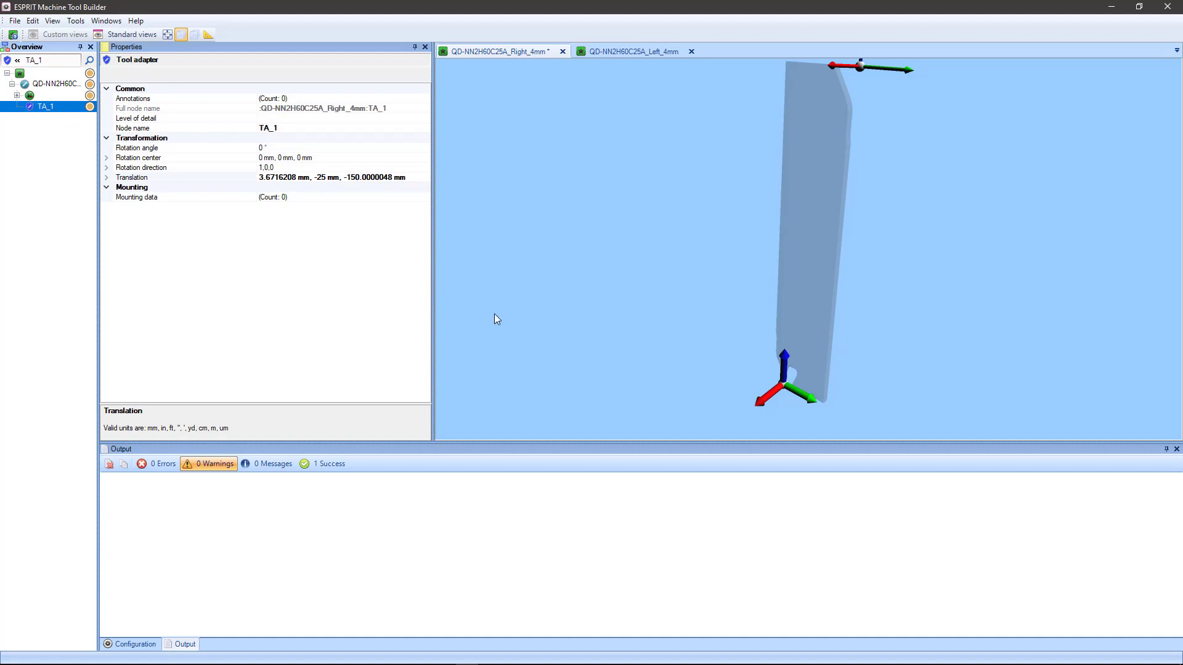
mouse_move(757, 356)
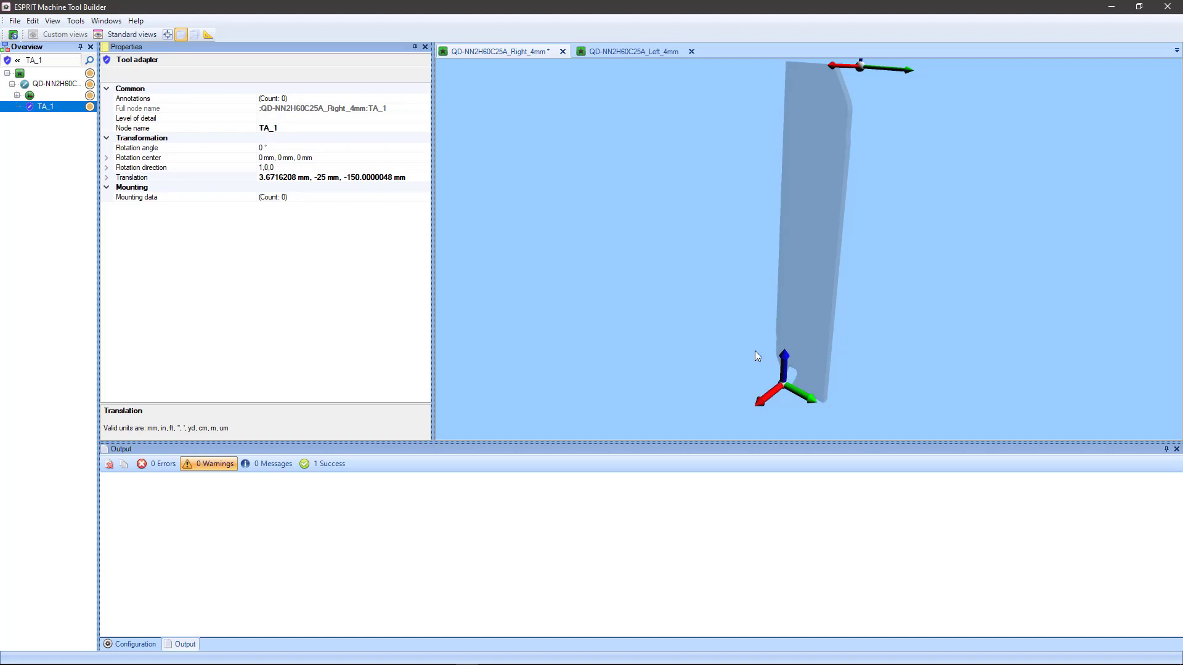
mouse_move(696, 257)
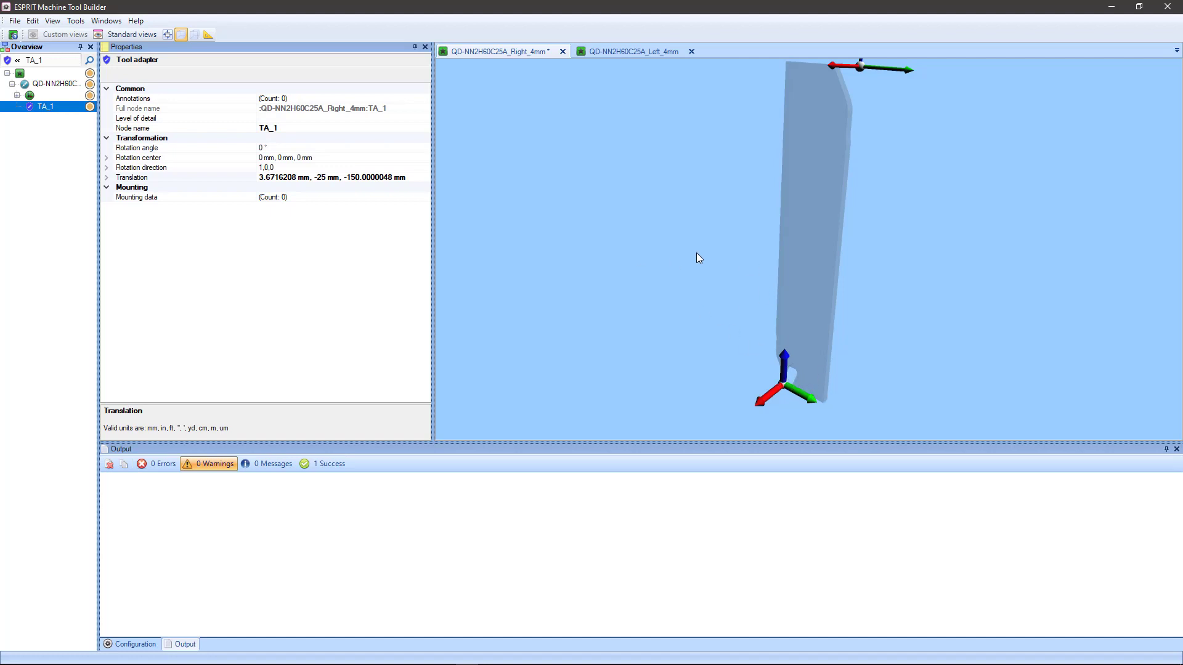
click(13, 21)
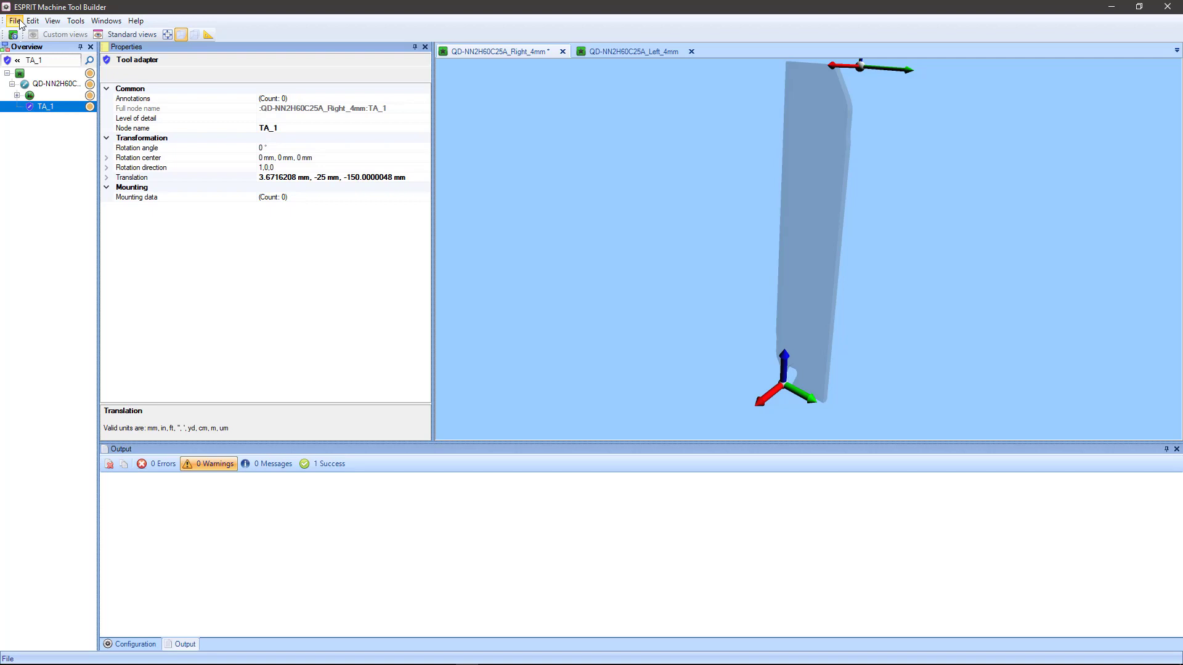
click(630, 52)
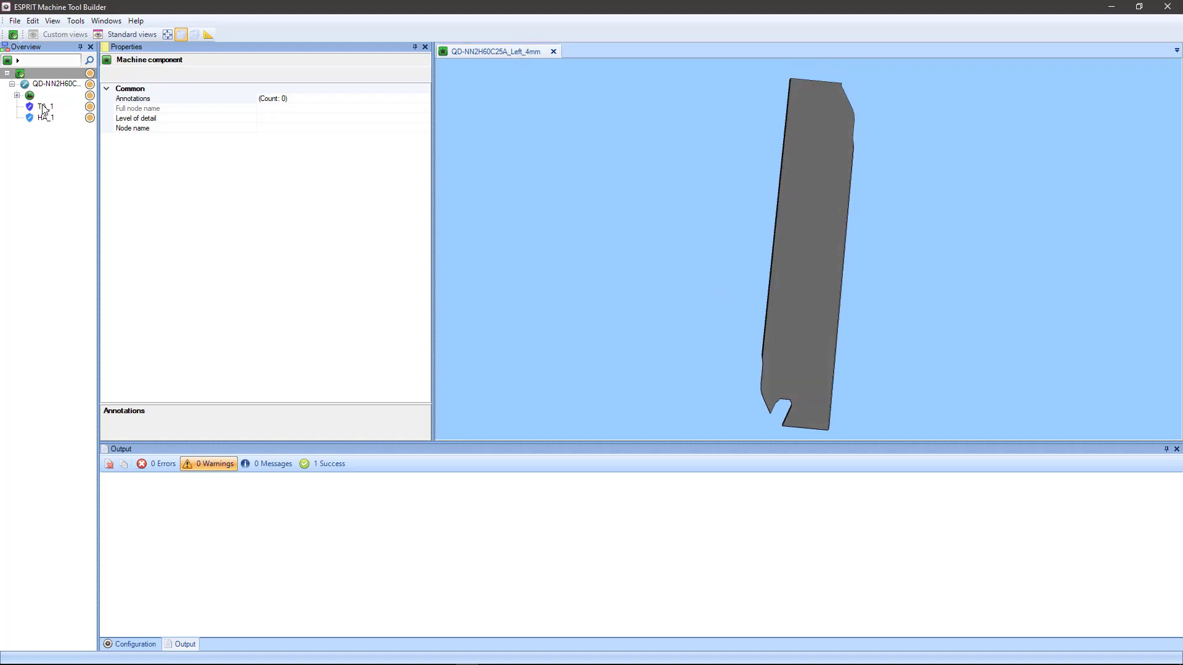
Set Left_4mm TA_1 translation to 3.6716208, 25, -150.0000048 mm, delete HA_1 and save.
click(46, 106)
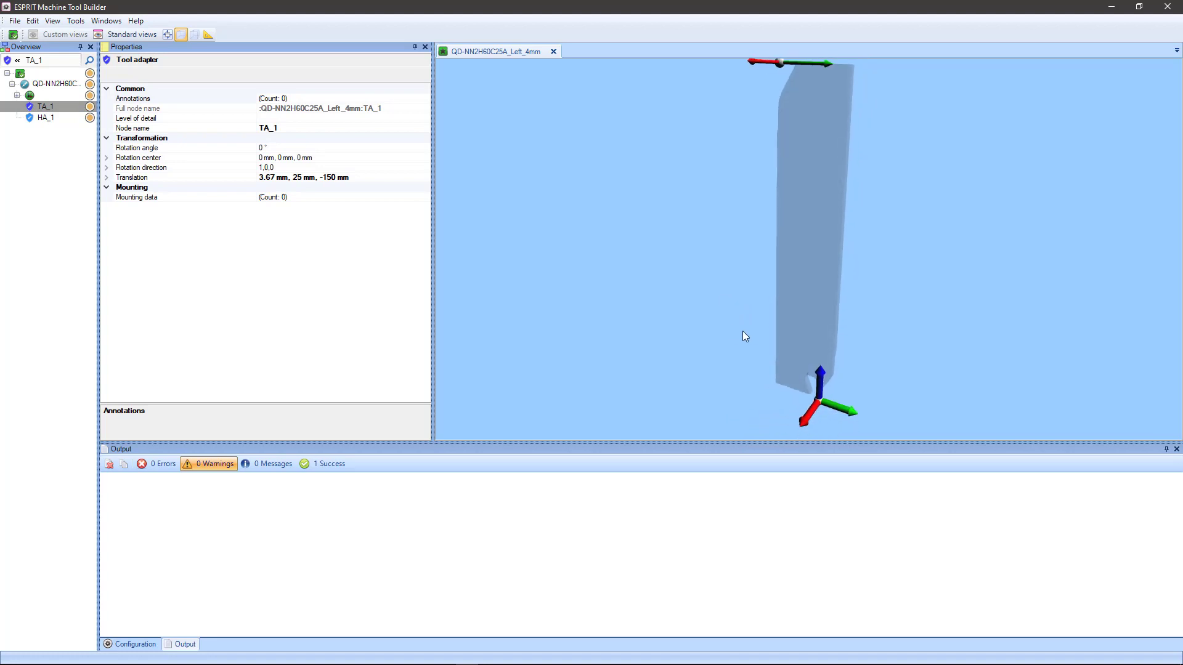
mouse_move(555, 280)
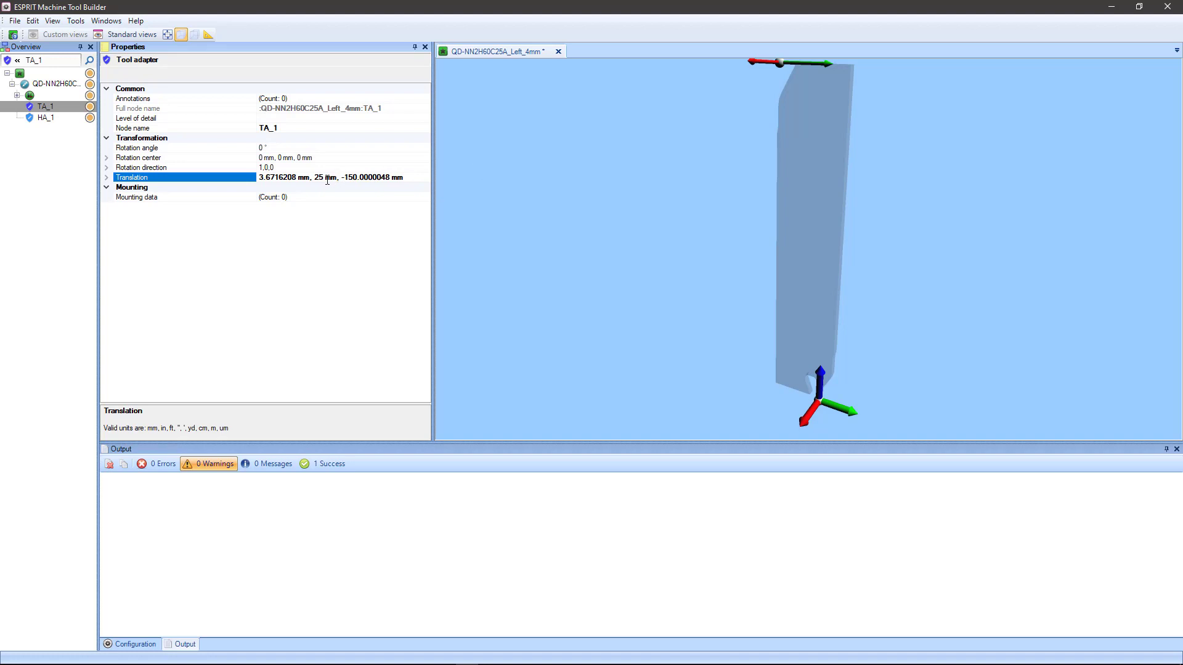
mouse_move(315, 194)
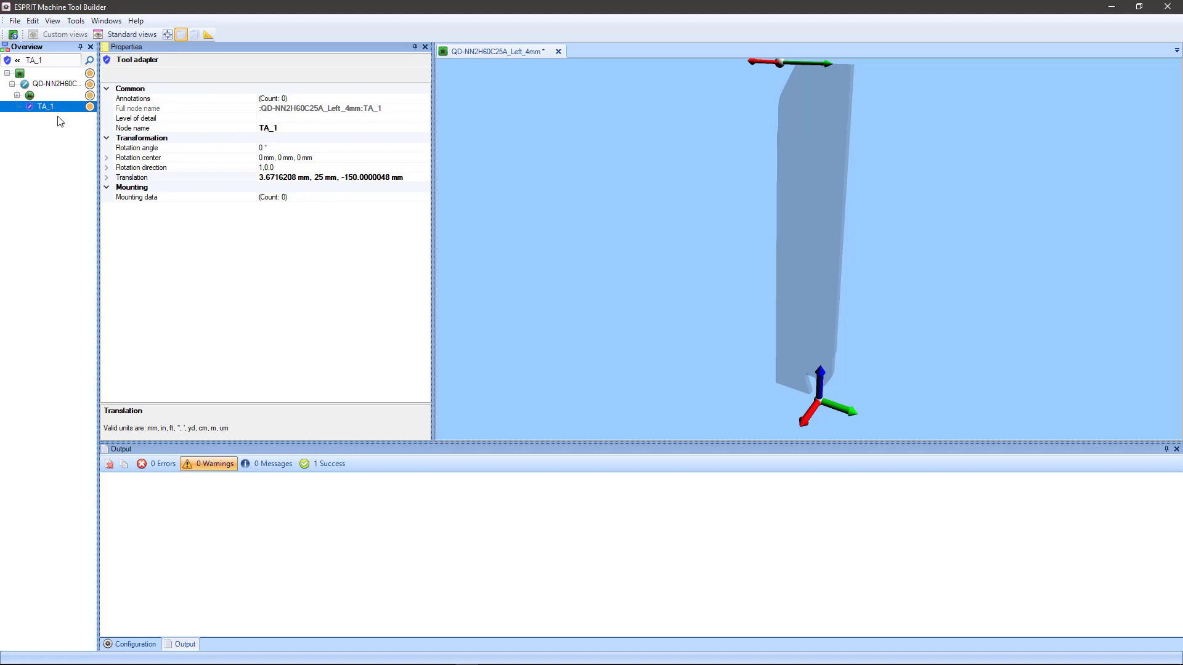
click(14, 21)
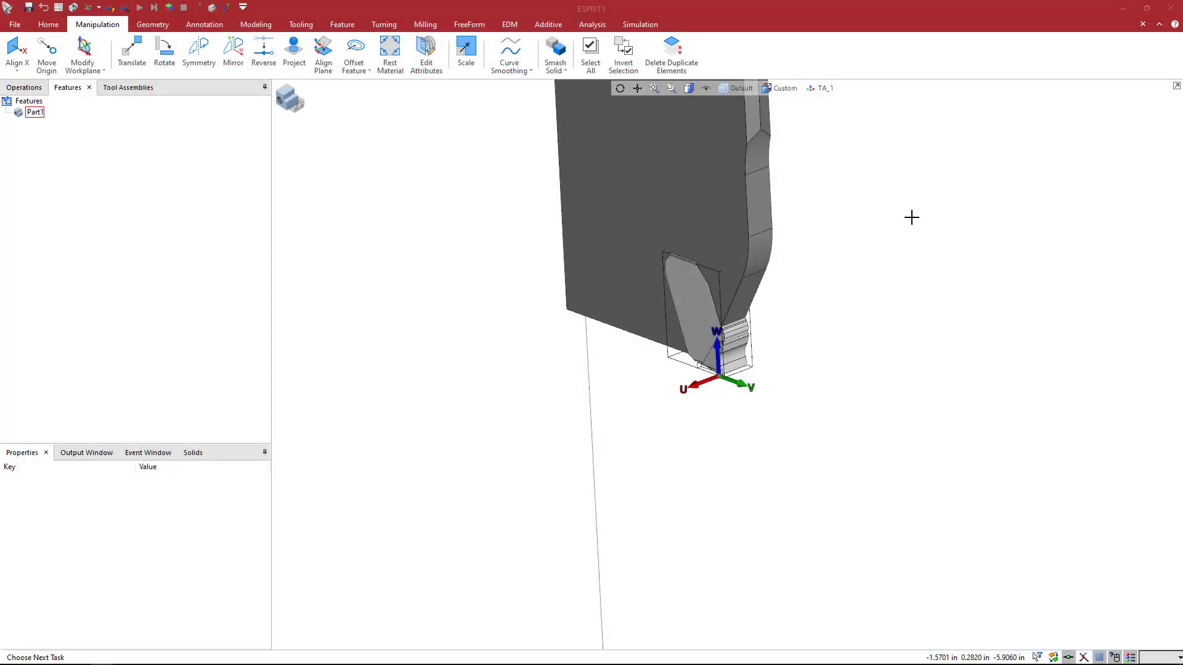
Show the turret's Tool Assemblies and orbit to view the Station 1 cutoff holder.
click(128, 87)
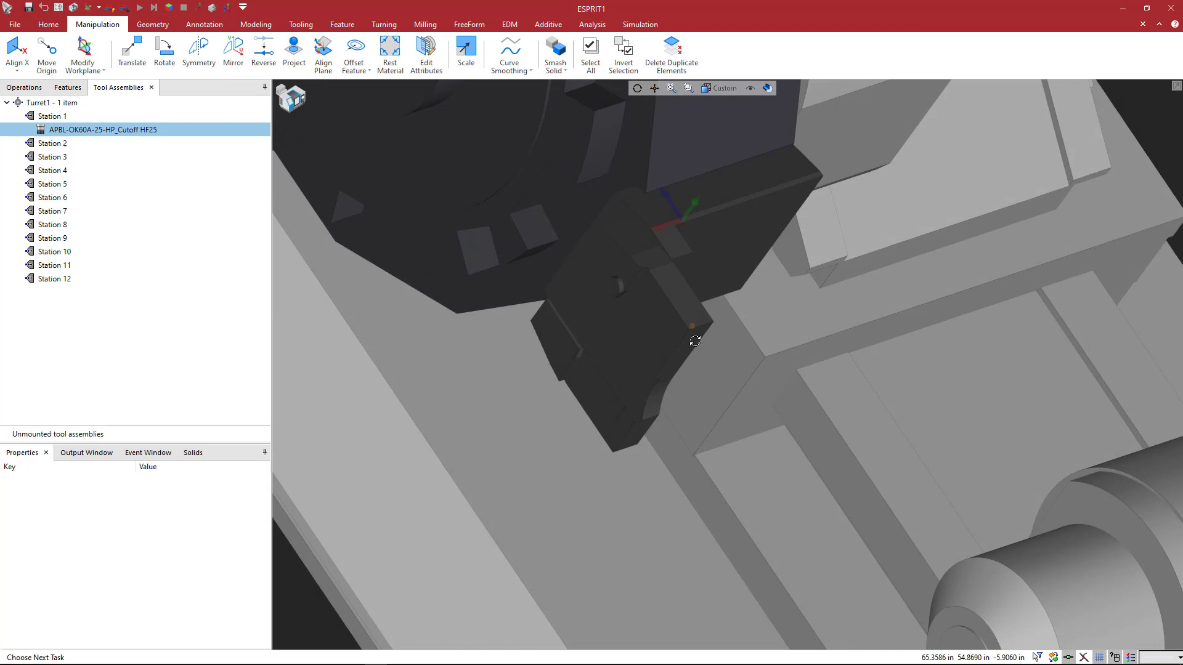
drag(694, 341, 618, 308)
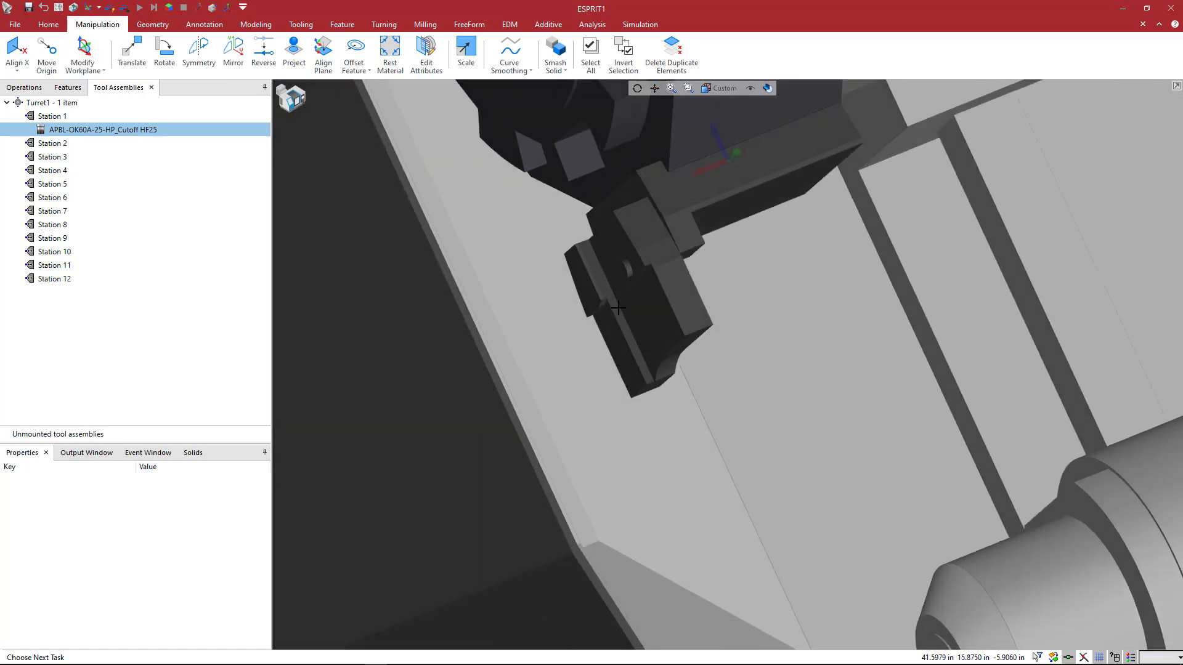
mouse_move(654, 348)
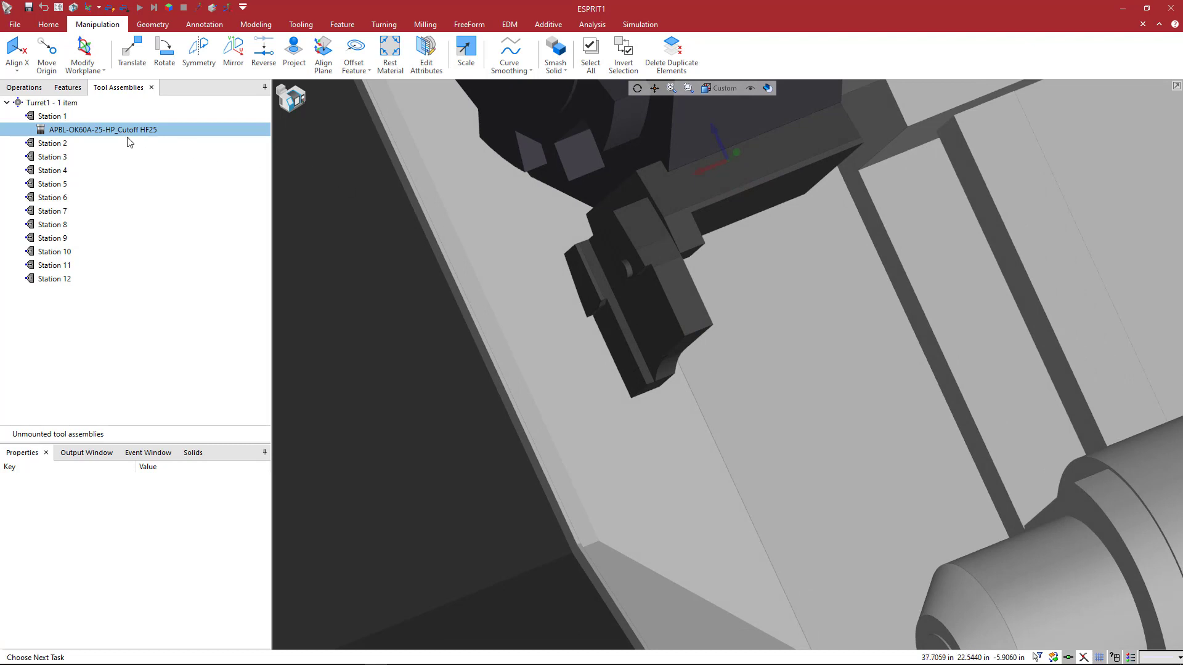
mouse_move(65, 139)
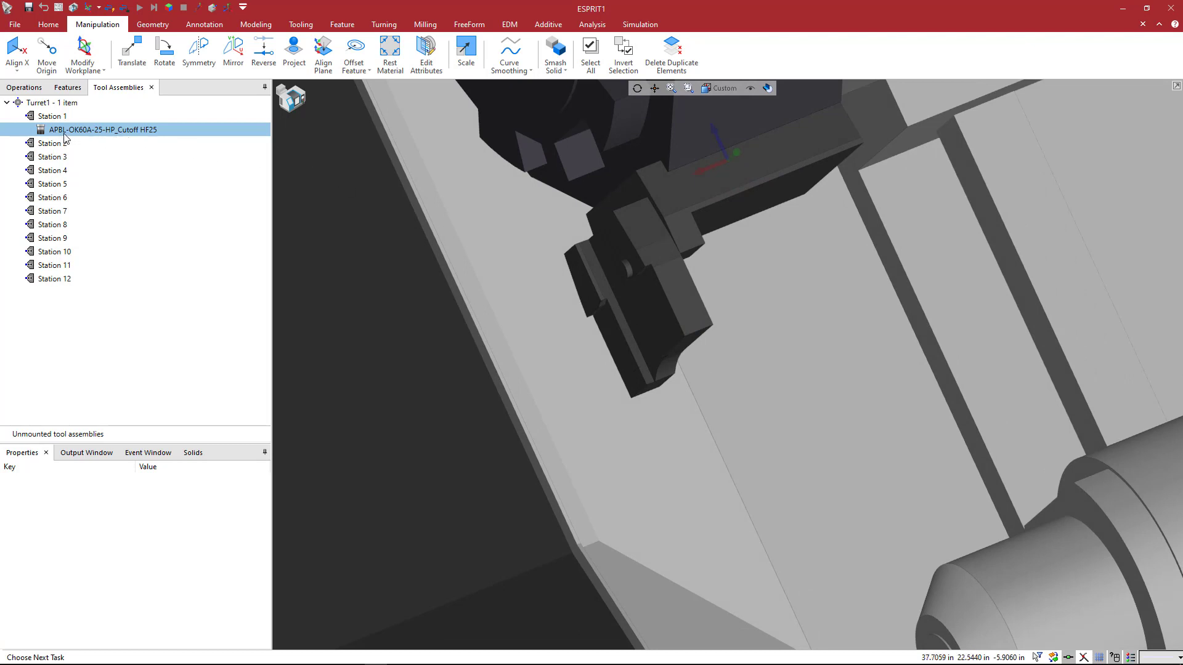
Add an adaptive item to the Station 1 holder, loading QD-NN2H60C25A_Left_4mm.gdml from Cutoff Blades.
right_click(104, 129)
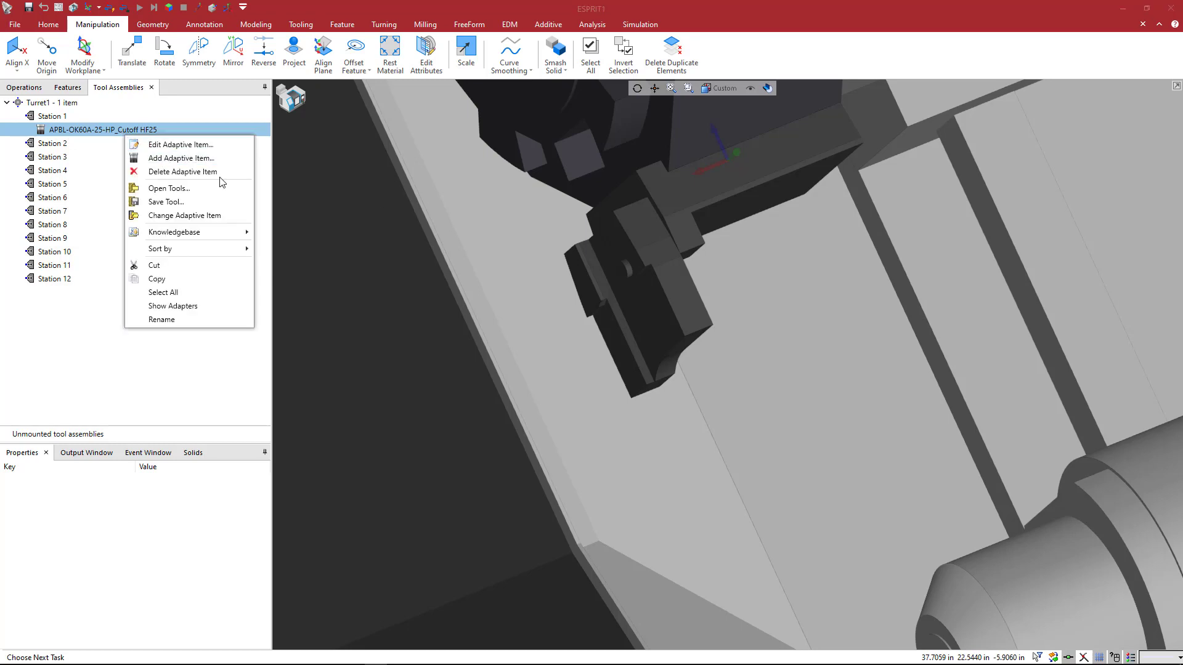
click(167, 189)
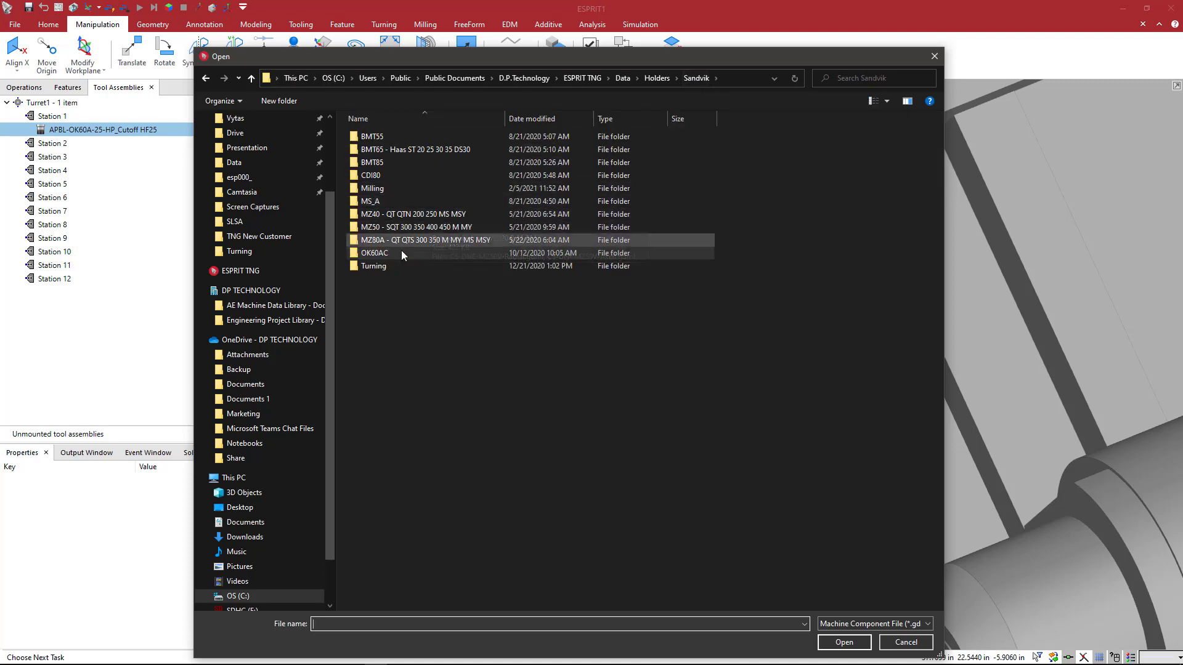
double_click(372, 267)
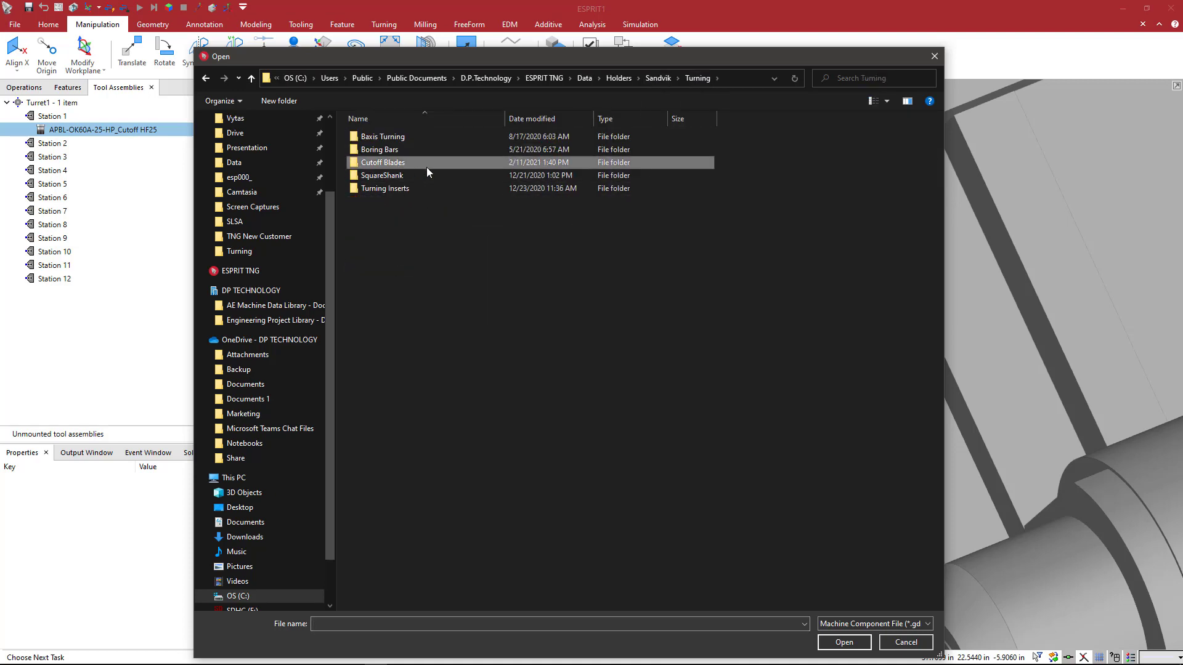
double_click(383, 163)
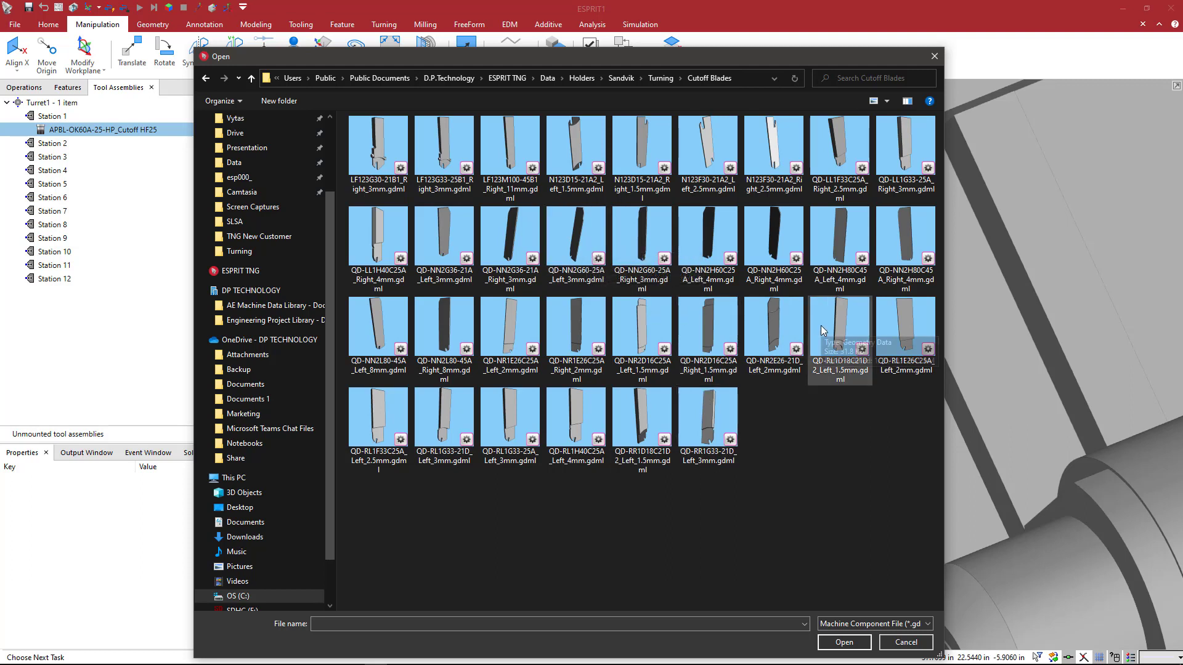
mouse_move(820, 330)
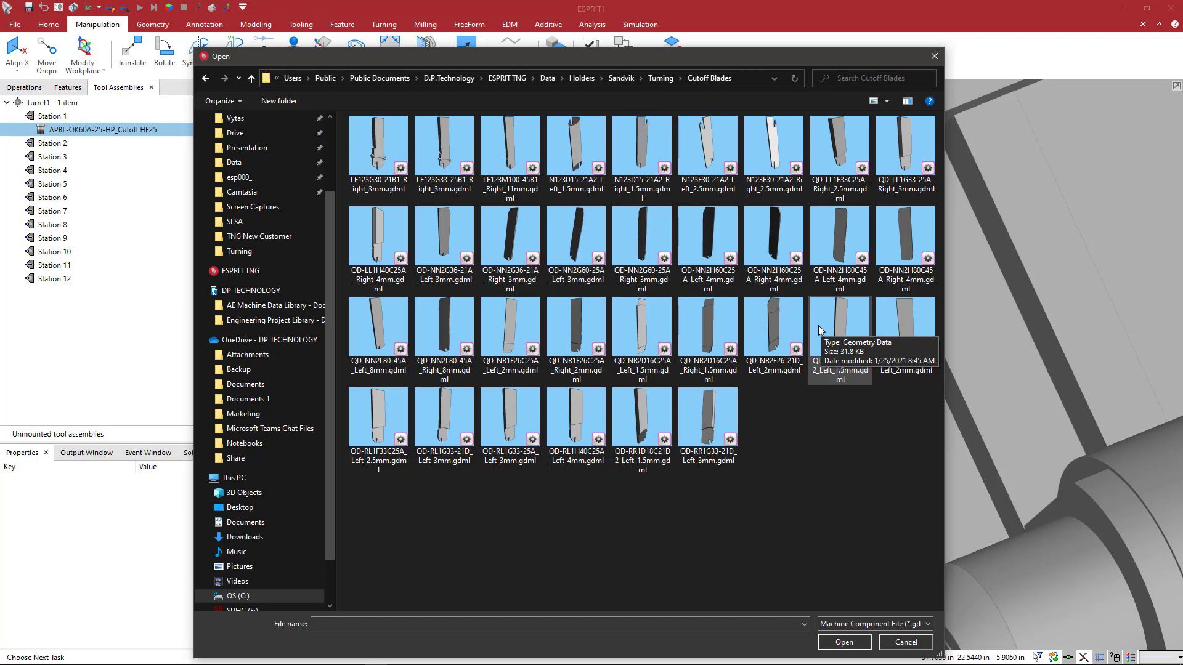
mouse_move(738, 334)
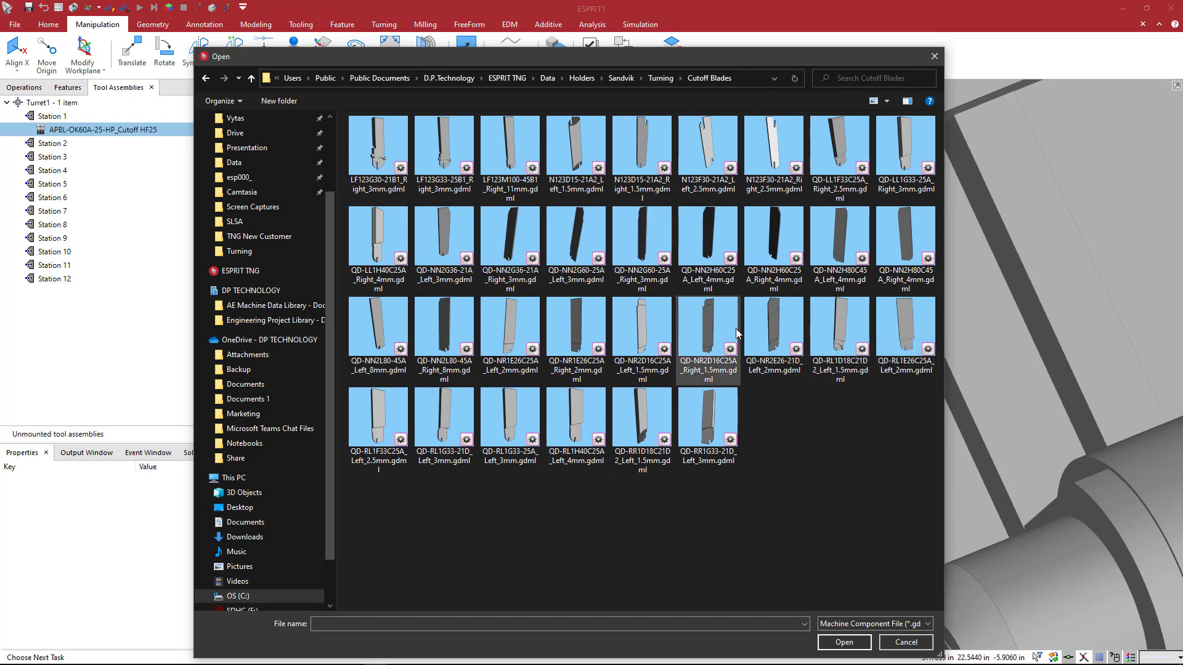
mouse_move(707, 256)
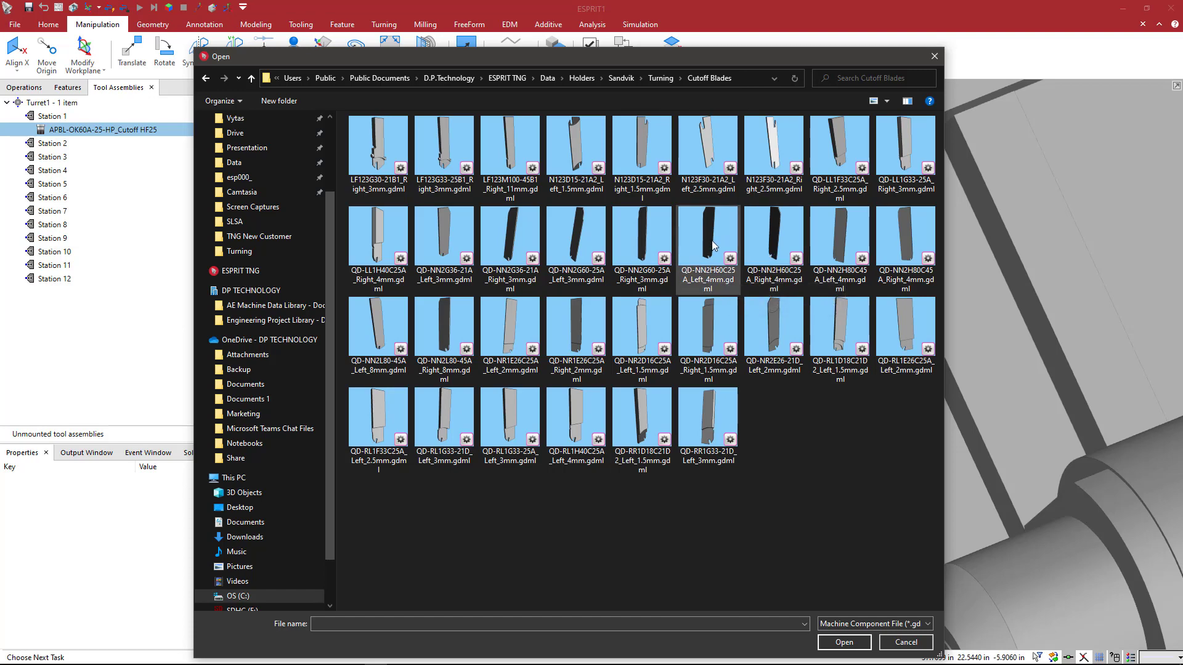
click(706, 248)
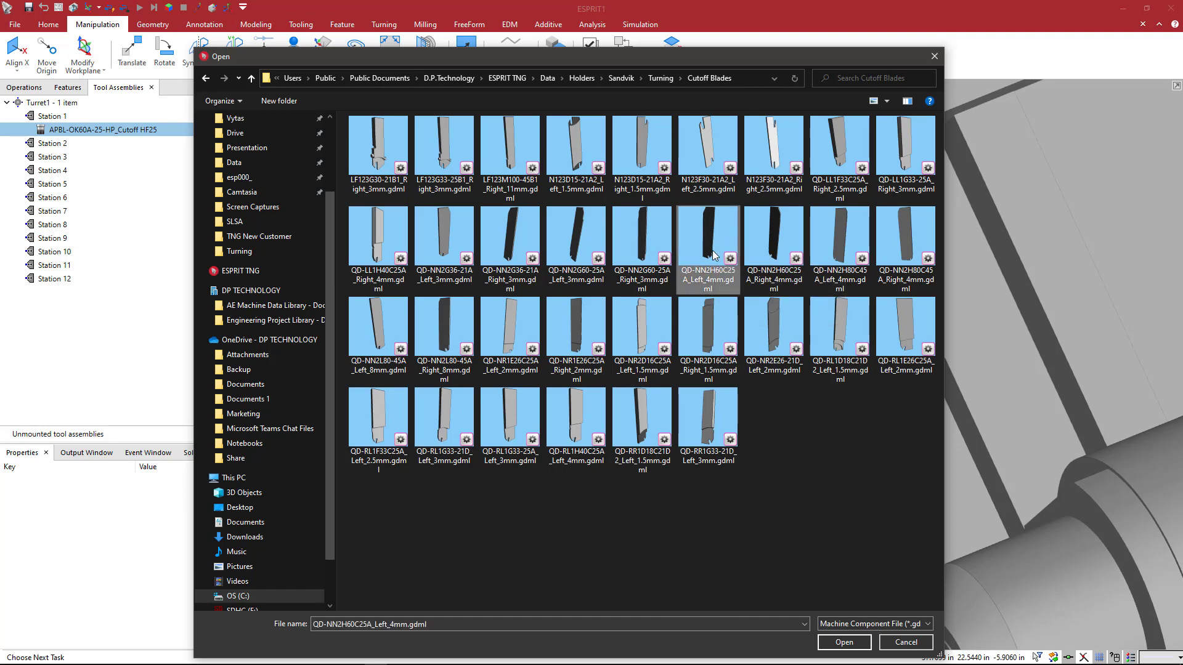
click(842, 642)
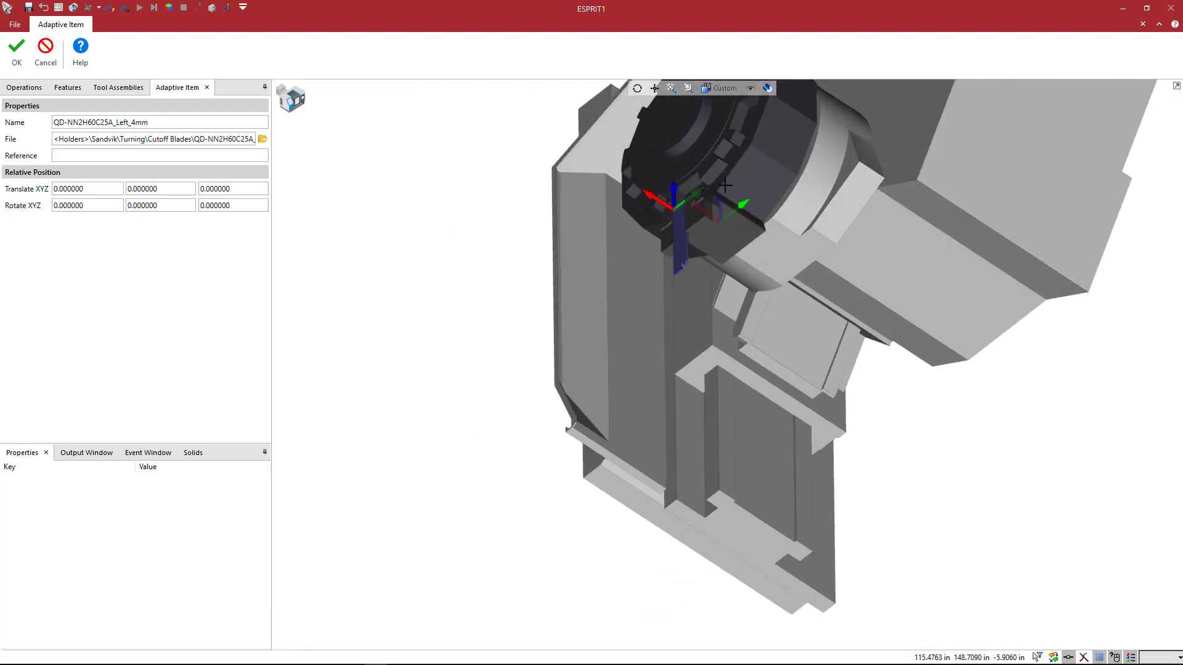
Zoom in on the Left_4mm blade tip mounted under the Station 1 holder.
drag(724, 184, 701, 195)
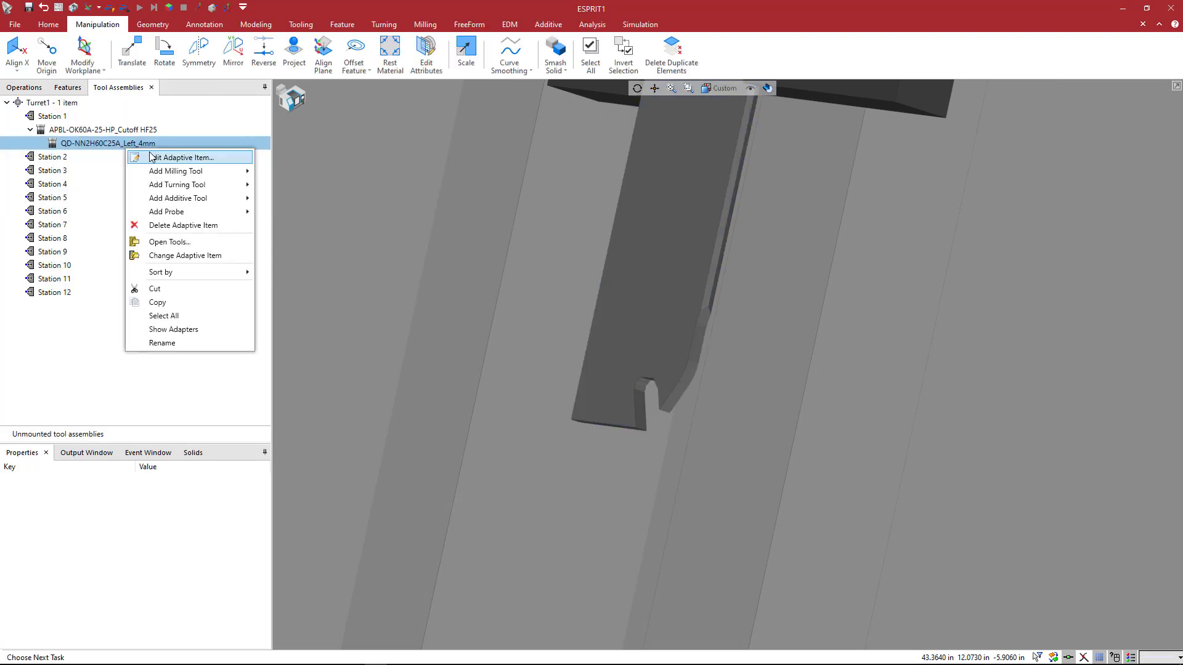
mouse_move(177, 184)
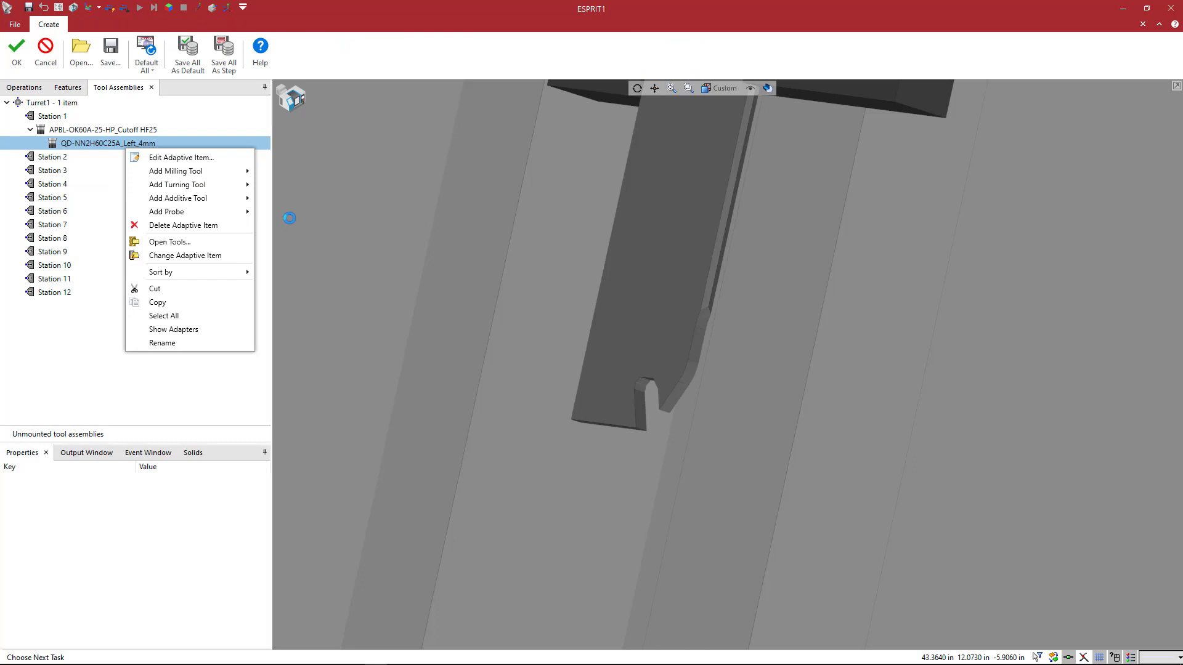
Add a grooving turning tool to the blade with shank dimension A set to 0.
click(181, 157)
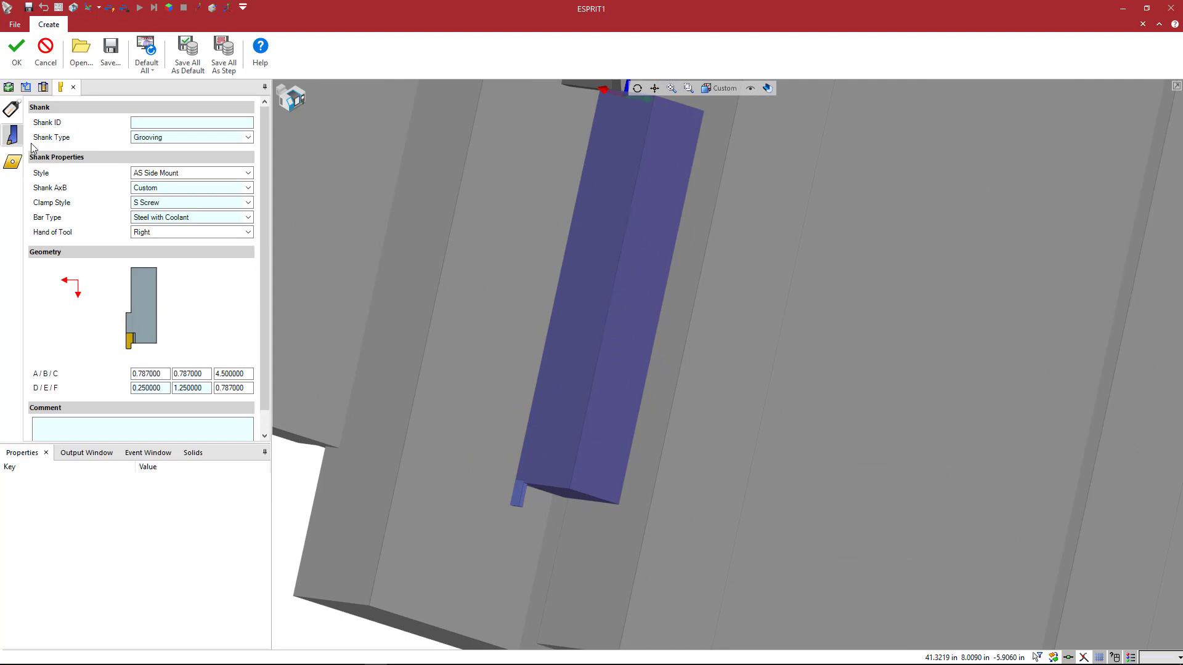
click(149, 374)
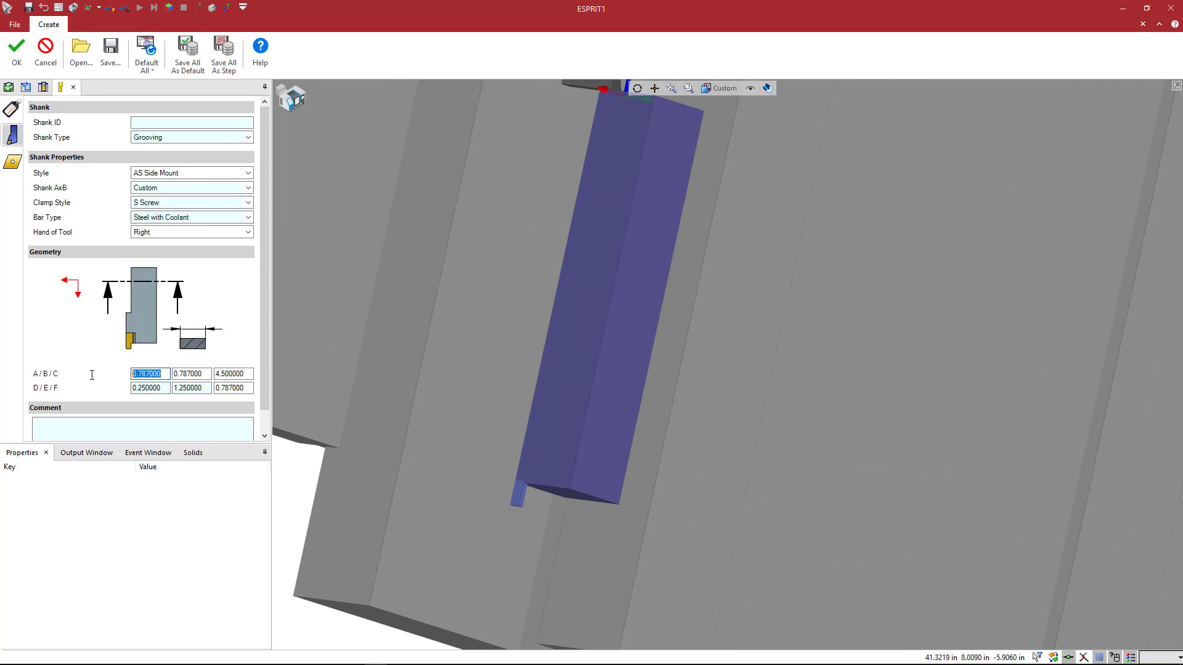
text(000)
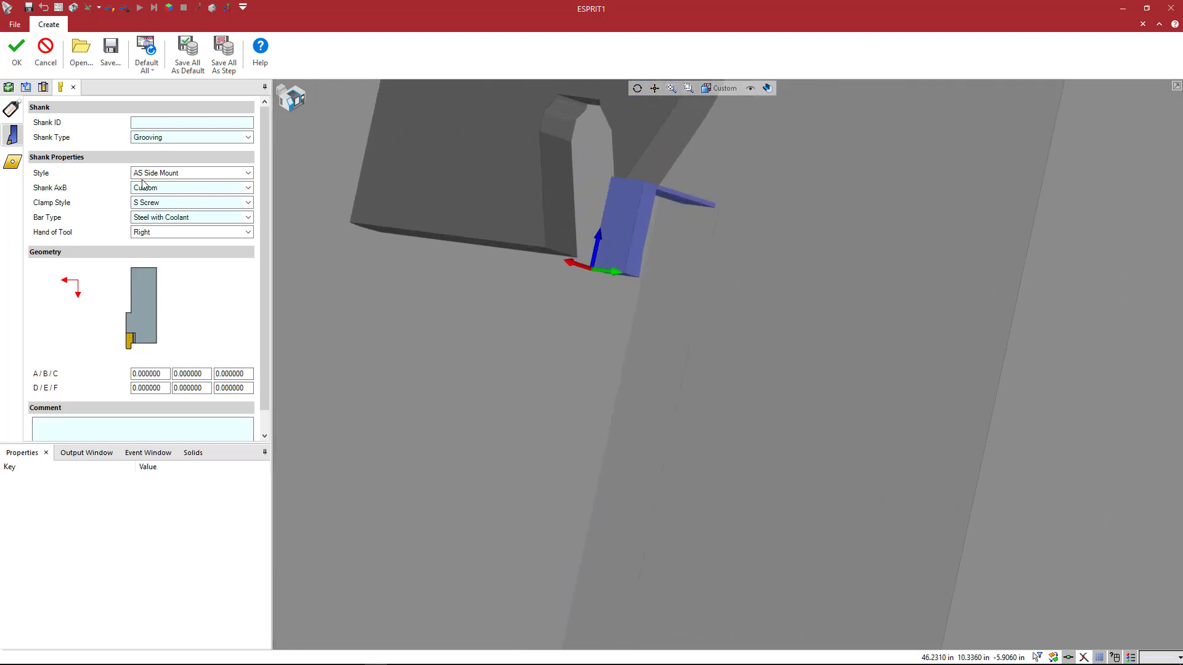
Set the groove insert width 0.158, E 0.5 and thickness 0.375.
click(191, 231)
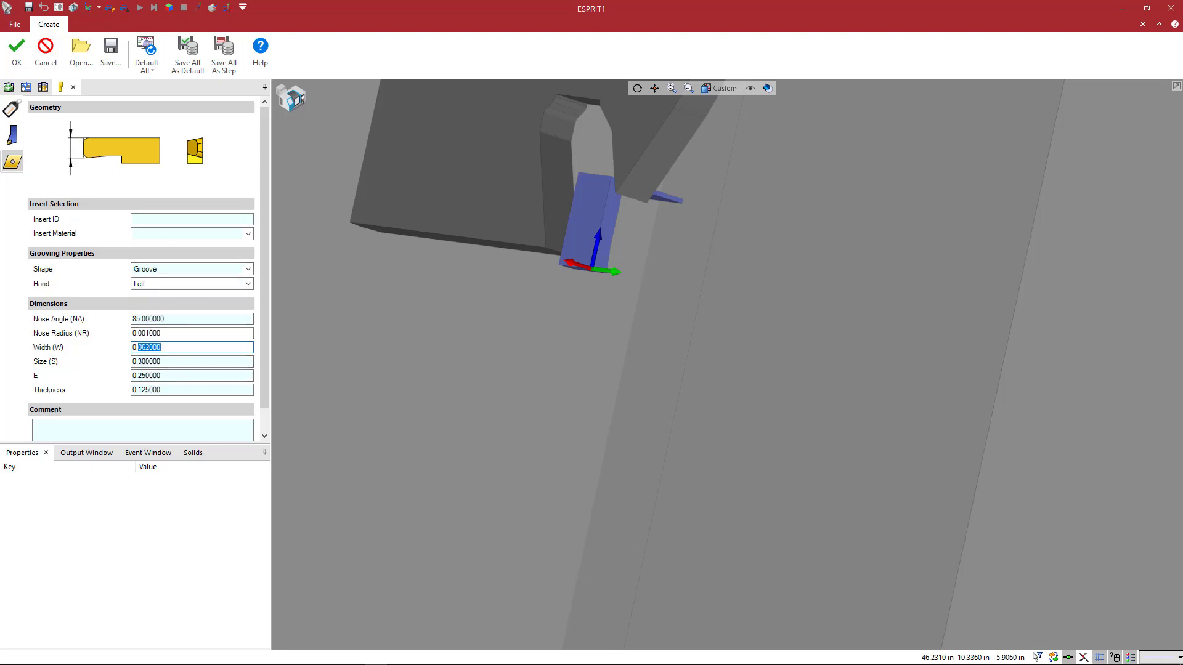
text(0.15)
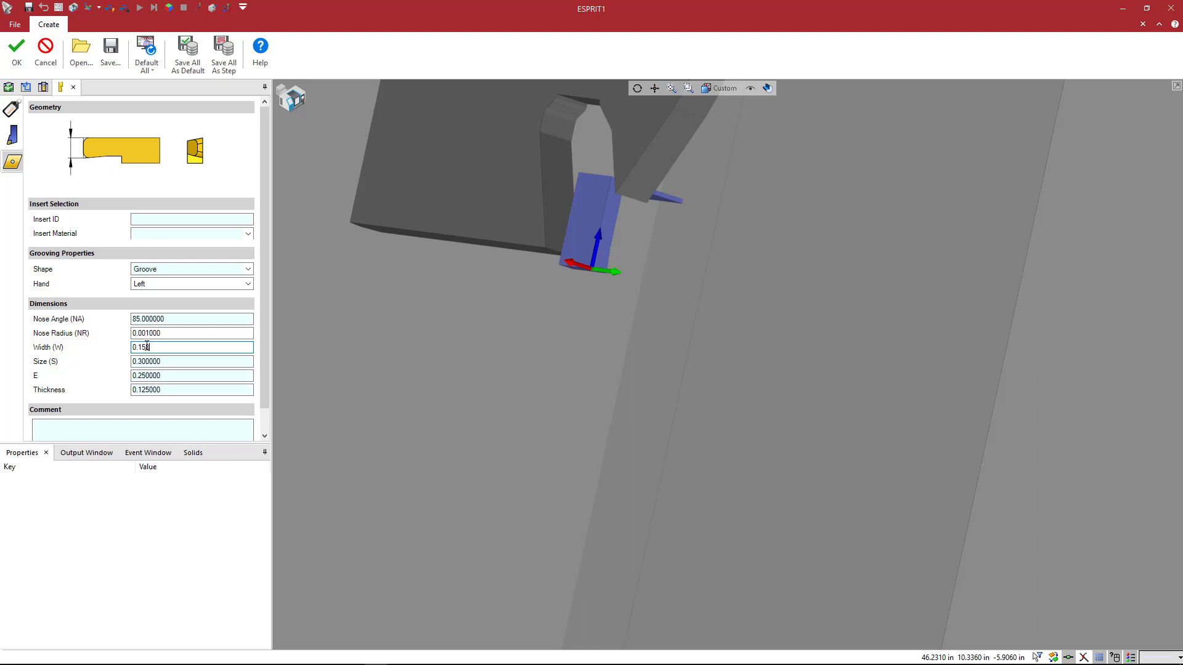
click(192, 361)
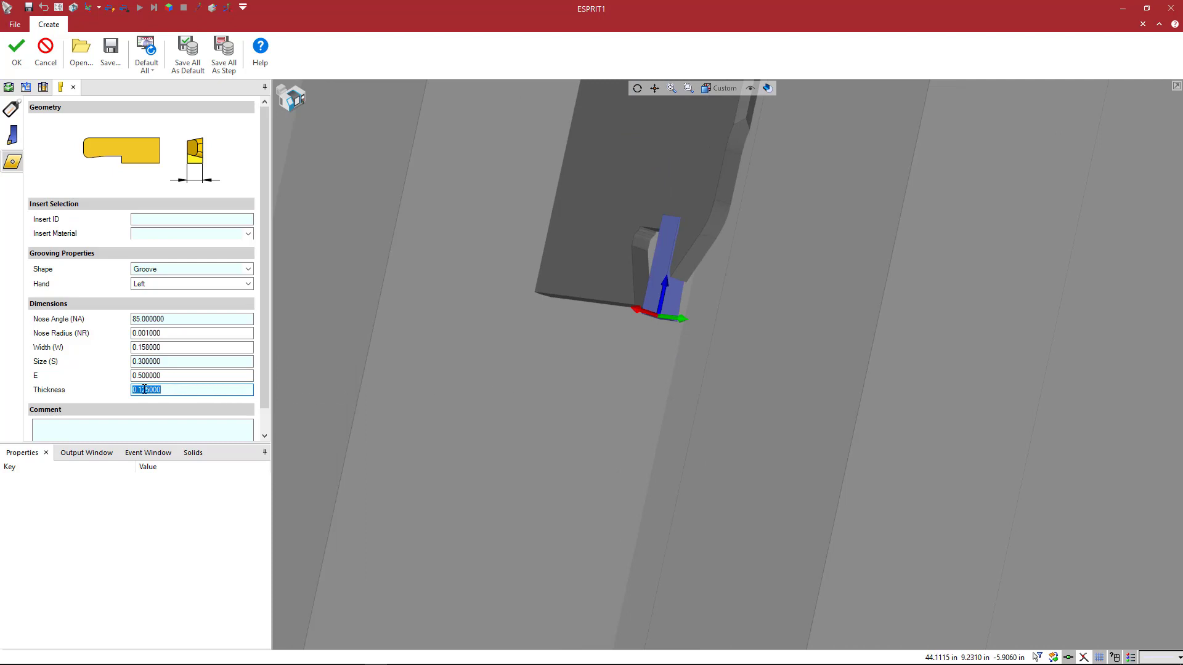
click(194, 390)
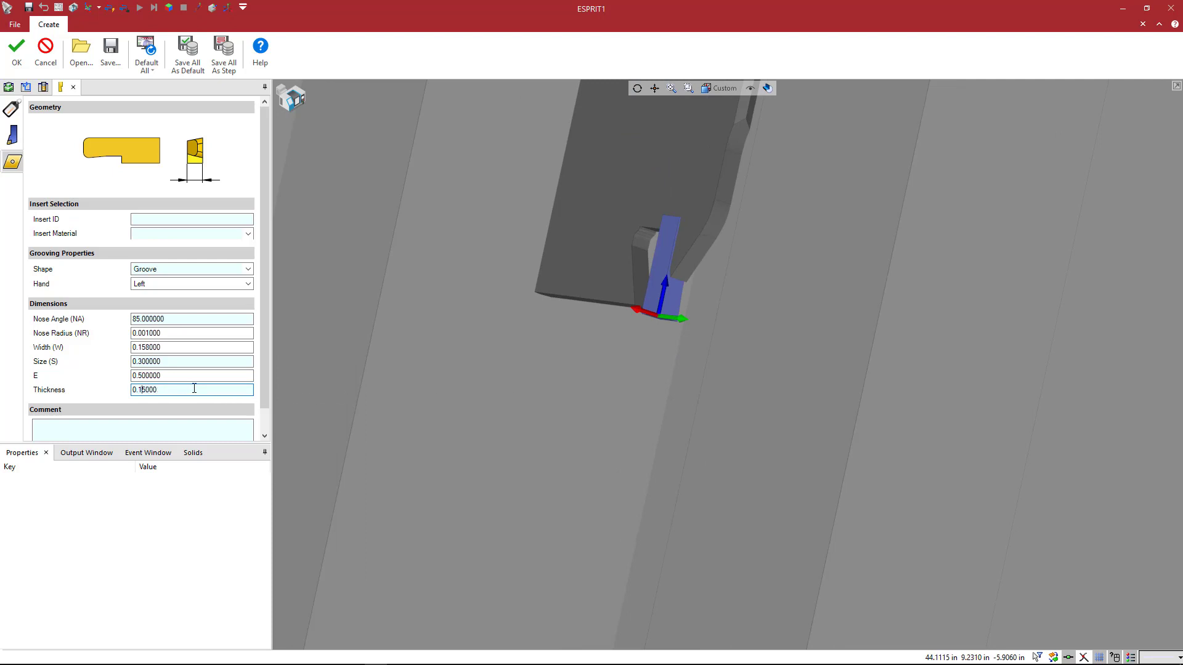
text(0.5000)
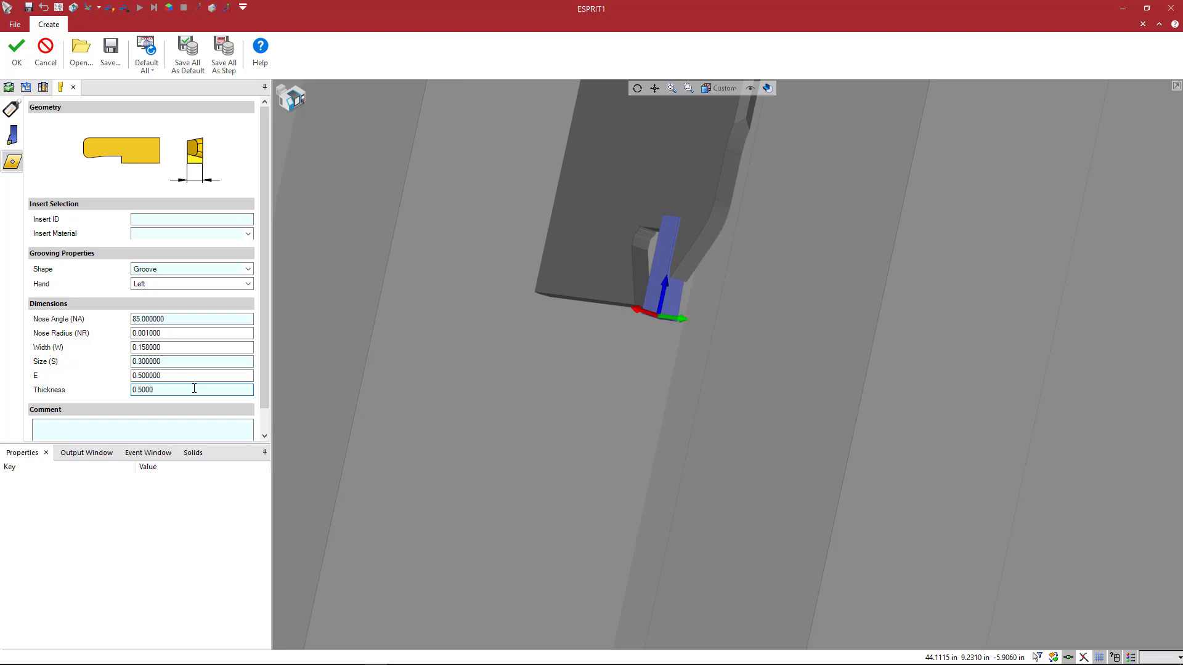
text(0.375000)
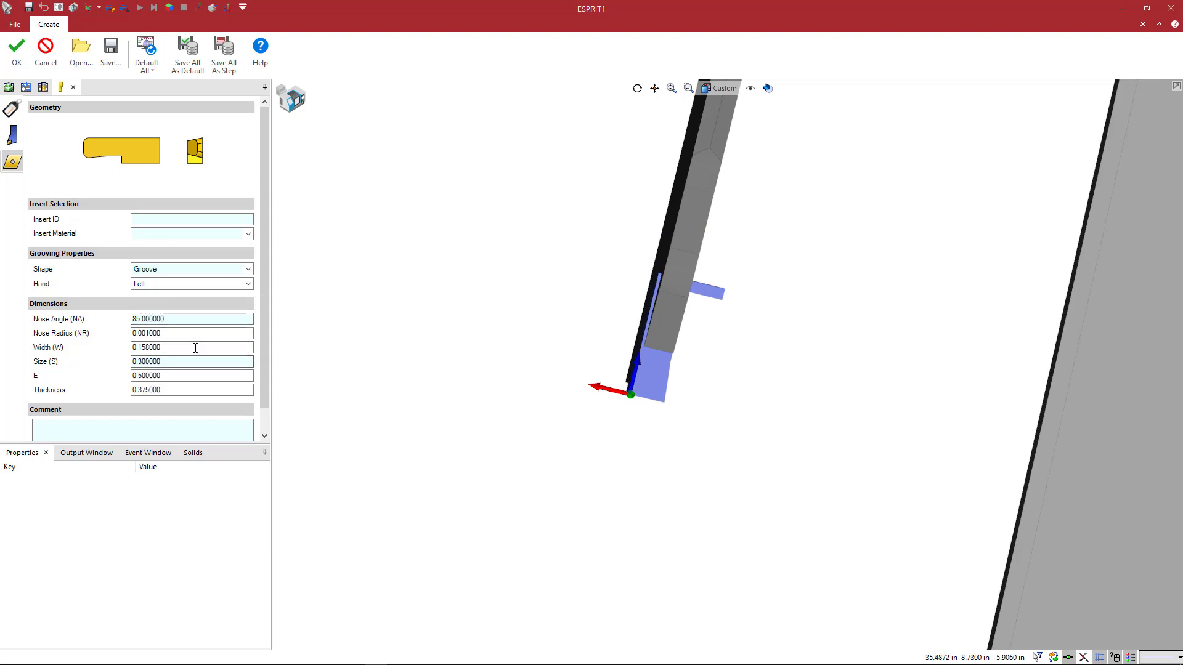
Set insert size 0.158 and nose angle 90°, then confirm the T1 grooving tool.
click(193, 361)
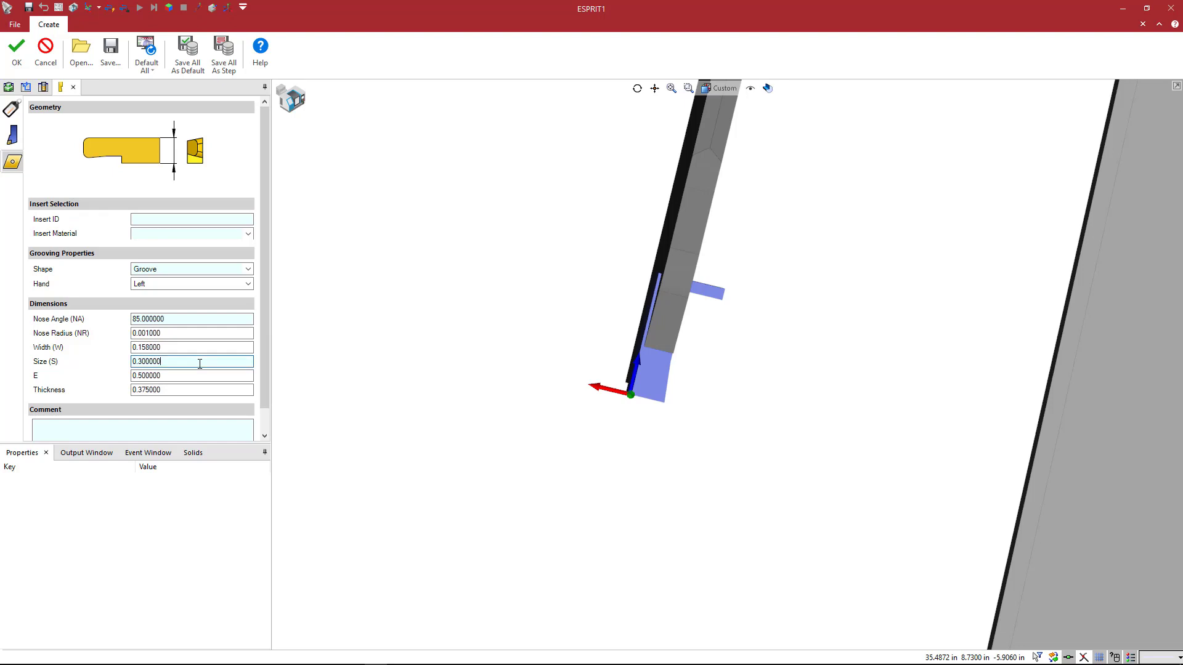
triple_click(192, 361)
text(0.158000)
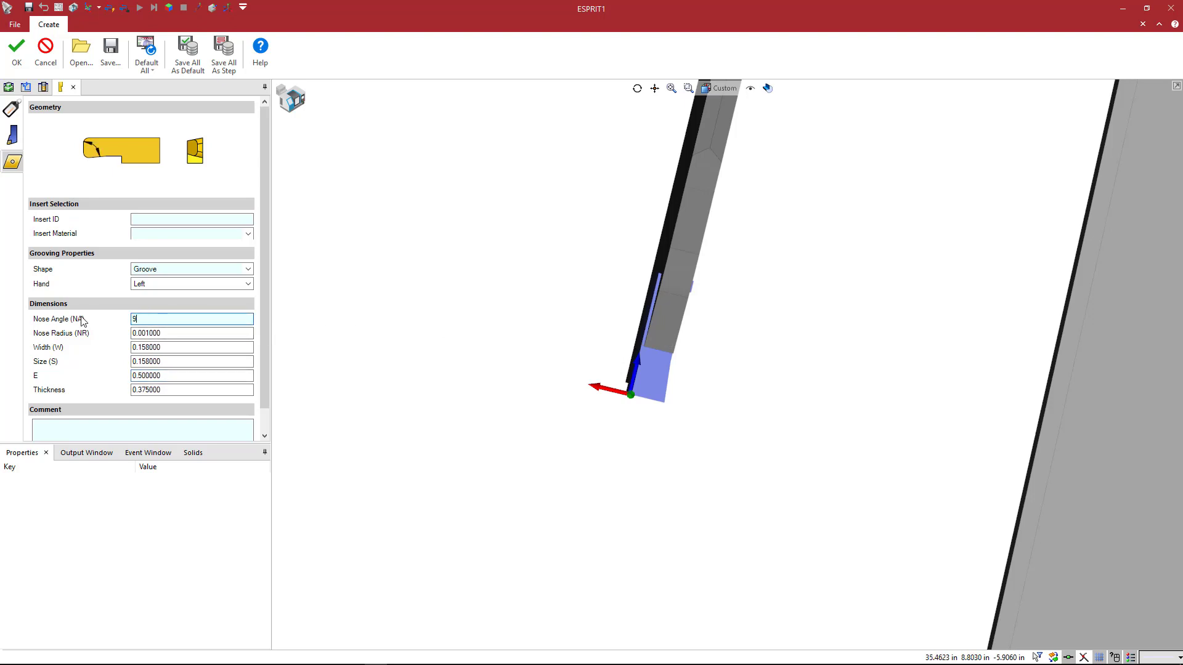
text(90.000000)
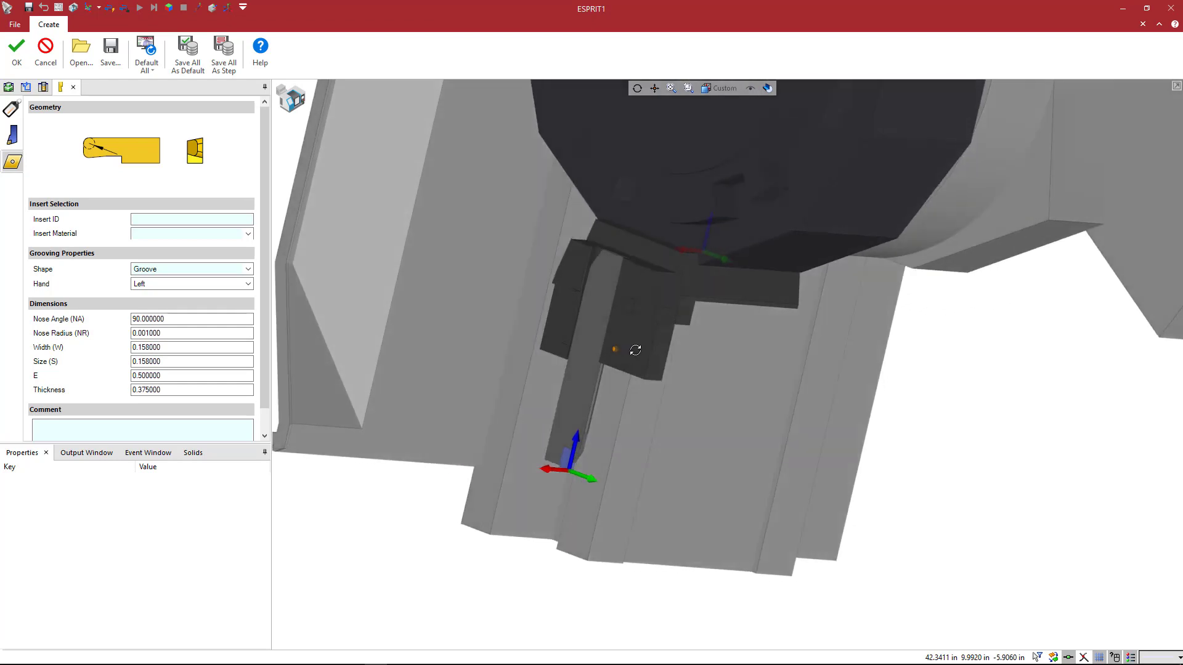
drag(635, 348, 379, 264)
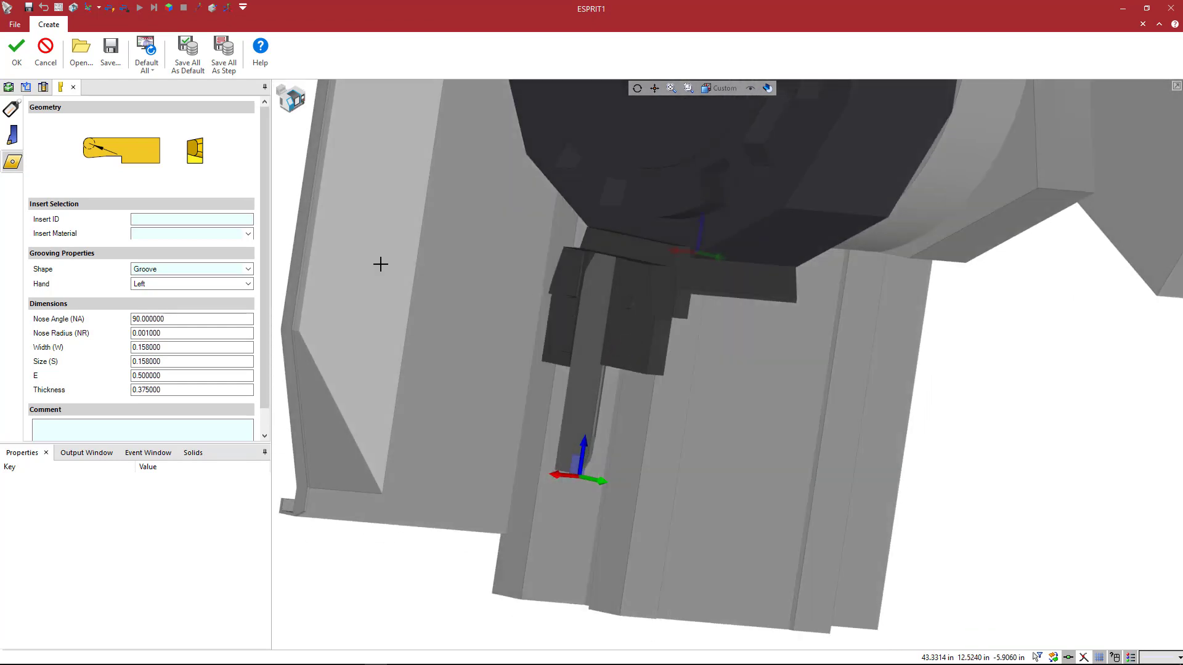
click(16, 48)
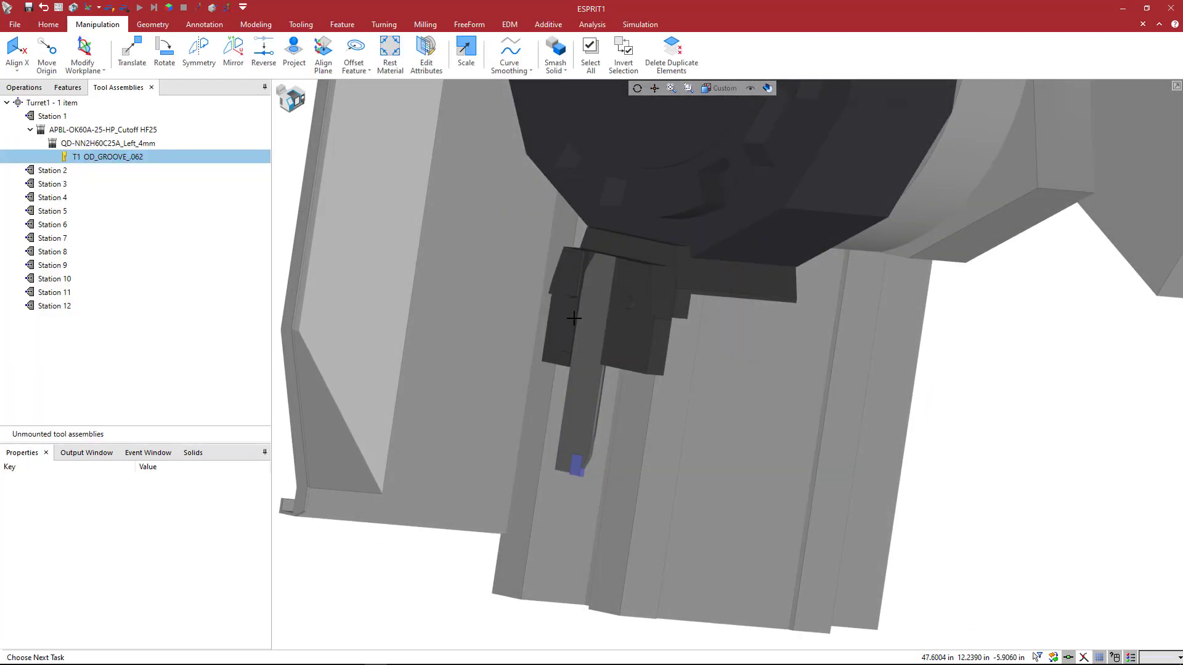
Set the blade adaptive item's Translate Z to -0.35 and inspect the offset.
click(106, 143)
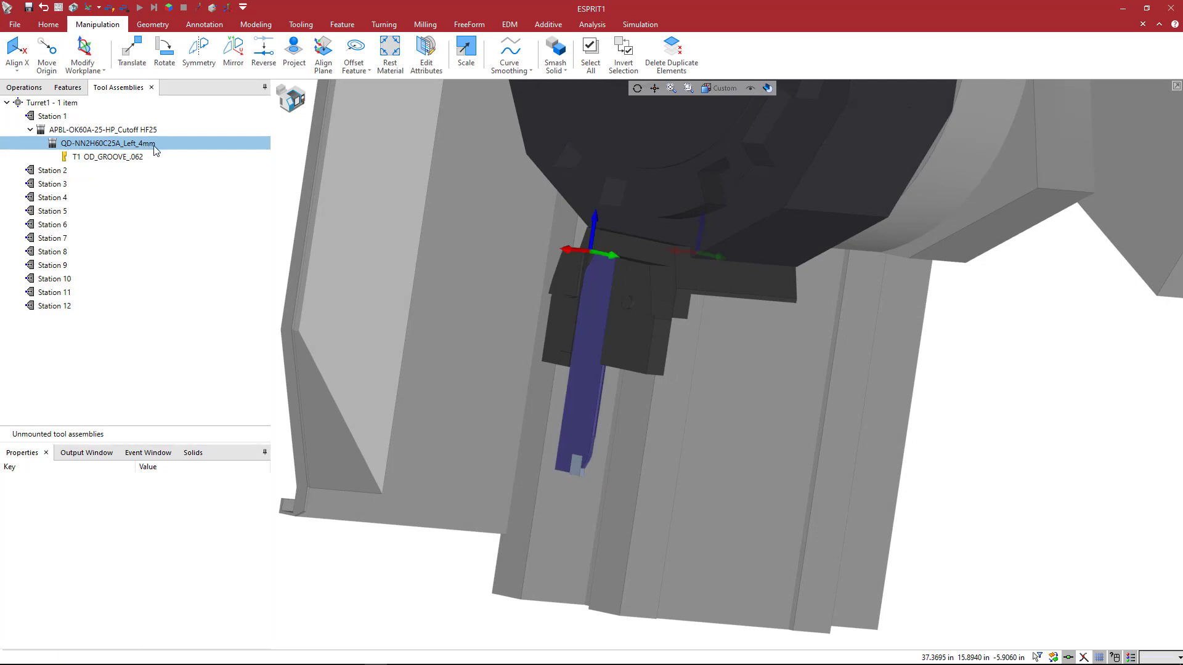
double_click(105, 143)
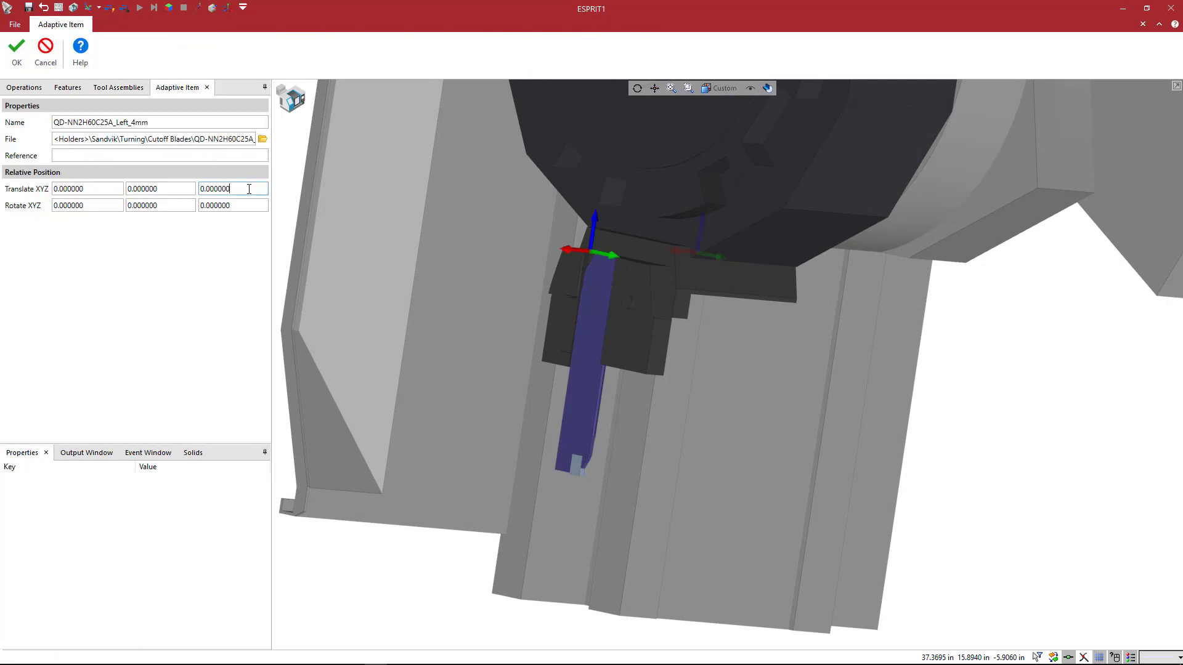
triple_click(232, 189)
text(1.000000)
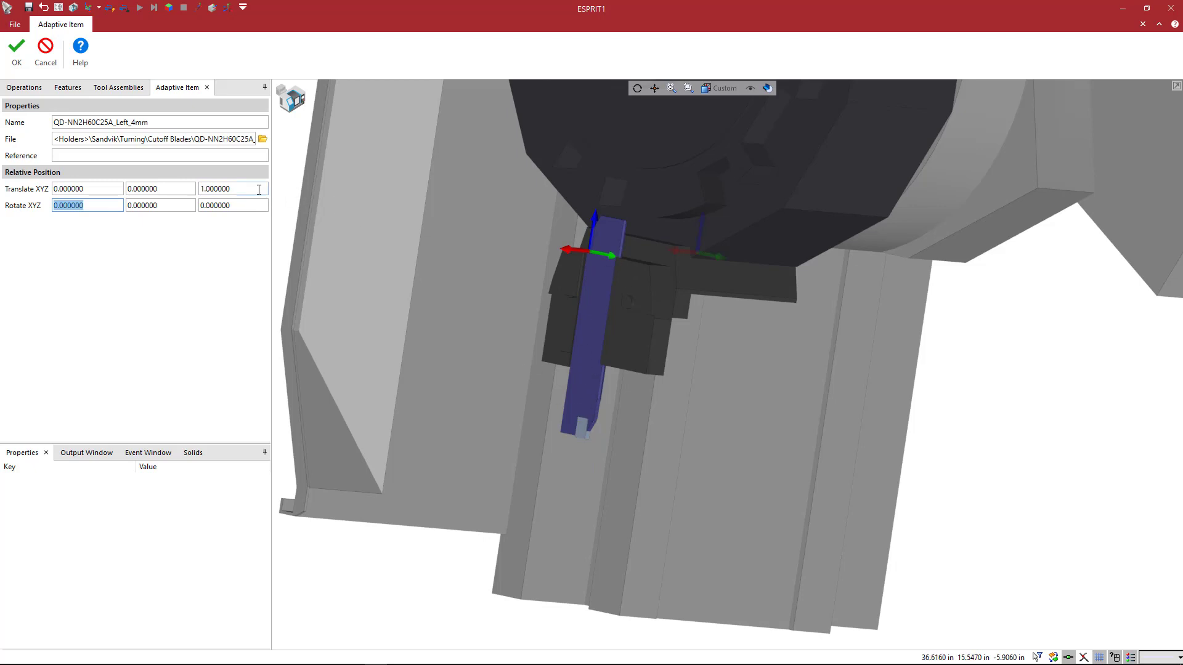
text(-)
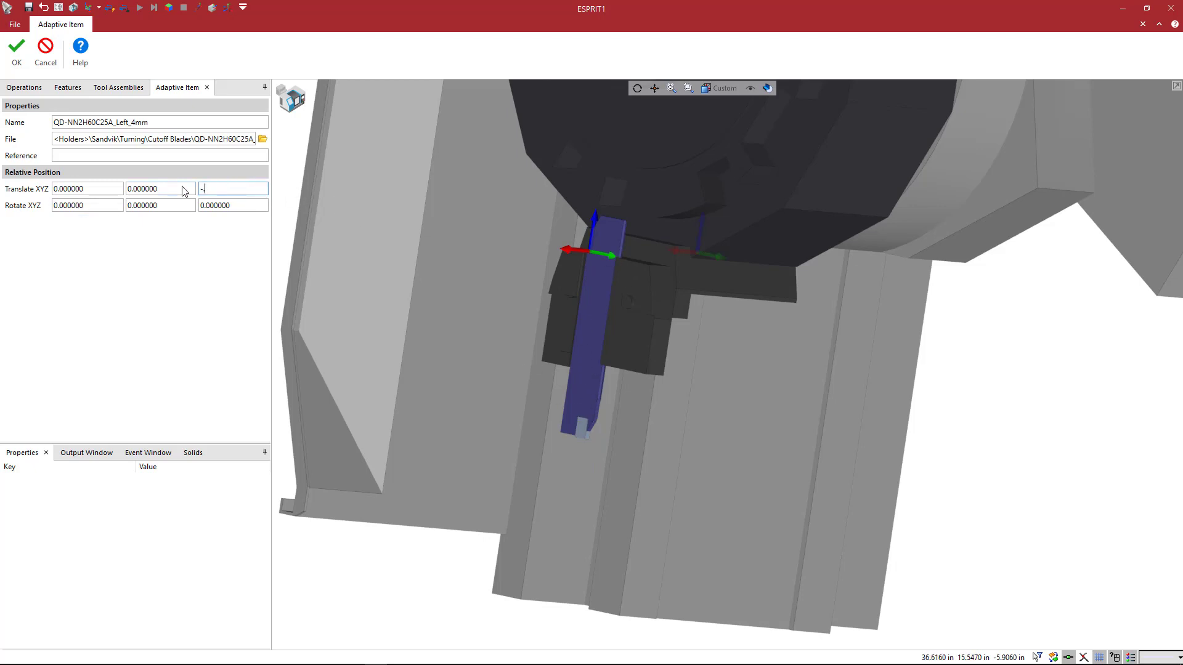
text(-0.350000)
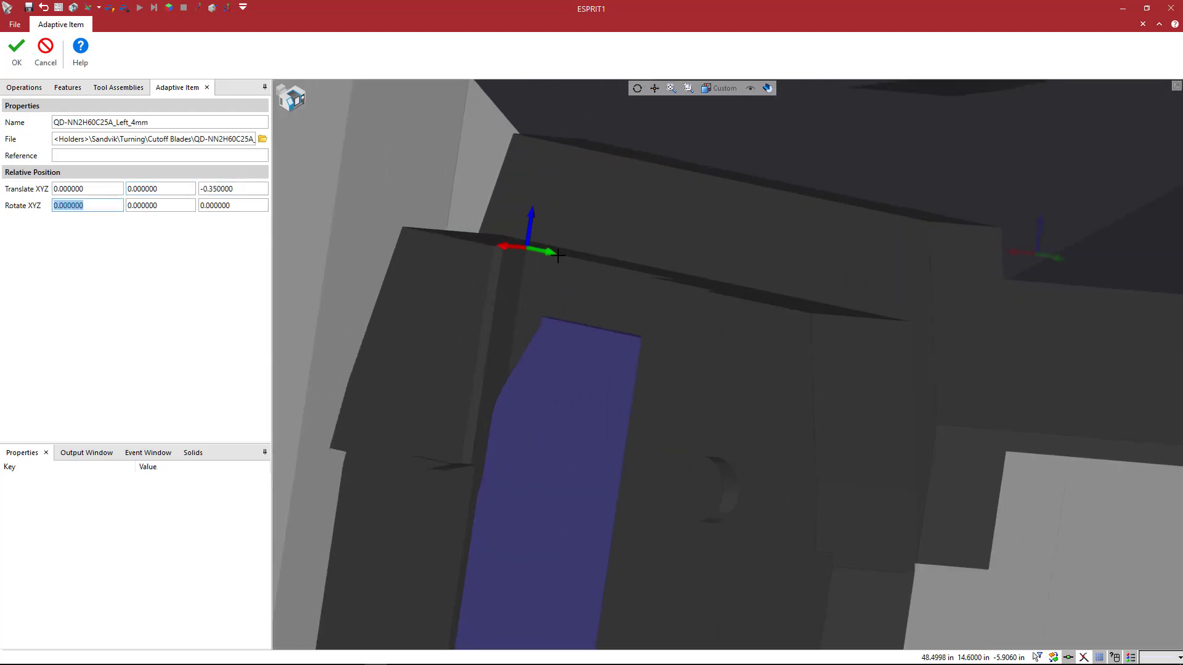
drag(558, 256, 650, 325)
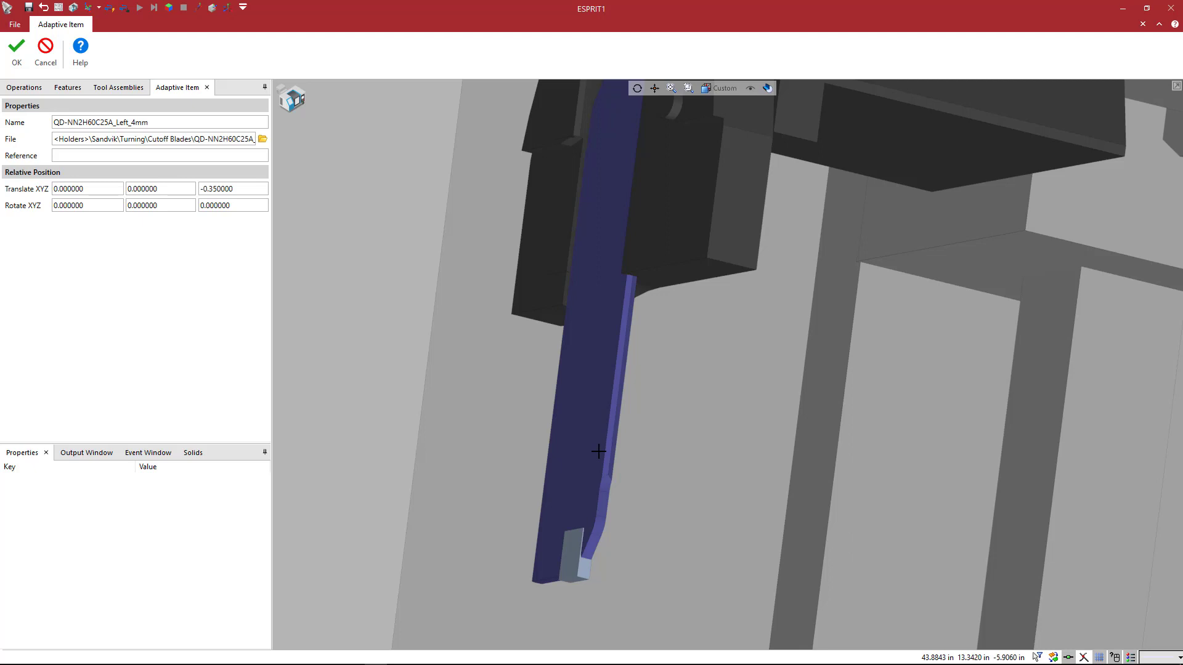
mouse_move(590, 465)
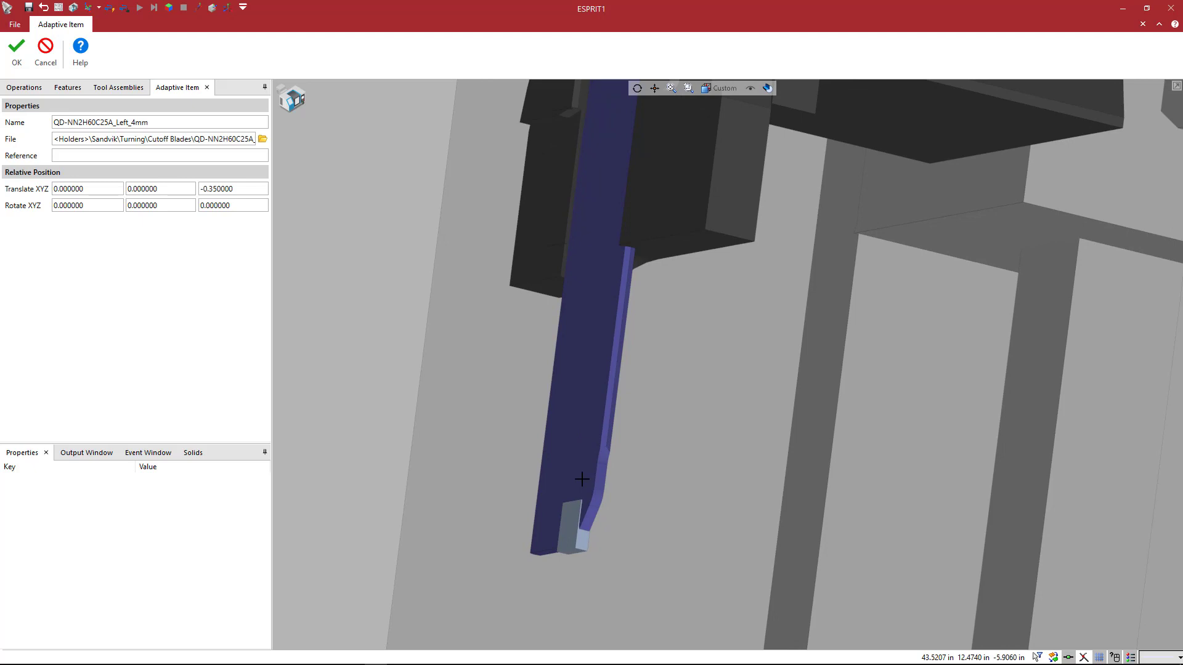
mouse_move(614, 448)
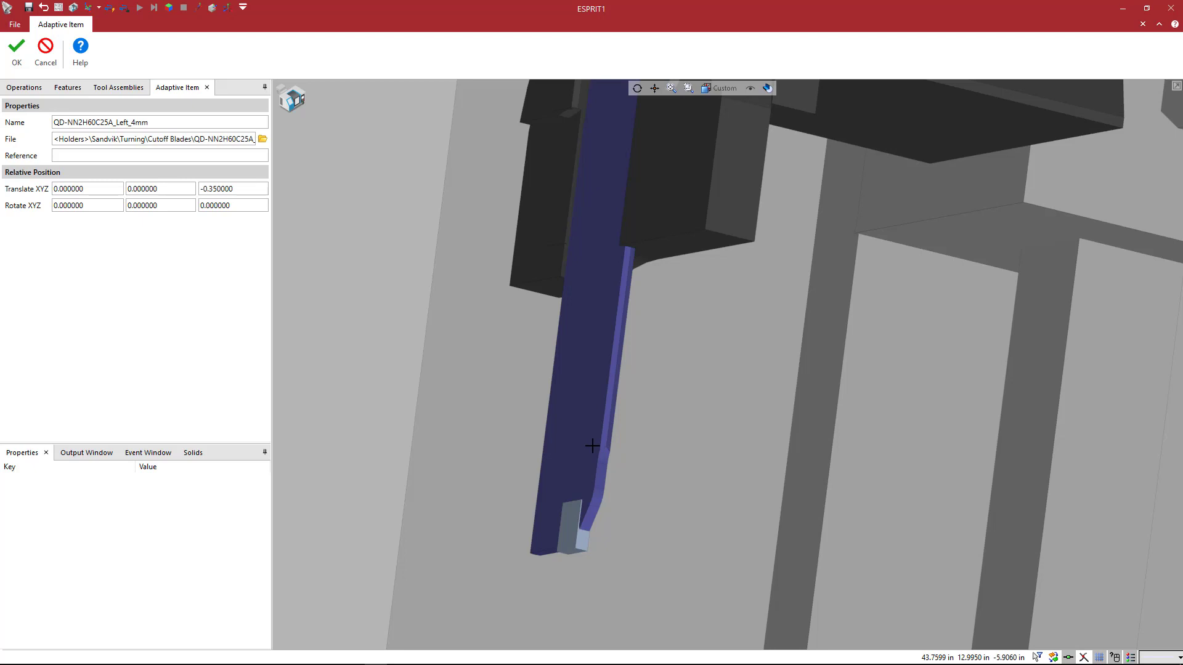
mouse_move(722, 337)
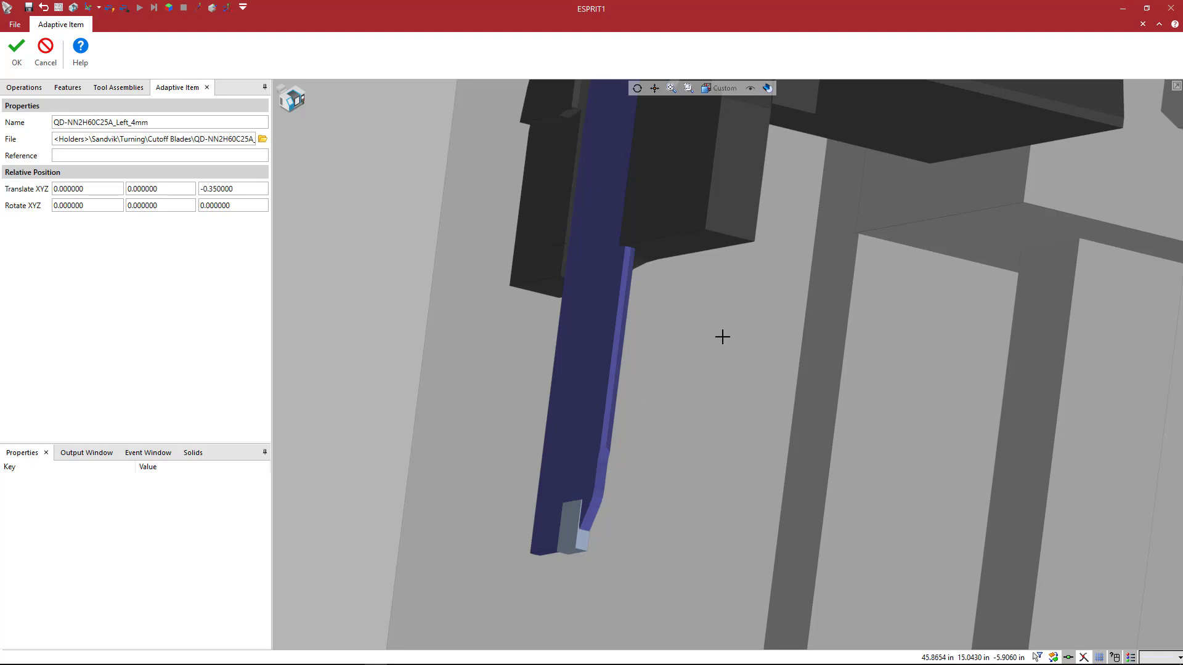
mouse_move(618, 326)
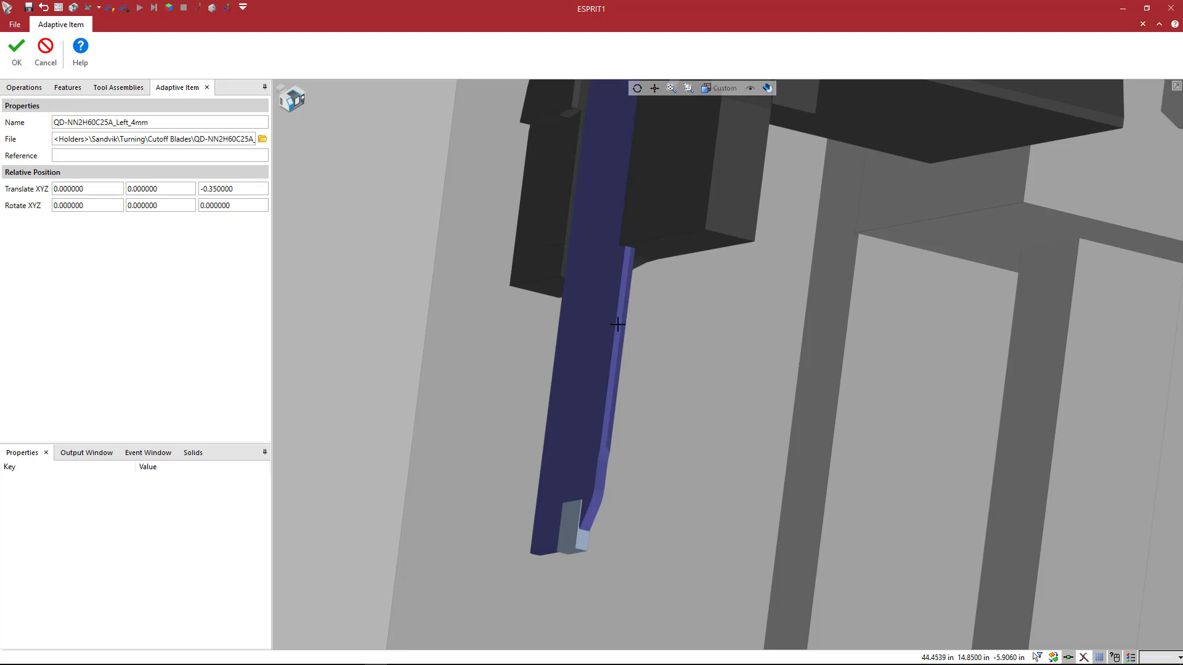